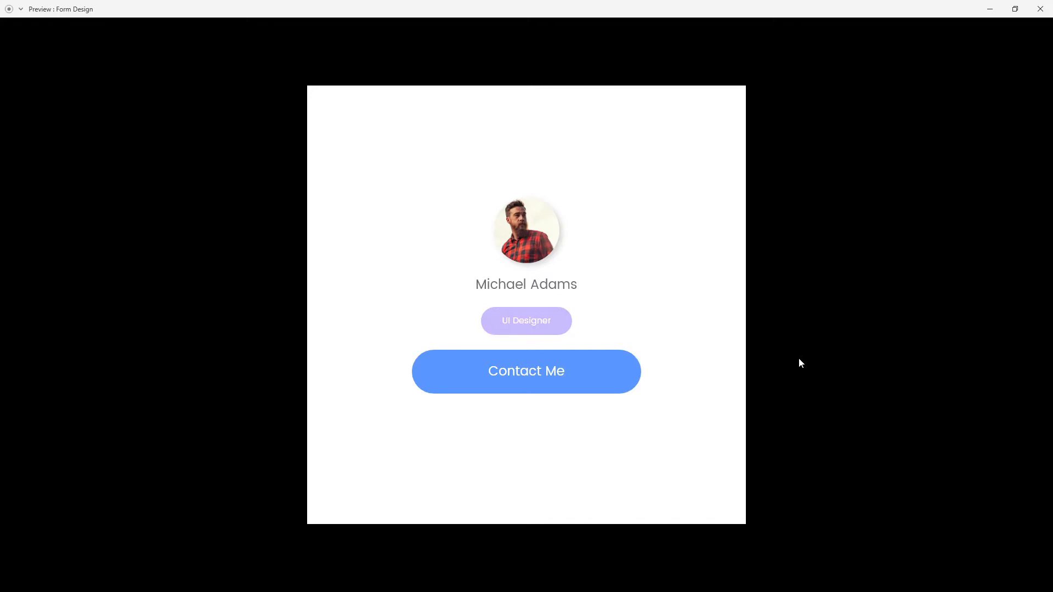
pyautogui.moveTo(665, 359)
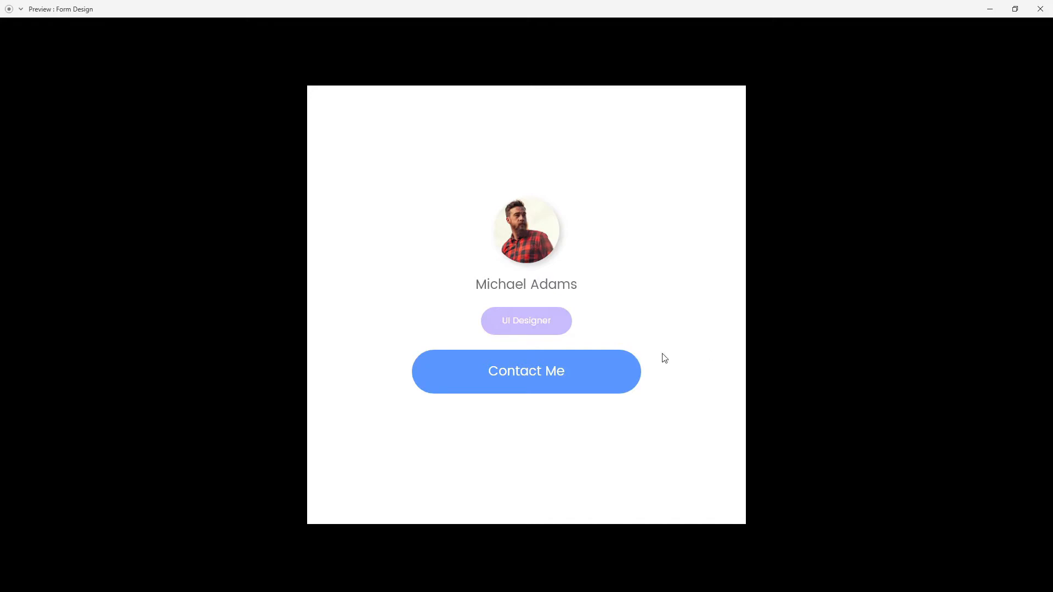
# Preview the form reveal and close, then draw a 120×120 circle near the artboard top
pyautogui.click(526, 372)
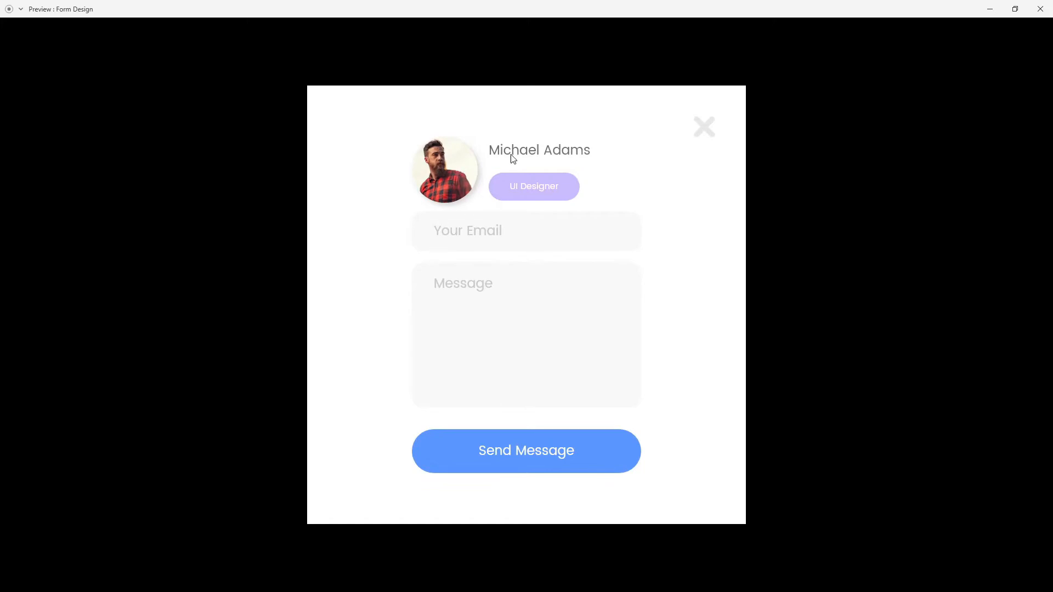
pyautogui.moveTo(535, 144)
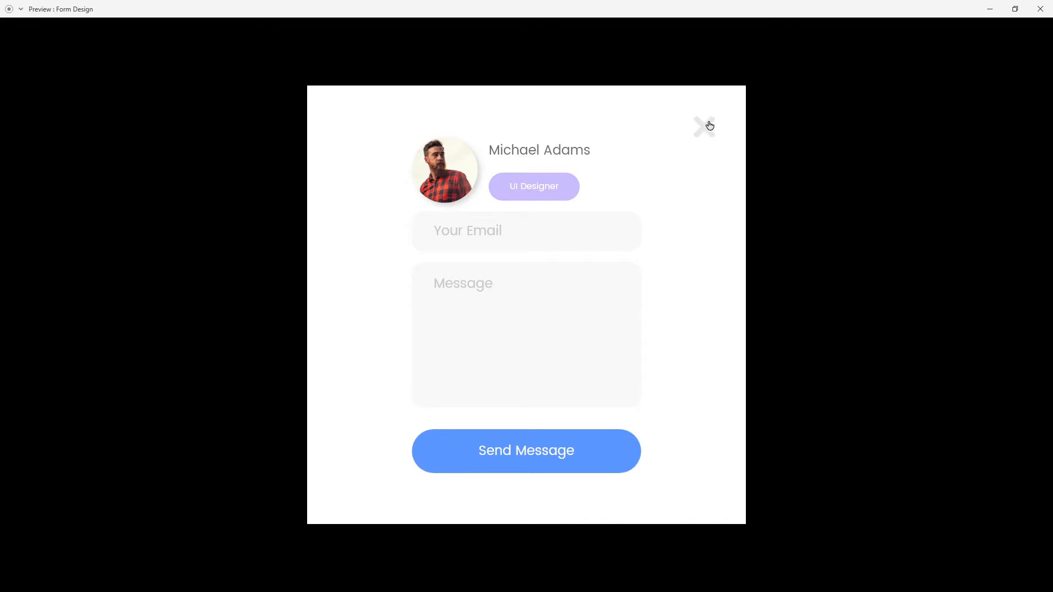
pyautogui.moveTo(484, 304)
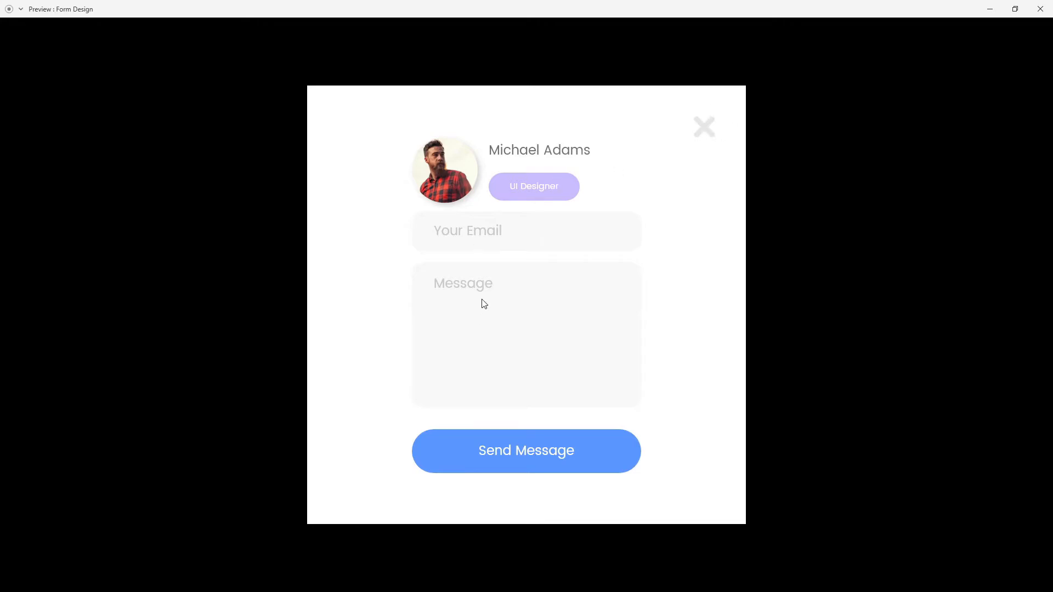
pyautogui.moveTo(524, 332)
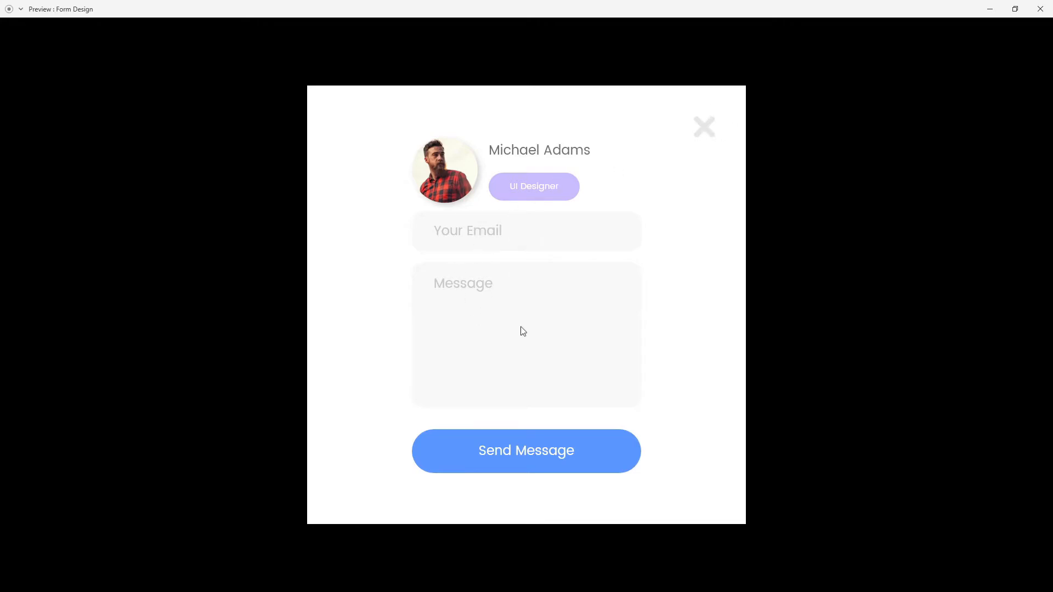
pyautogui.moveTo(541, 453)
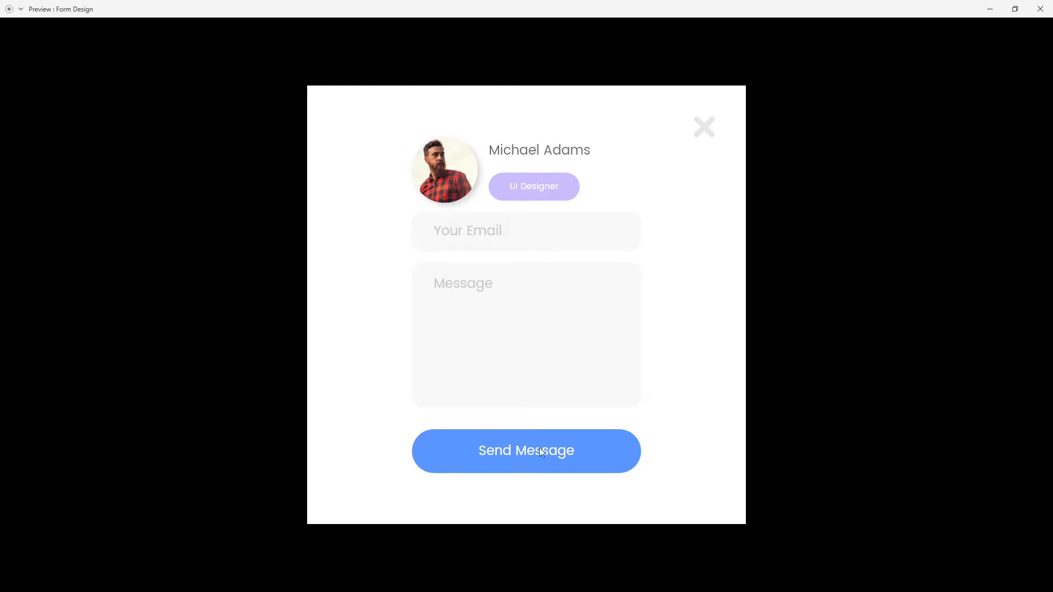
pyautogui.moveTo(756, 208)
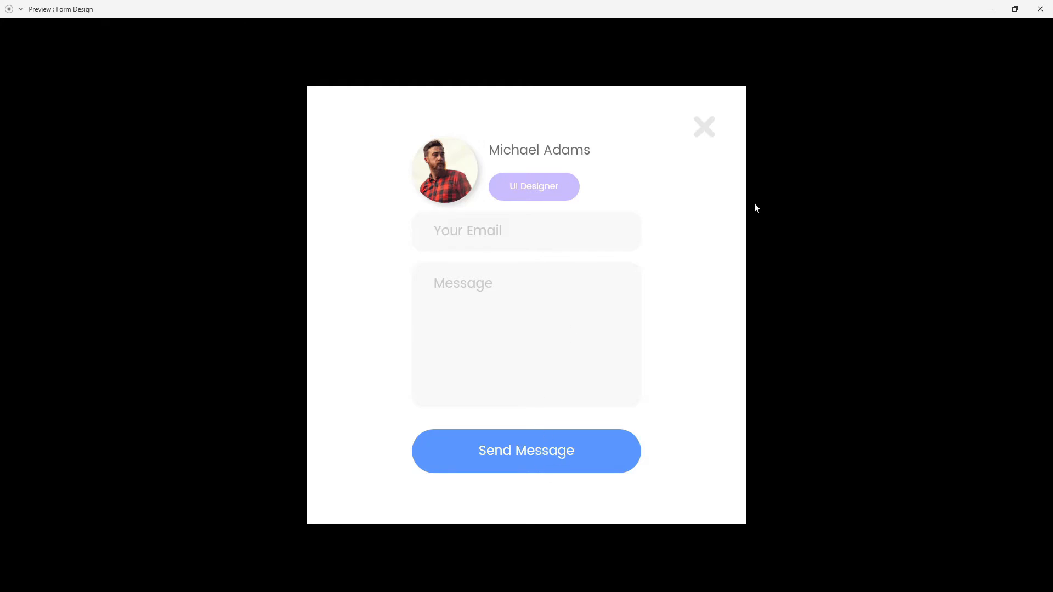
pyautogui.moveTo(703, 138)
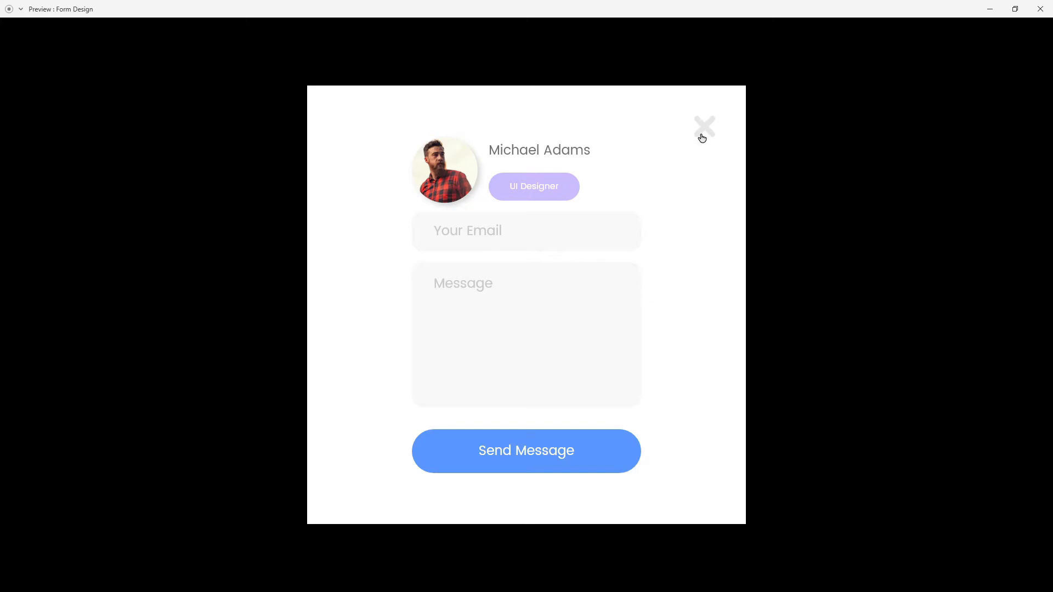
pyautogui.click(703, 128)
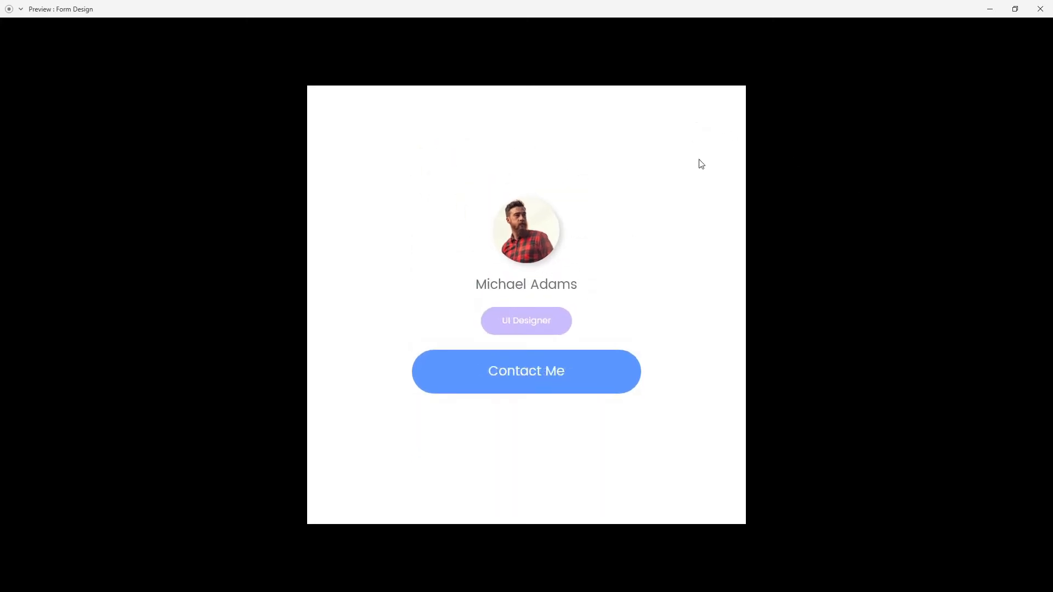
pyautogui.moveTo(540, 284)
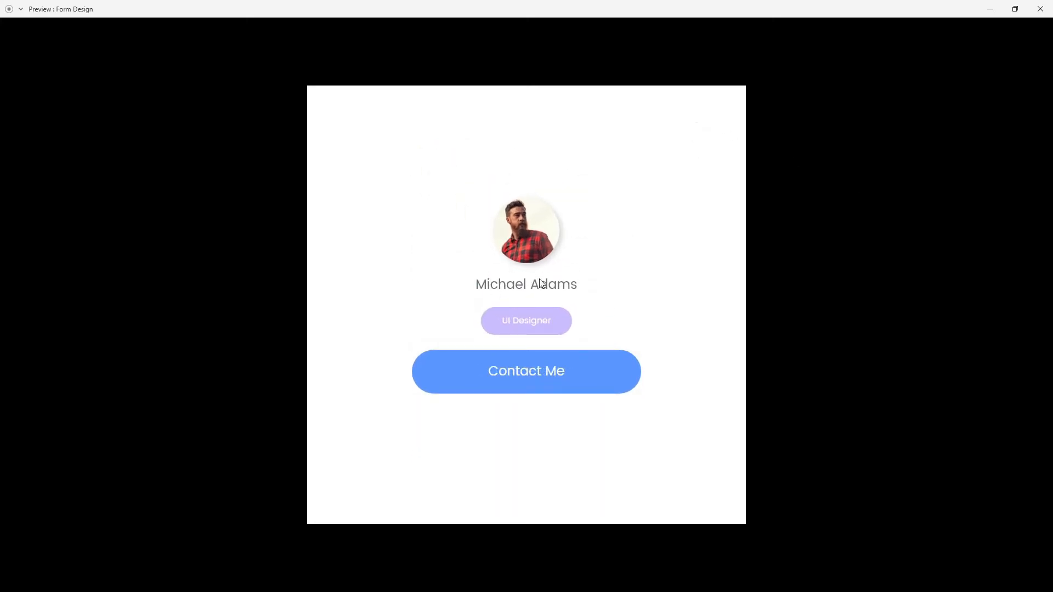
pyautogui.moveTo(734, 415)
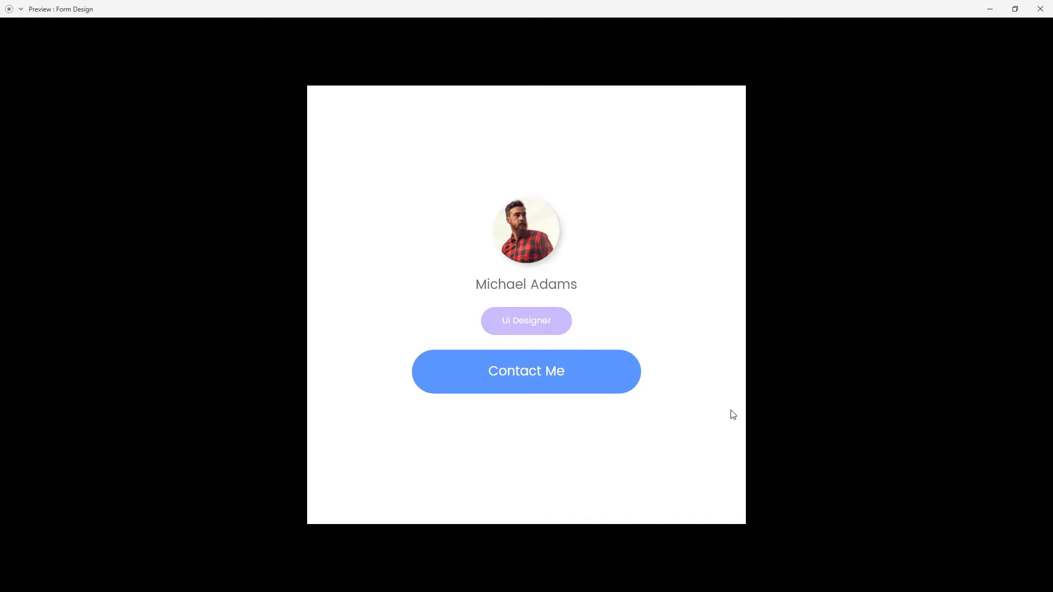
pyautogui.moveTo(518, 396)
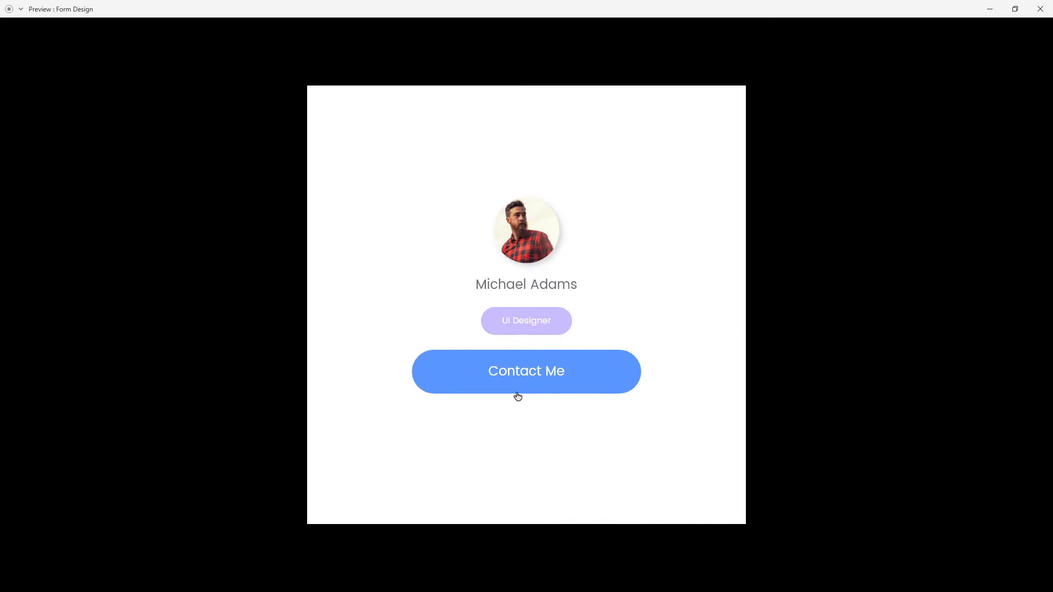
pyautogui.moveTo(518, 394)
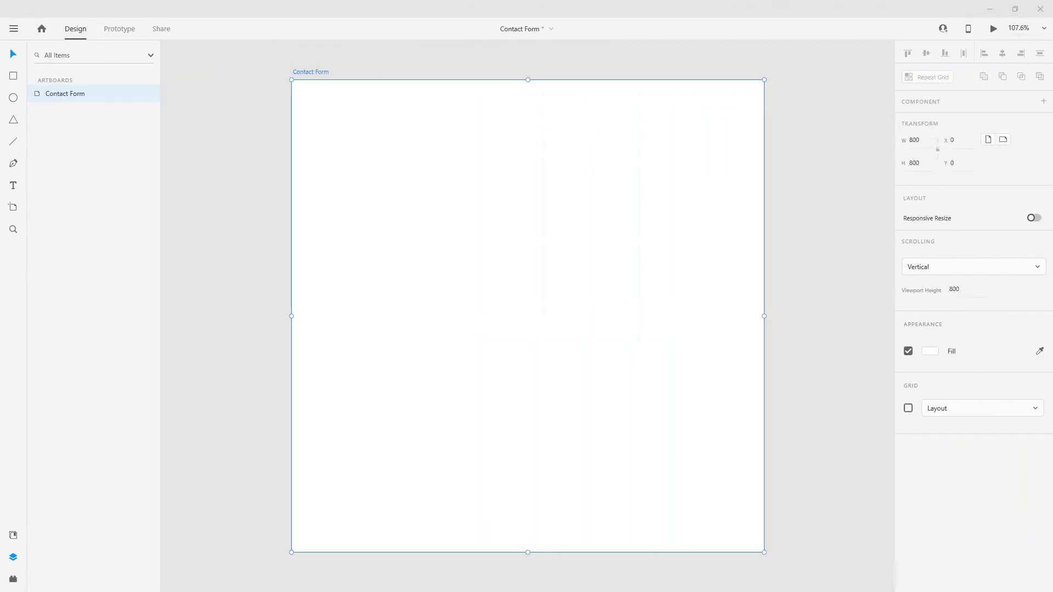
pyautogui.moveTo(316, 76)
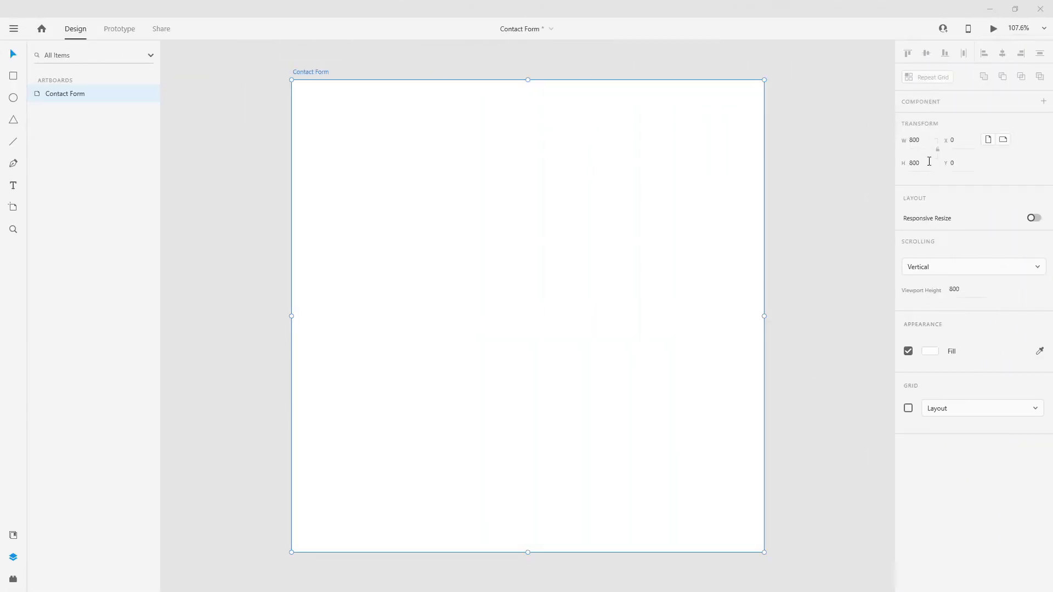
pyautogui.moveTo(926, 154)
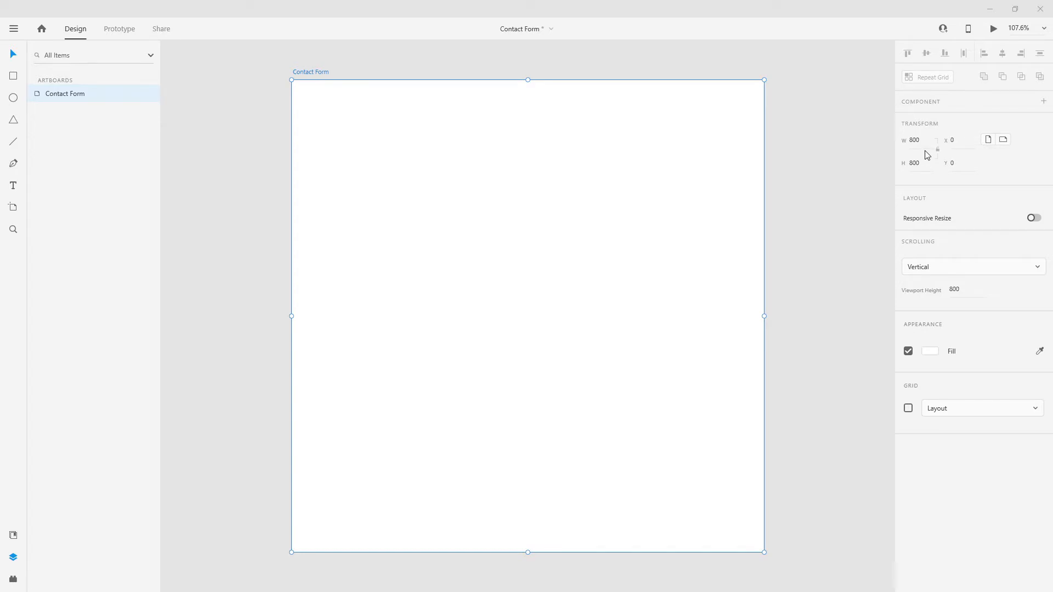
pyautogui.moveTo(13, 98)
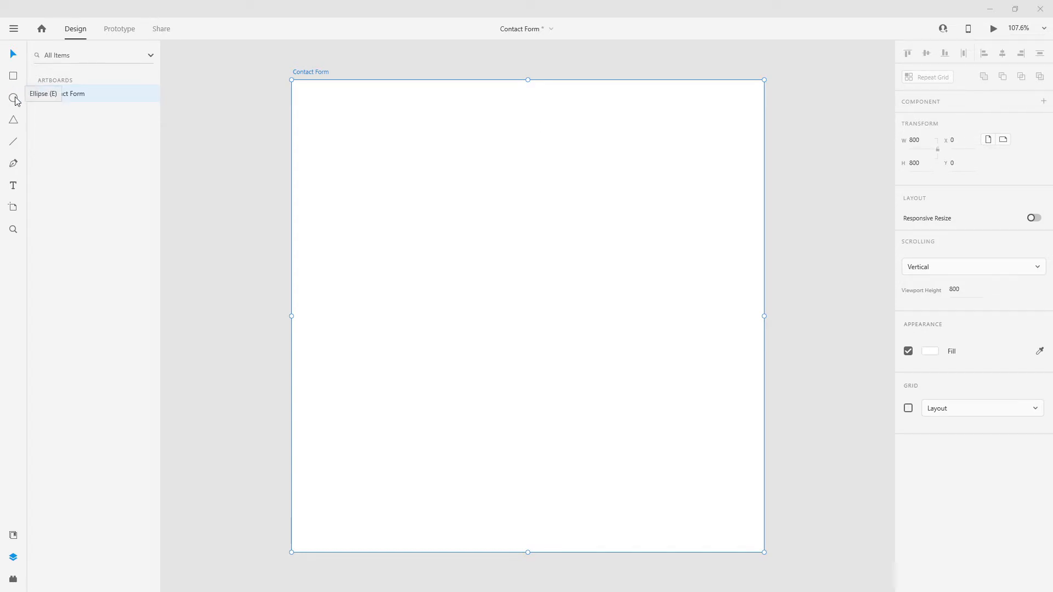
pyautogui.moveTo(444, 159); pyautogui.dragTo(553, 266)
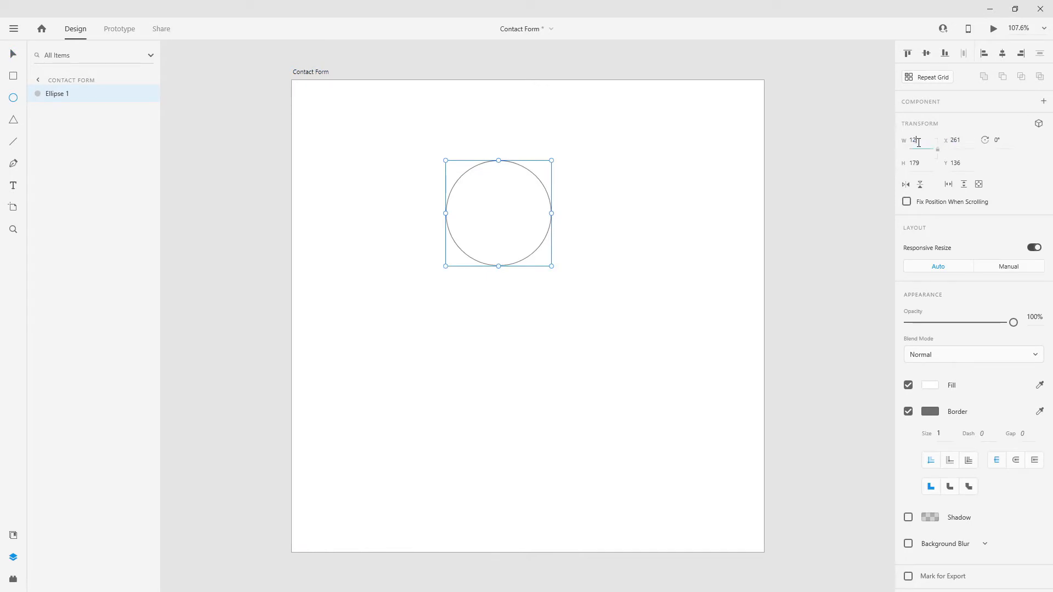
pyautogui.write('120')
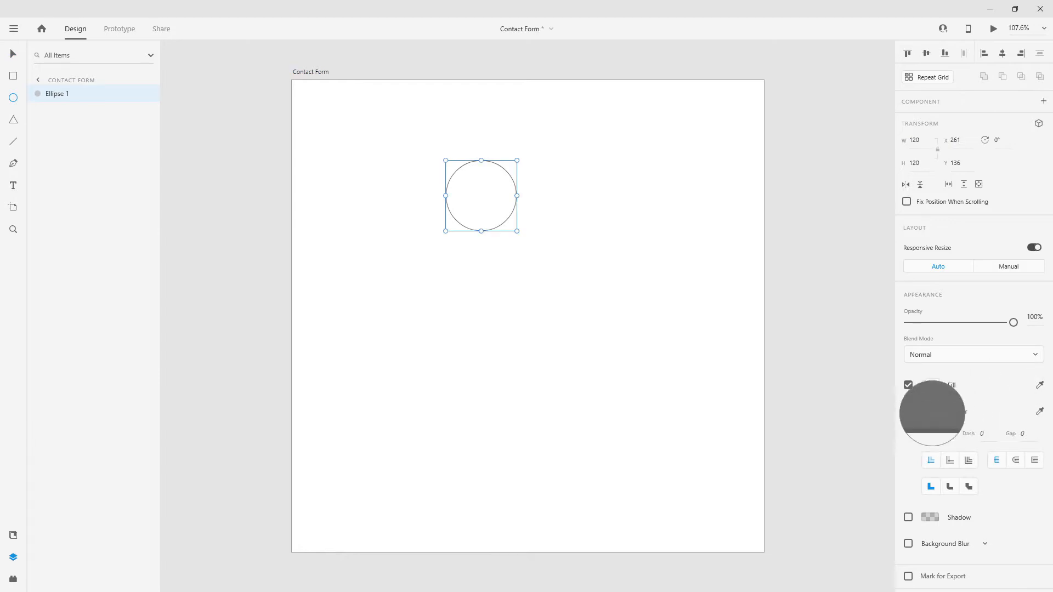
# Remove the circle's border and add a faint, transparent drop shadow
pyautogui.click(908, 411)
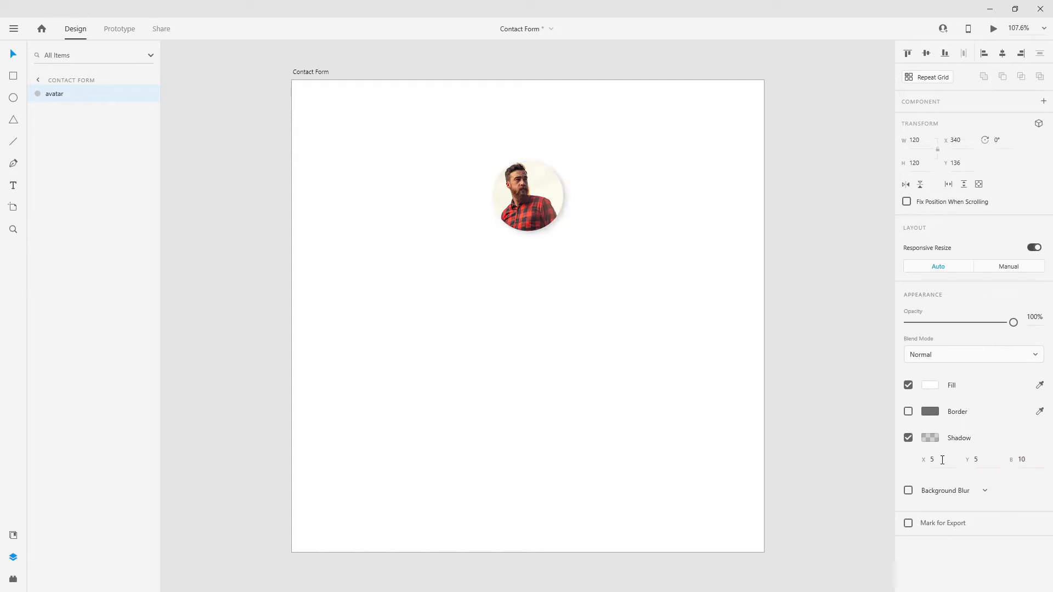
pyautogui.click(930, 438)
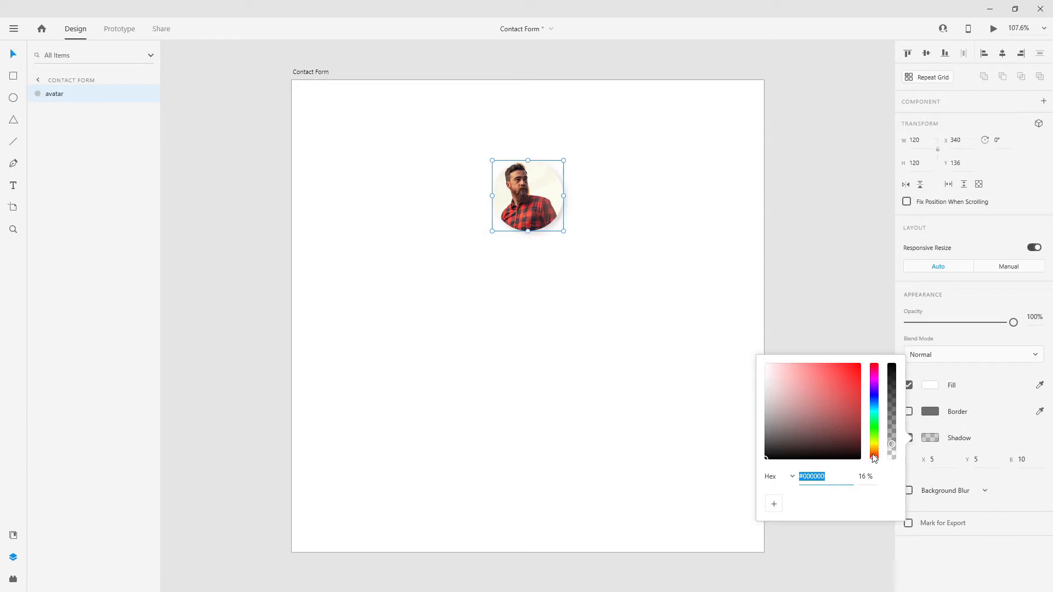
pyautogui.click(865, 476)
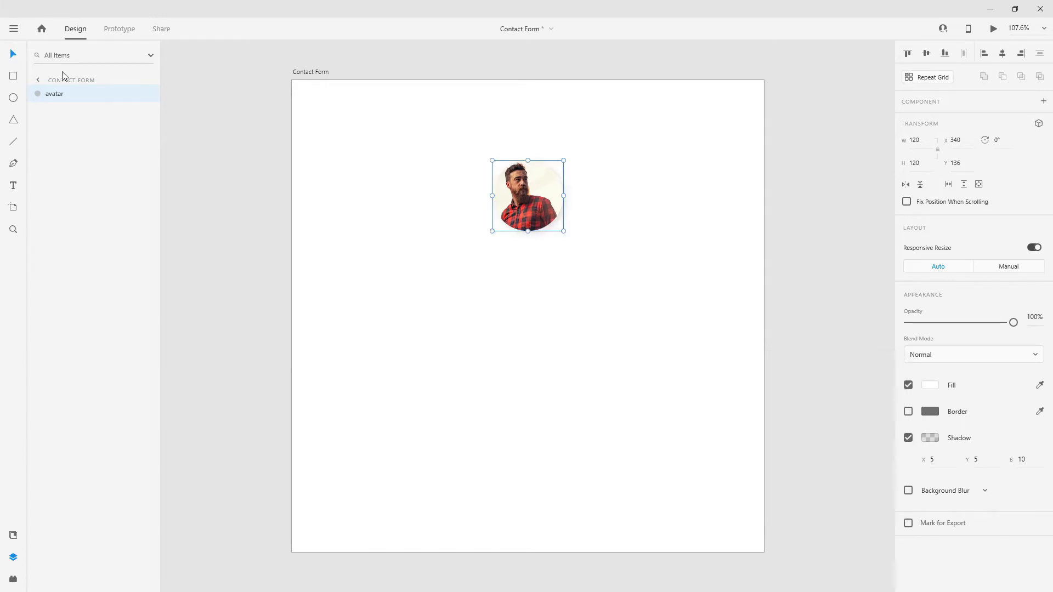
pyautogui.moveTo(990, 64)
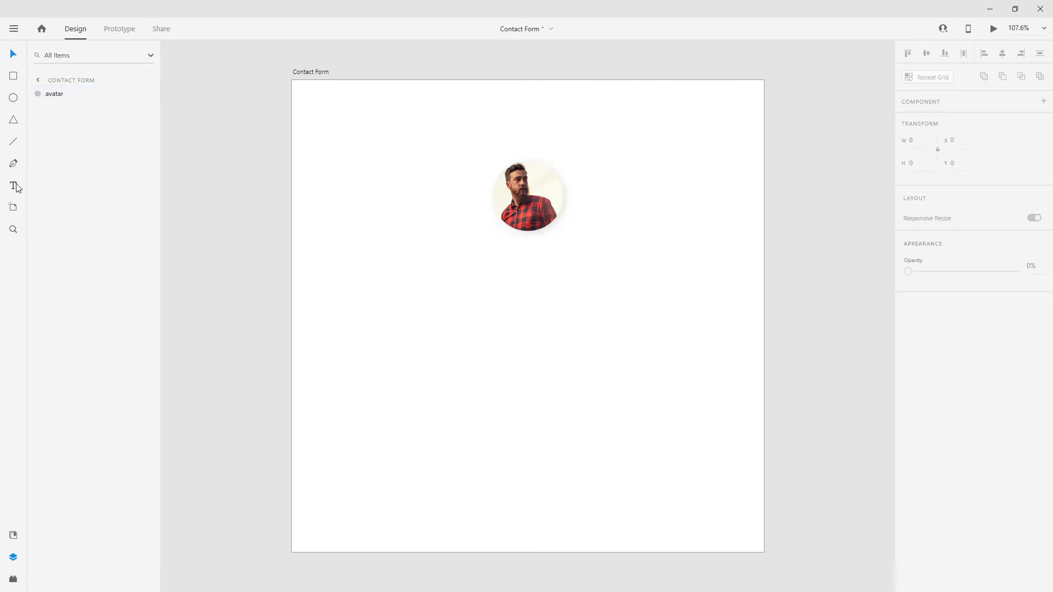
# Type the name 'Michael Adams' in a text line below the avatar
pyautogui.click(530, 288)
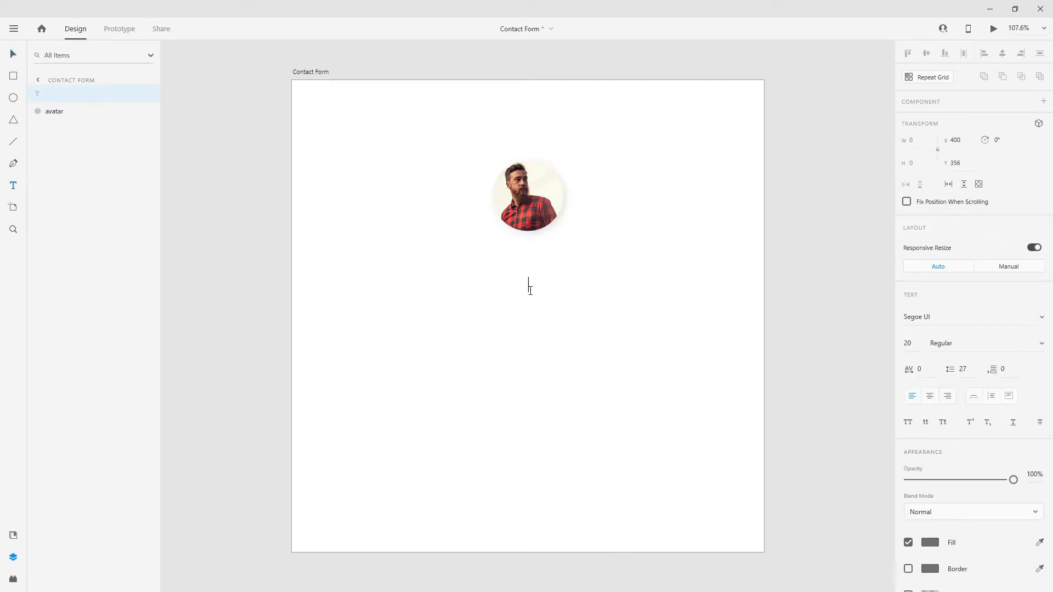
pyautogui.write('Michael')
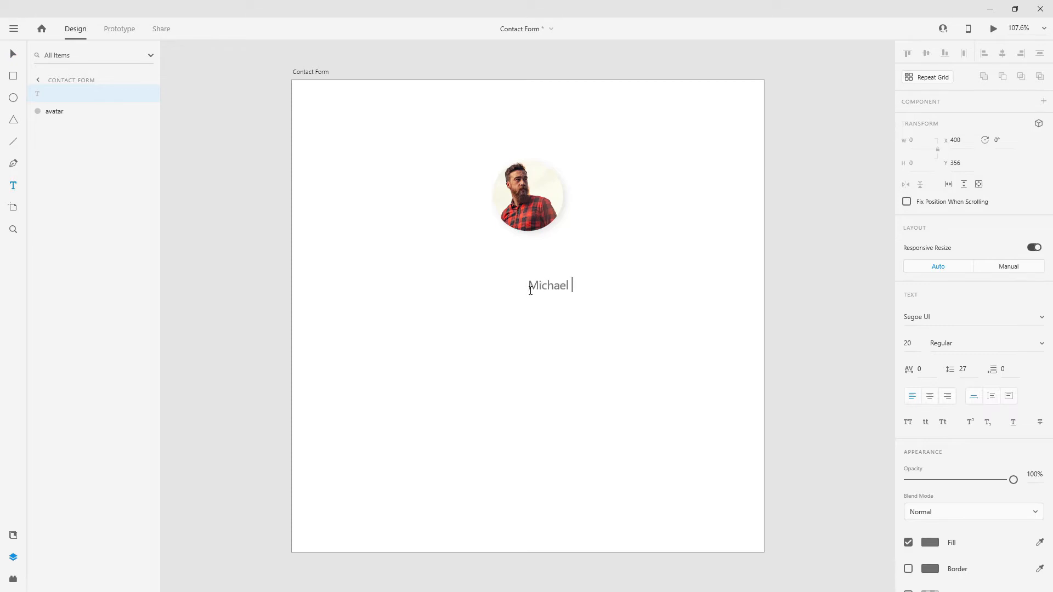
pyautogui.write('Adamas')
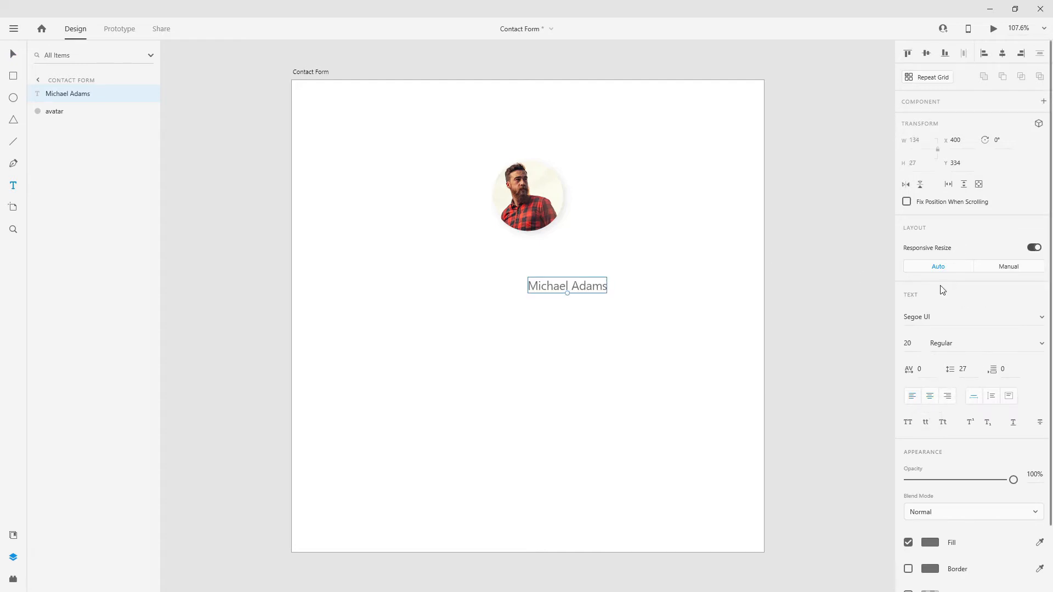
# Set the name in Poppins at size 24 with a lighter grey fill
pyautogui.click(927, 317)
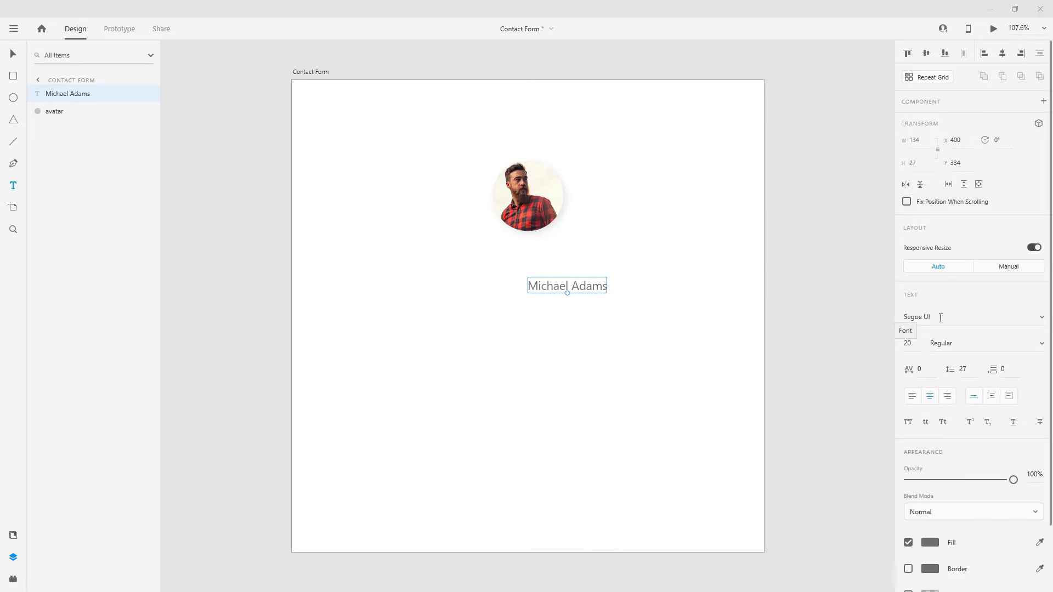
pyautogui.write('Poppins')
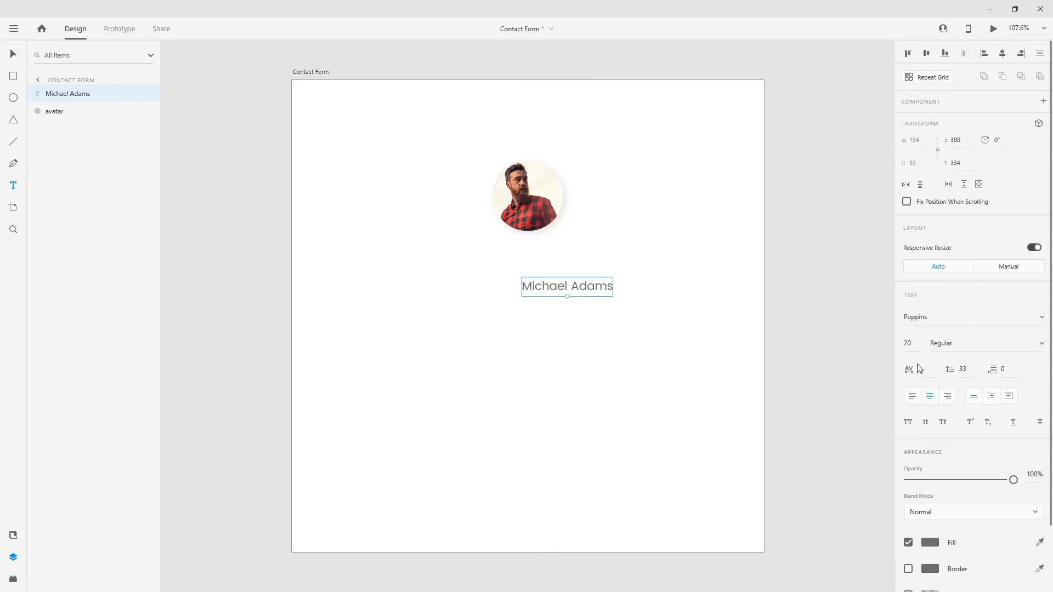
pyautogui.write('24')
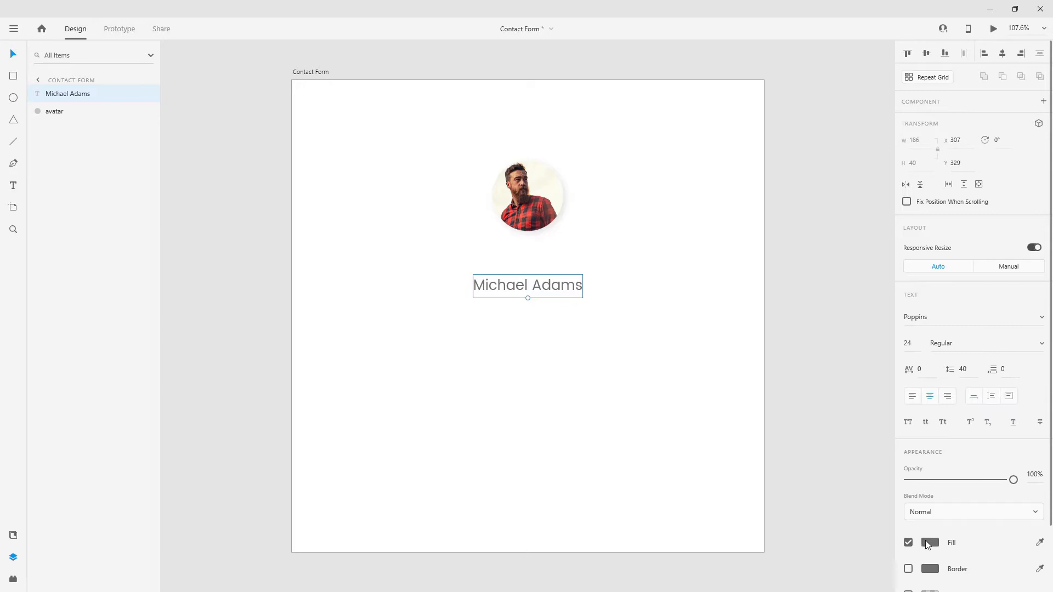
pyautogui.click(930, 543)
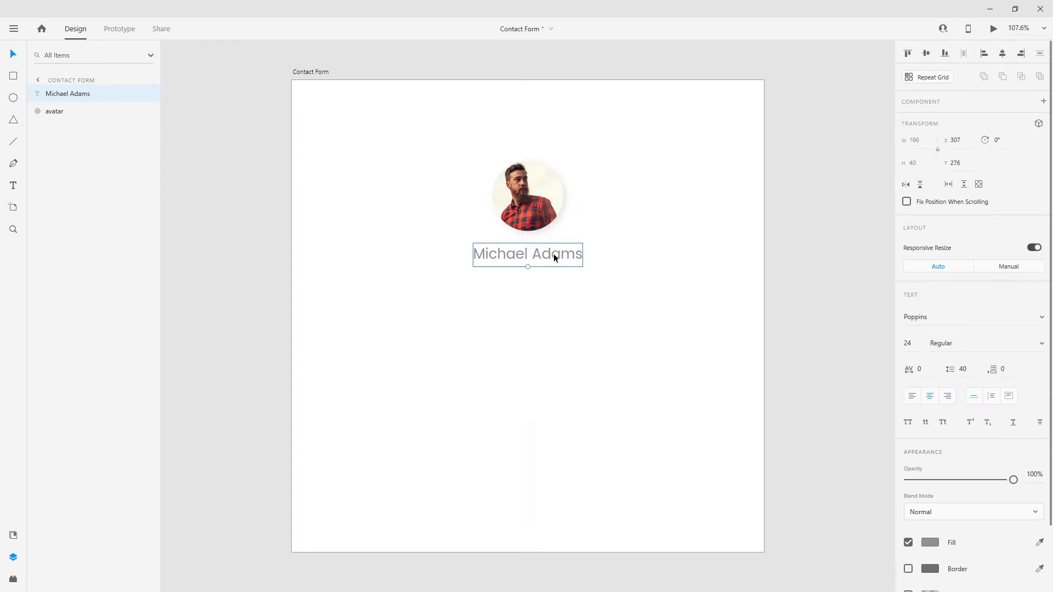
# Duplicate the name below it, retype it as 'UI Designer', and set size 16
pyautogui.moveTo(527, 254); pyautogui.dragTo(527, 293)
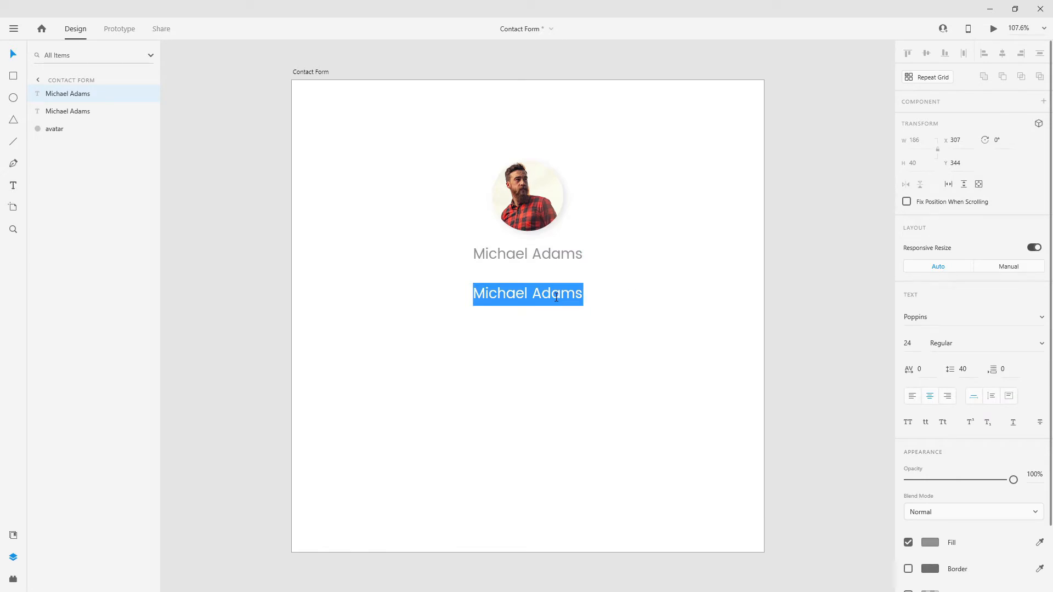
pyautogui.write('UI Designer')
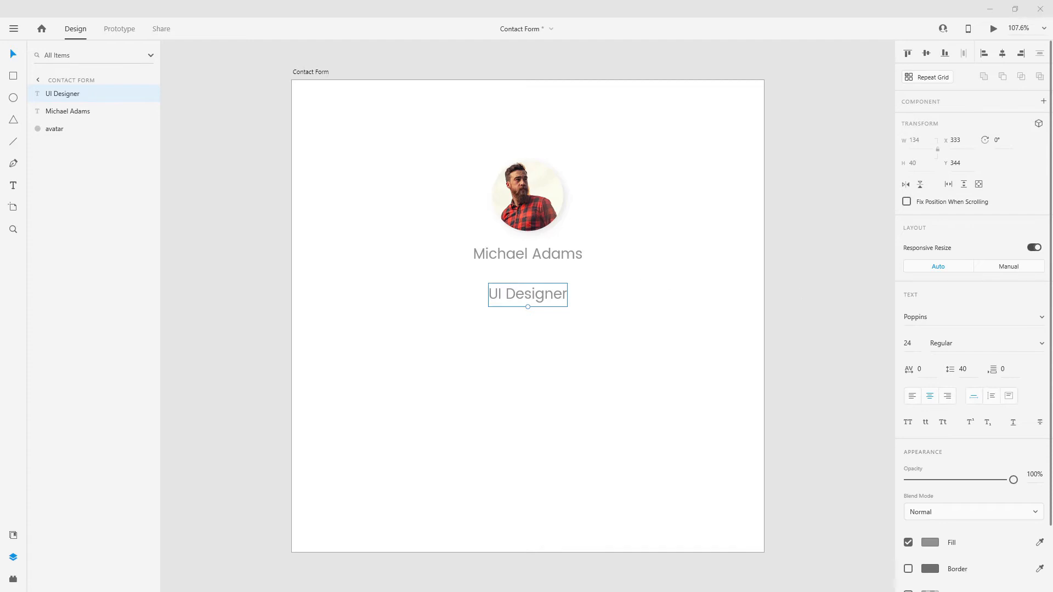
pyautogui.moveTo(555, 299)
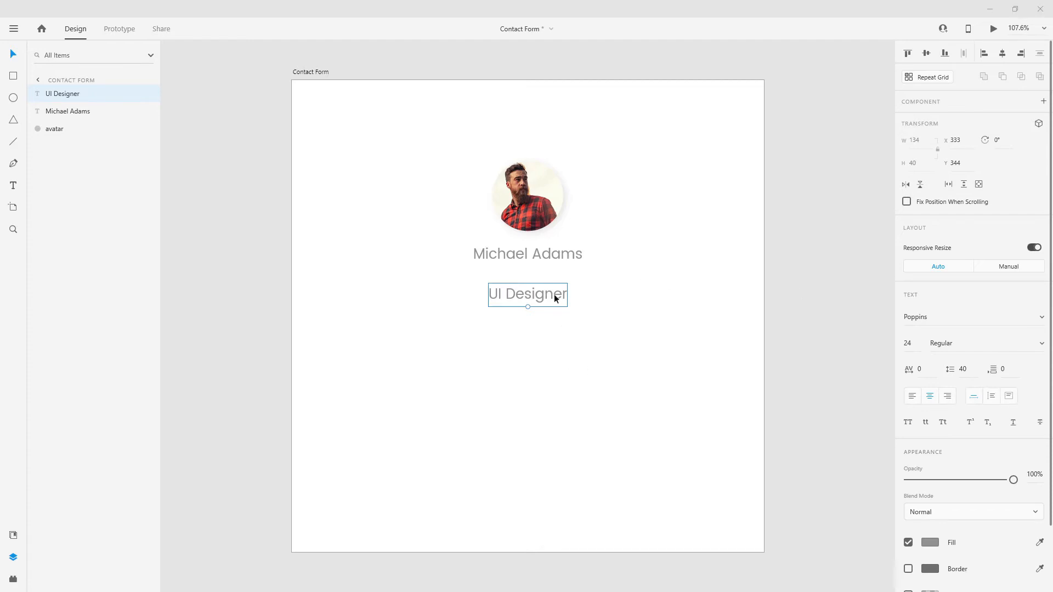
pyautogui.click(907, 343)
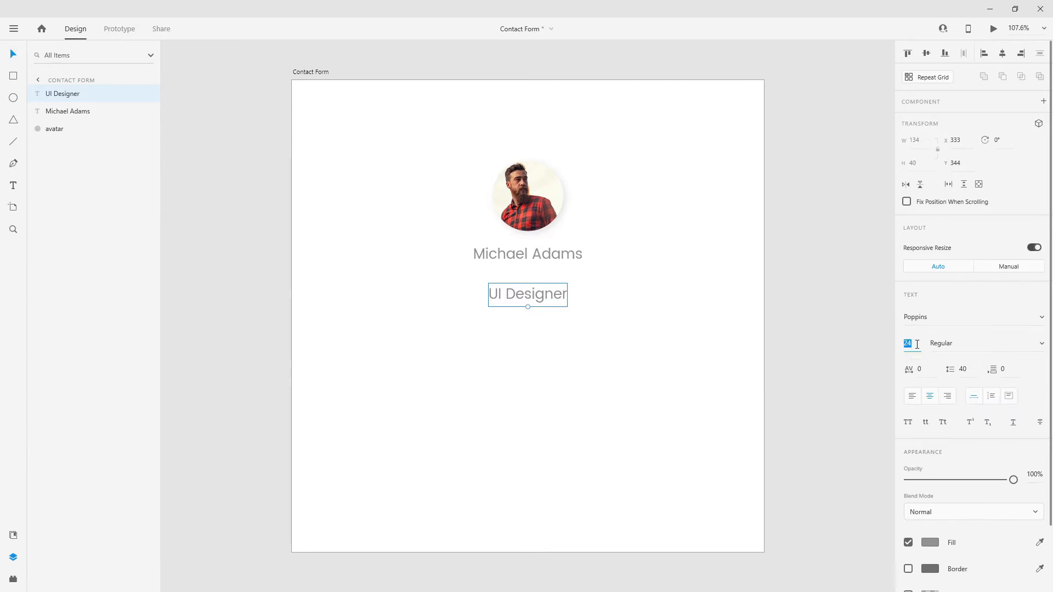
pyautogui.write('16')
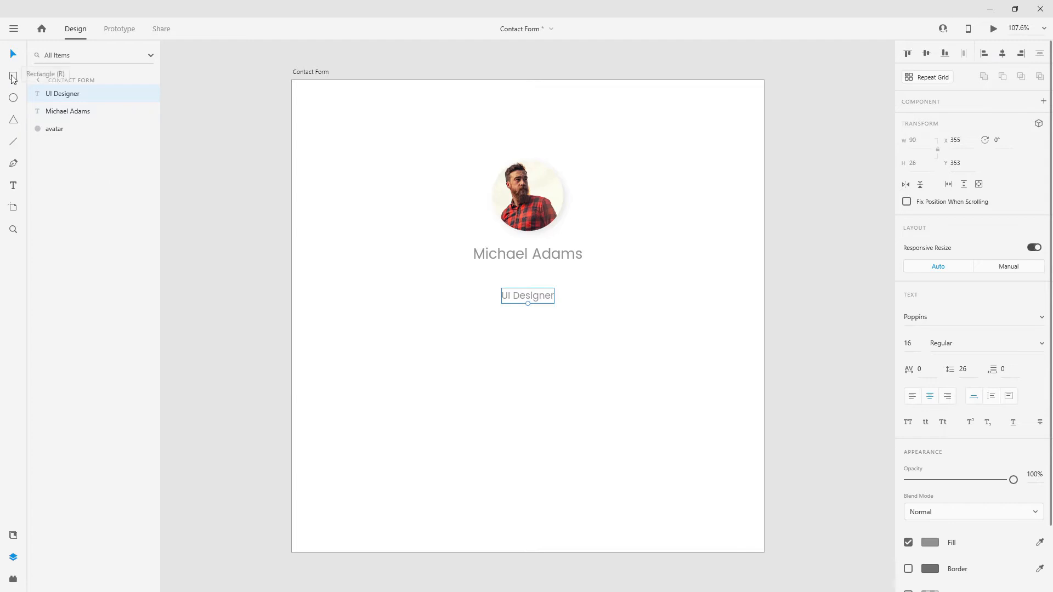
# Draw a rounded pill around the UI Designer text with pale purple #E7C4FF fill
pyautogui.moveTo(479, 276); pyautogui.dragTo(587, 314)
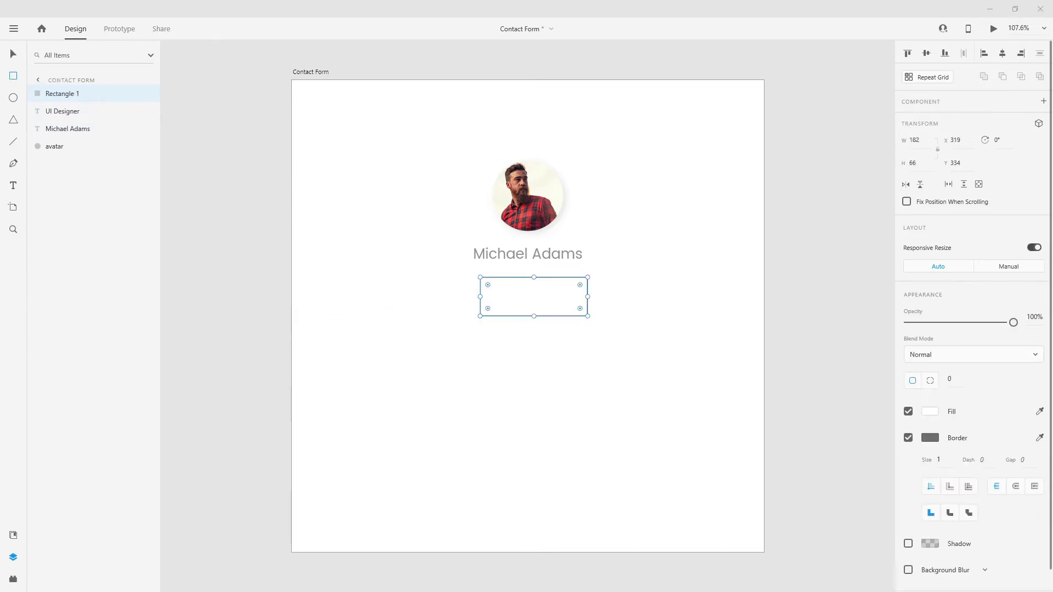
pyautogui.click(916, 140)
pyautogui.write('166')
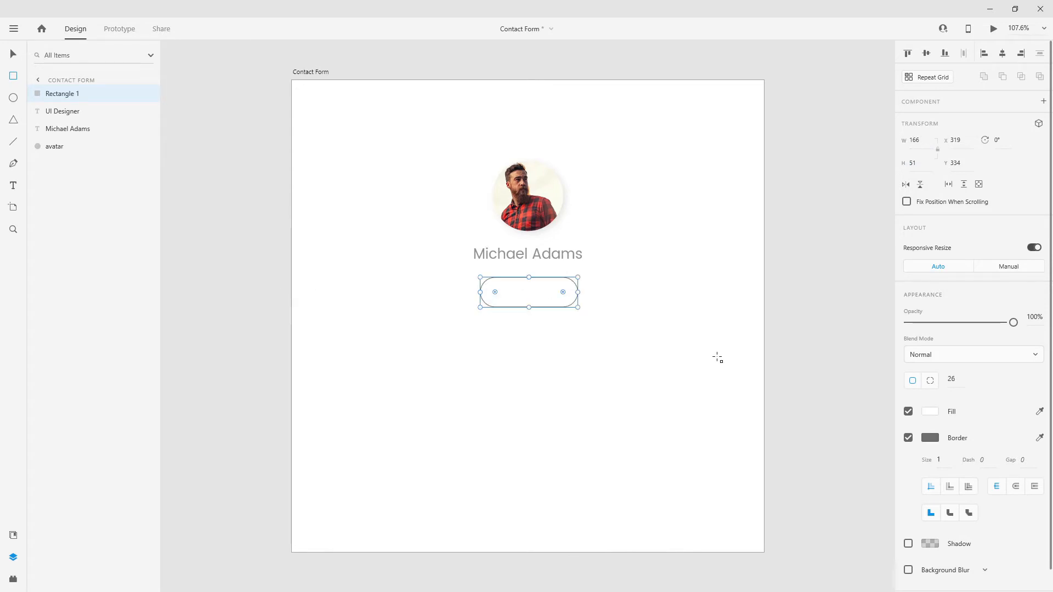
pyautogui.click(930, 411)
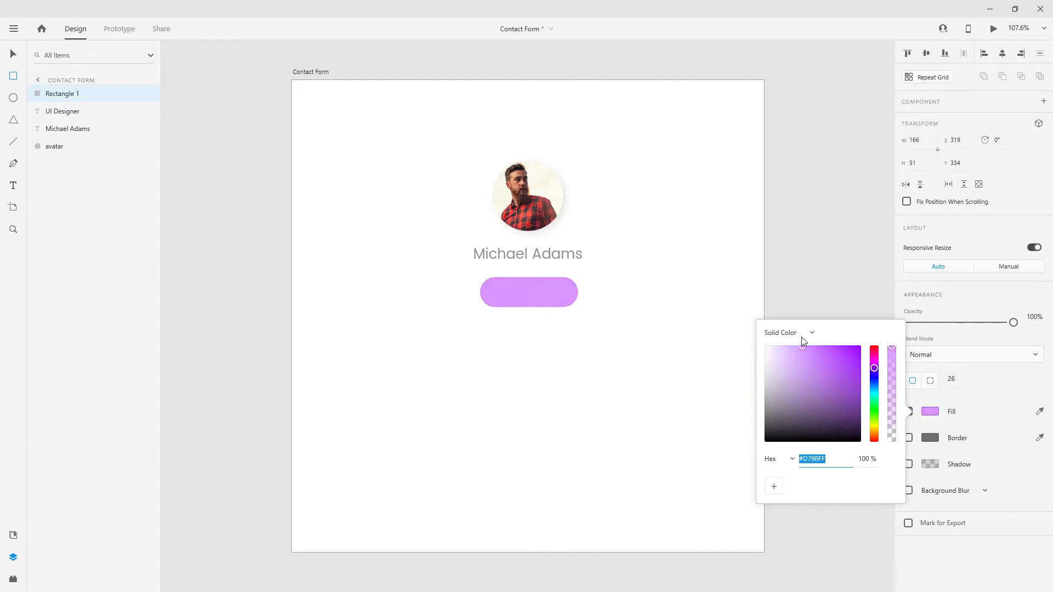
pyautogui.click(790, 354)
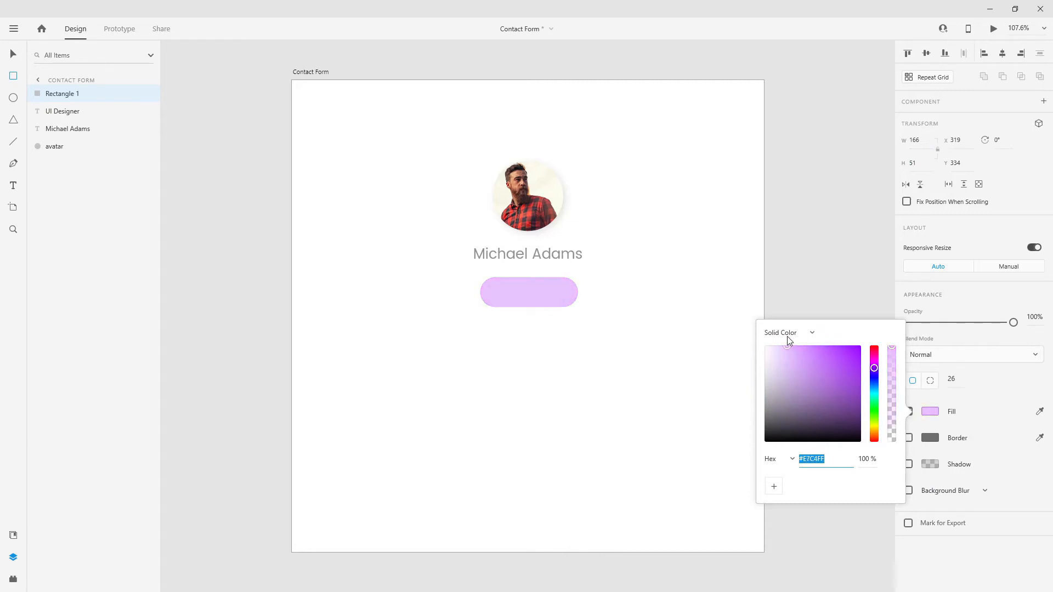
# Rename the pill layer 'label' and bring the UI Designer text above it
pyautogui.doubleClick(62, 93)
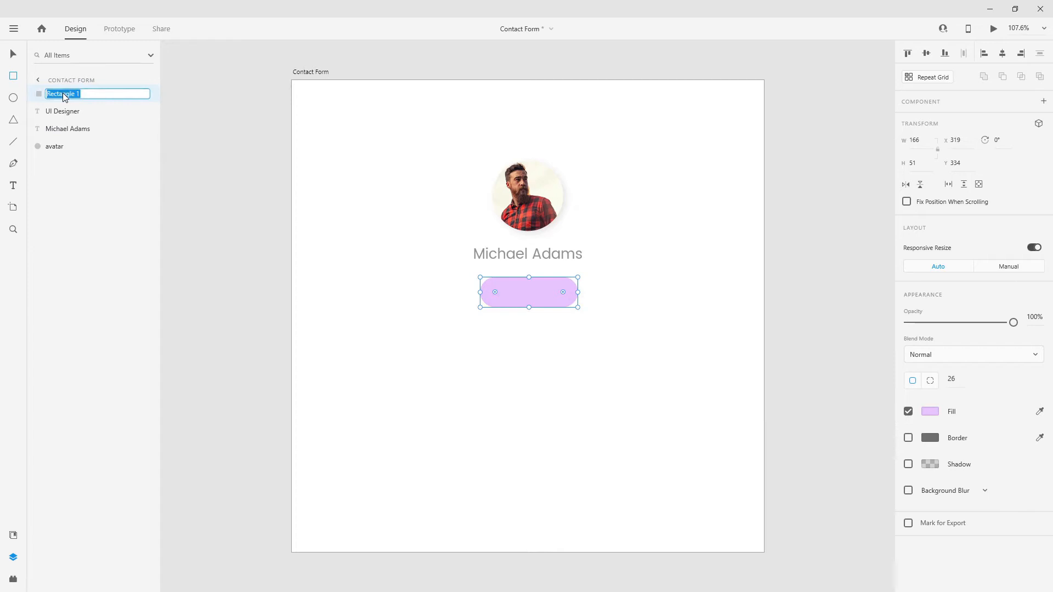
pyautogui.write('label')
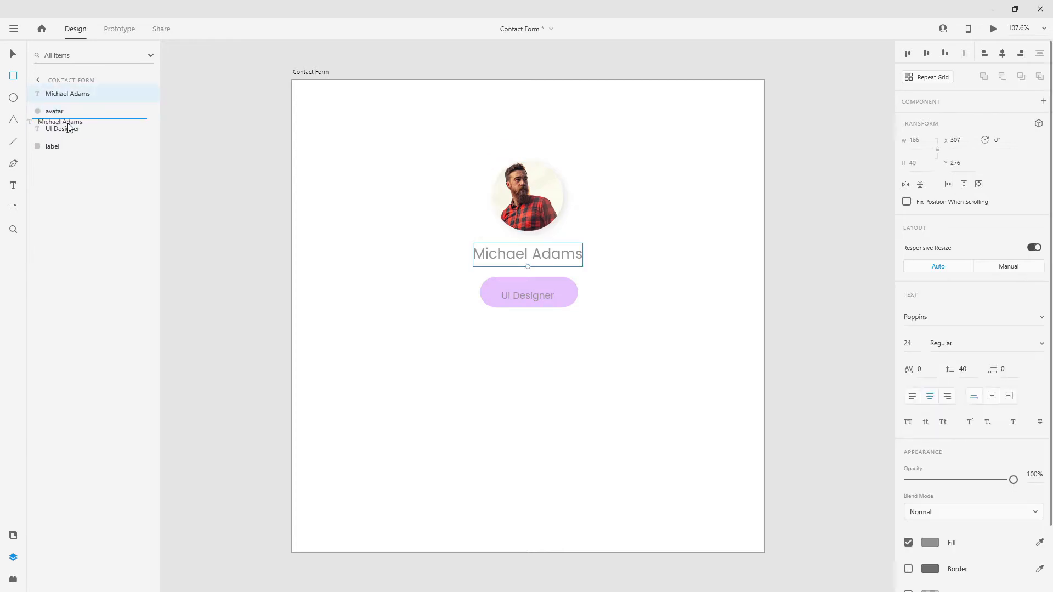
pyautogui.click(528, 292)
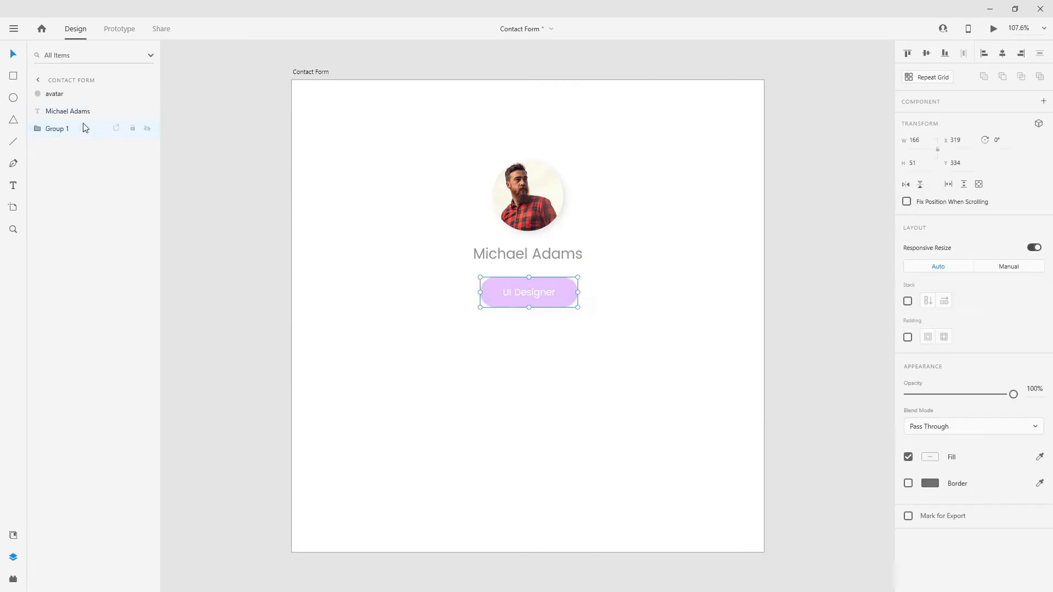
# Rename the pill group 'label' and place a copy lower on the artboard
pyautogui.doubleClick(57, 129)
pyautogui.write('label')
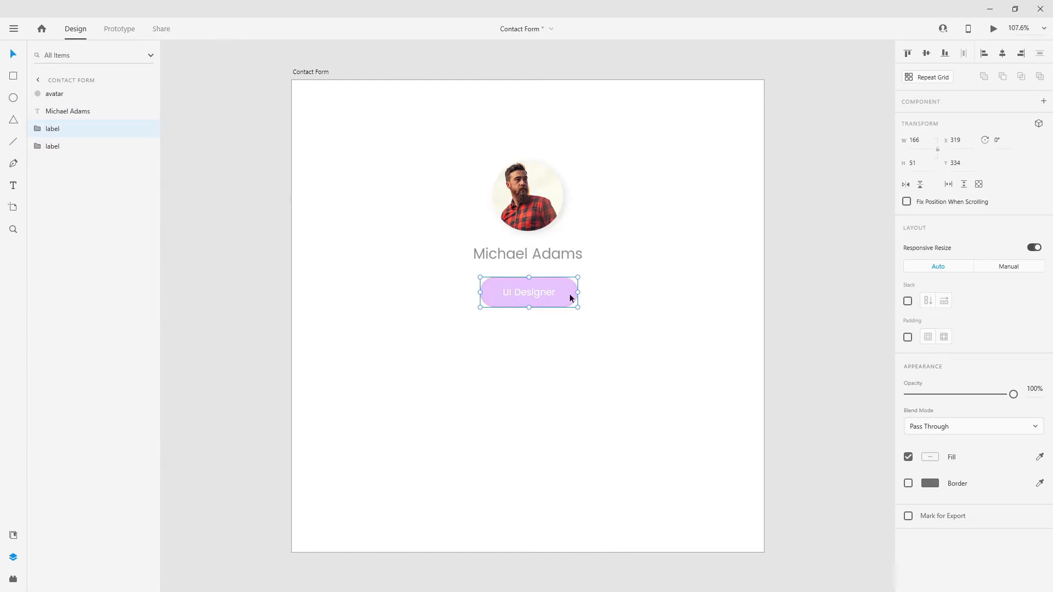
pyautogui.moveTo(528, 292); pyautogui.dragTo(529, 403)
pyautogui.write('btn')
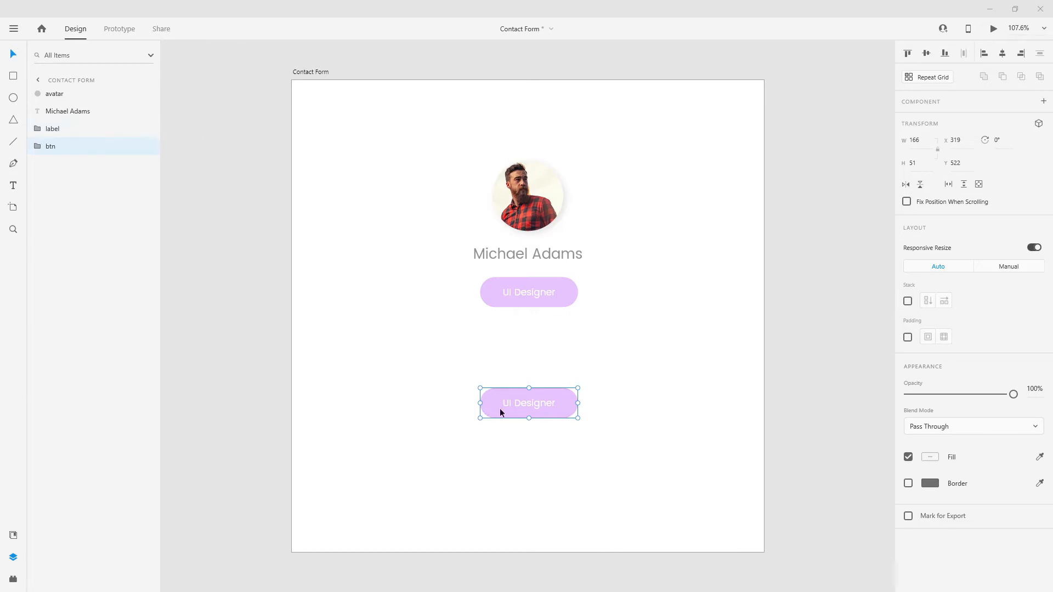
pyautogui.click(37, 146)
pyautogui.write('80')
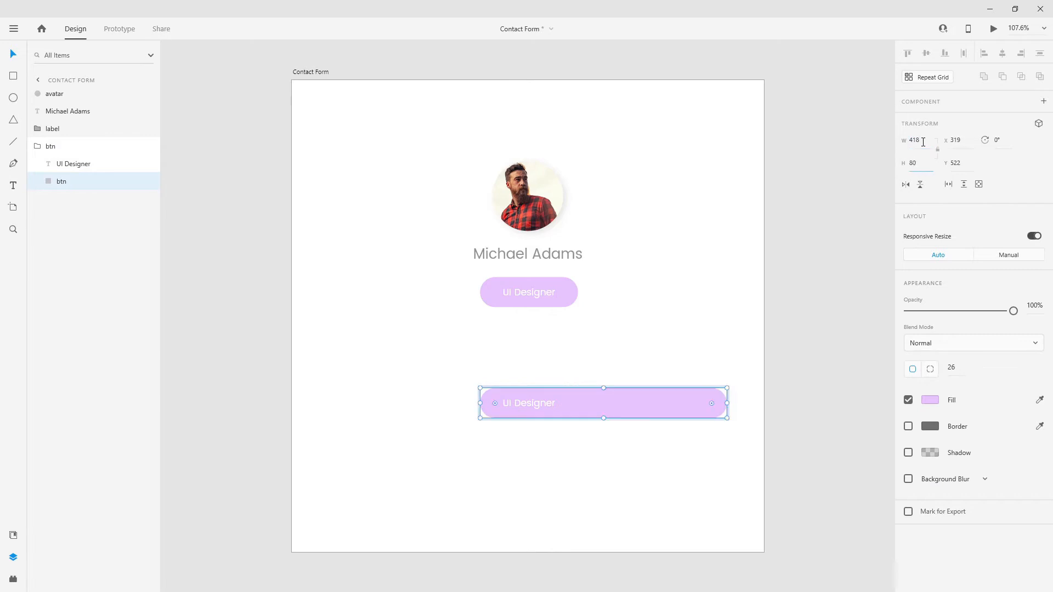
# Set the copy's text to size 24, centre it, and change the fill to blue-violet
pyautogui.doubleClick(529, 403)
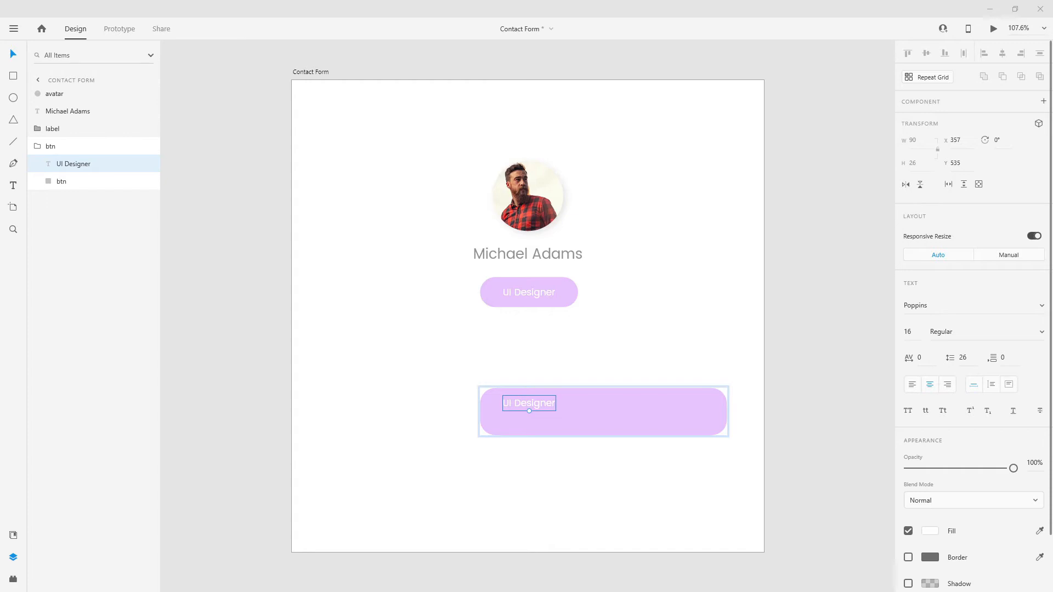
pyautogui.moveTo(915, 331)
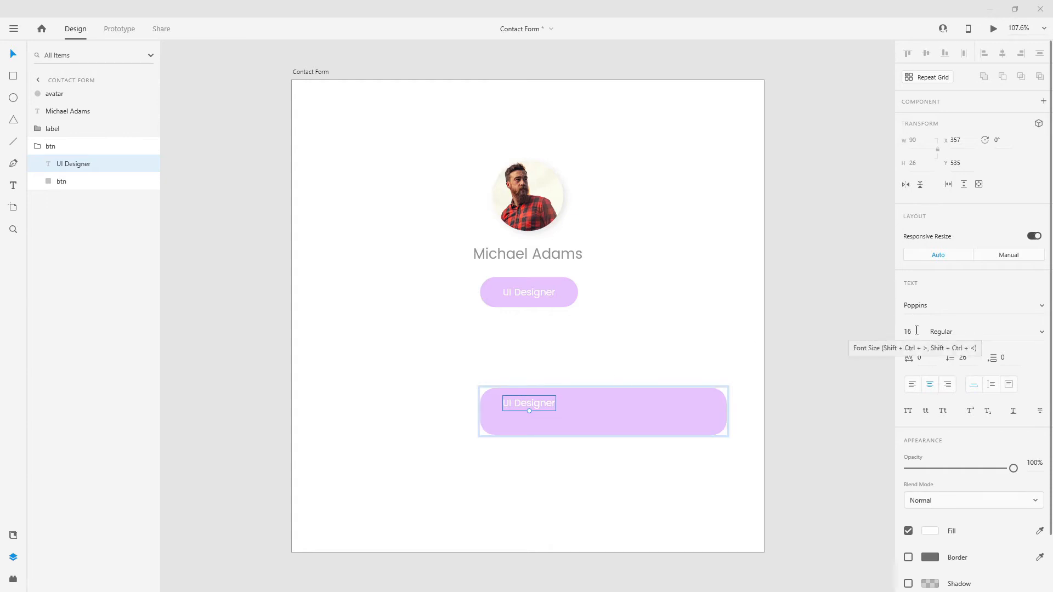
pyautogui.write('24')
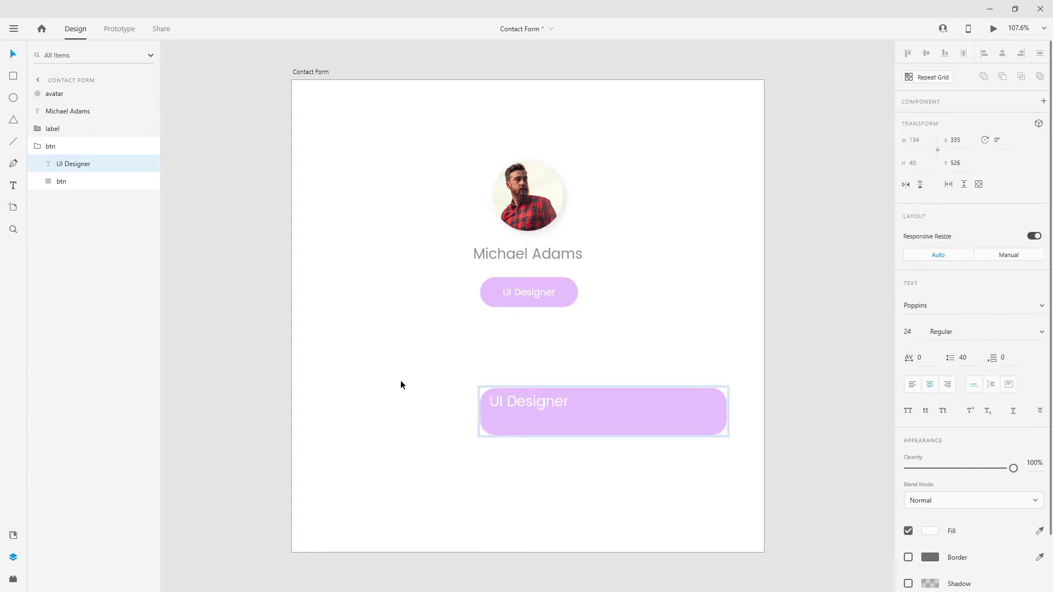
pyautogui.doubleClick(529, 402)
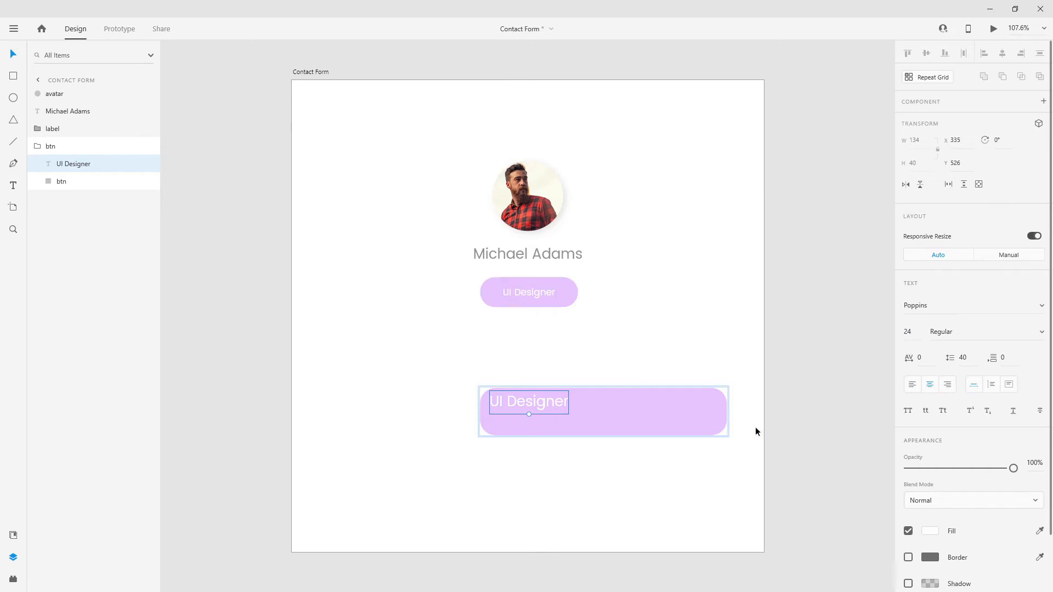
pyautogui.click(61, 181)
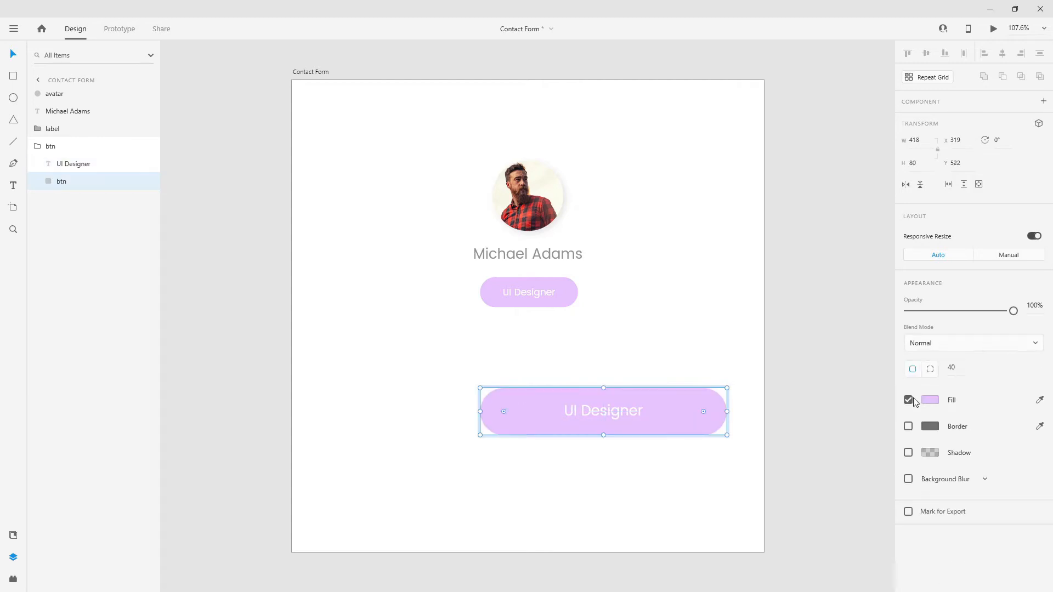
pyautogui.click(929, 400)
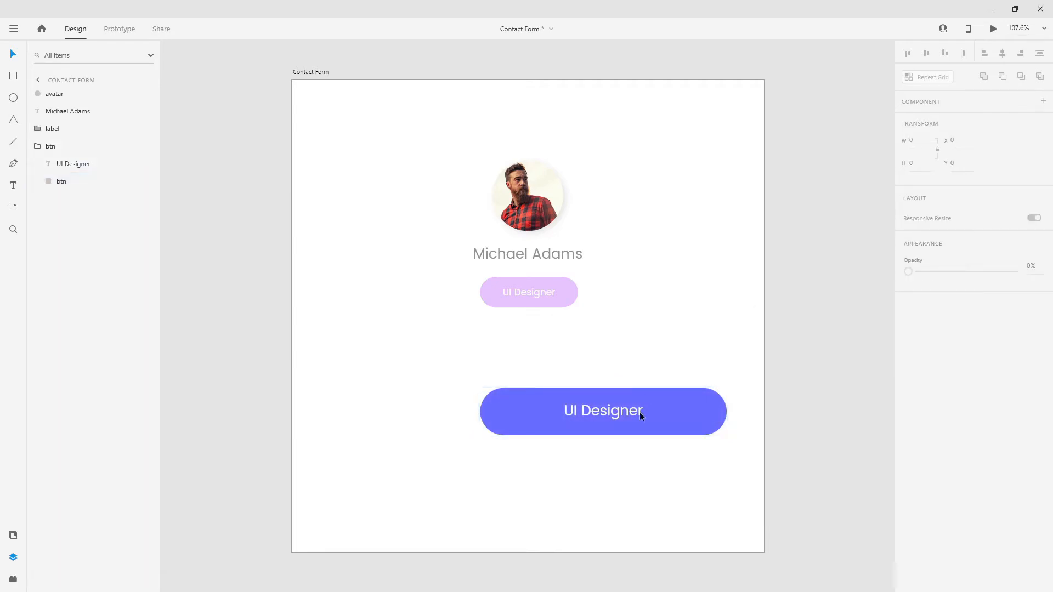
pyautogui.click(603, 412)
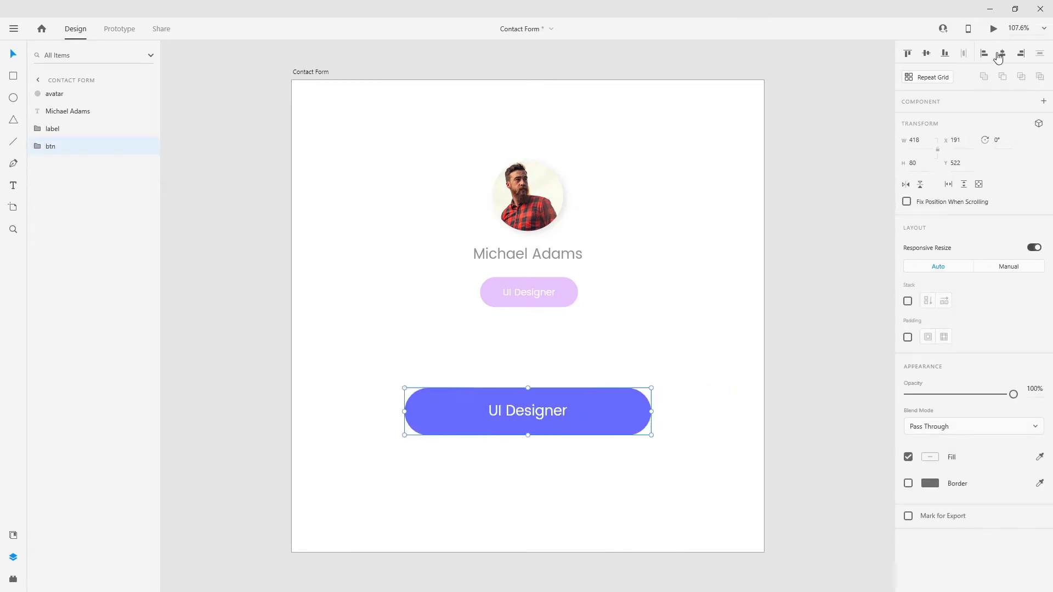
pyautogui.moveTo(527, 410); pyautogui.dragTo(527, 356)
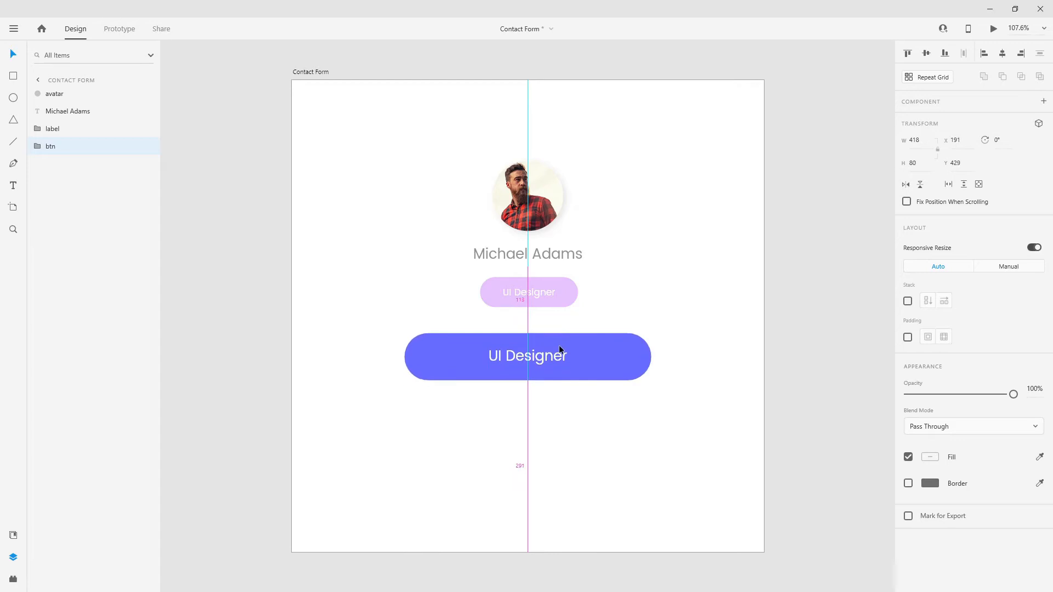
pyautogui.moveTo(527, 356); pyautogui.dragTo(527, 341)
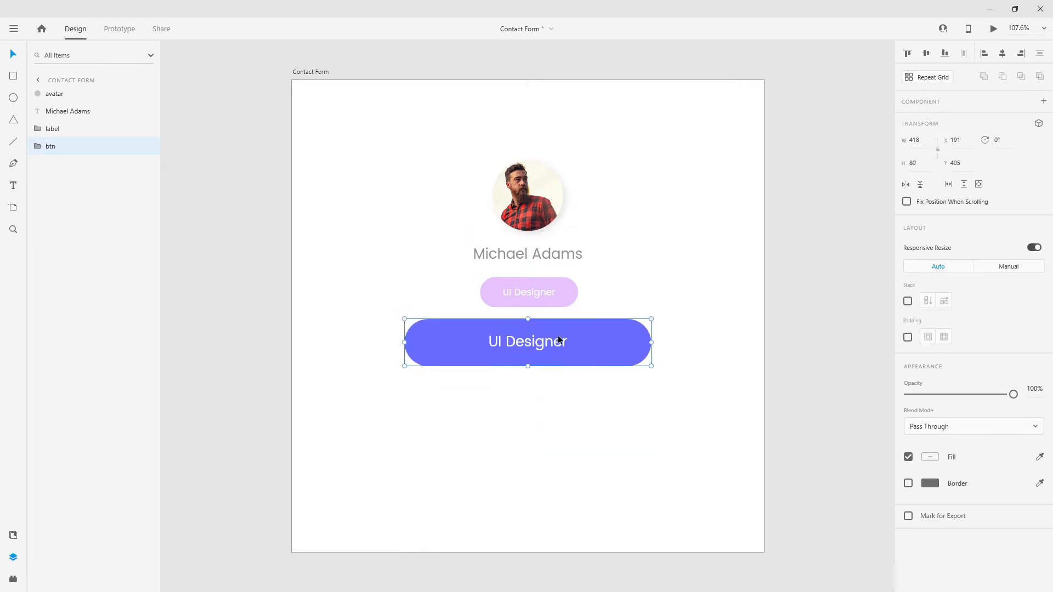
pyautogui.moveTo(527, 341); pyautogui.dragTo(527, 354)
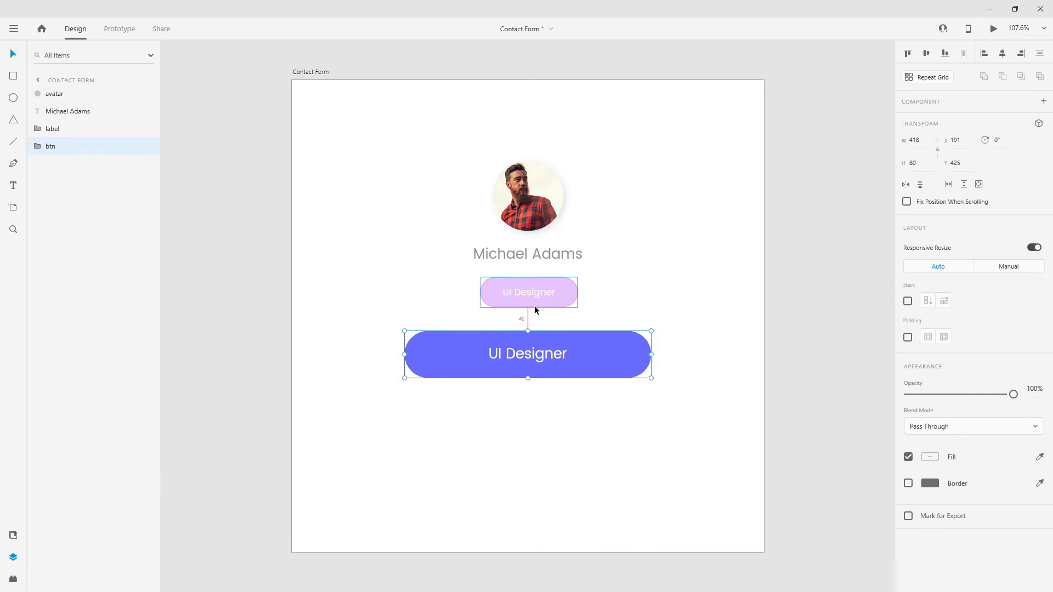
pyautogui.click(528, 254)
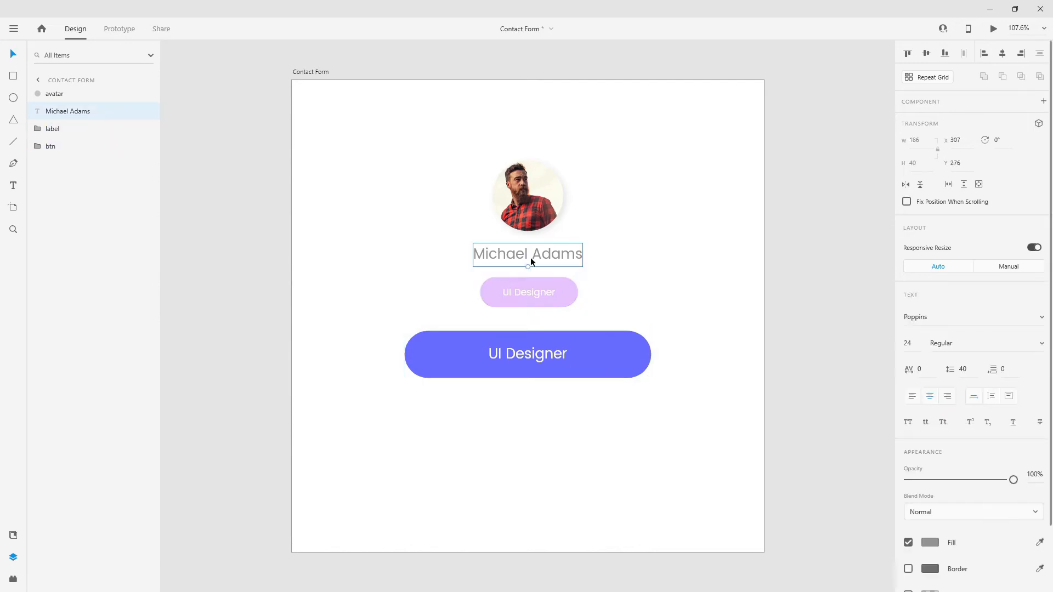
pyautogui.click(529, 292)
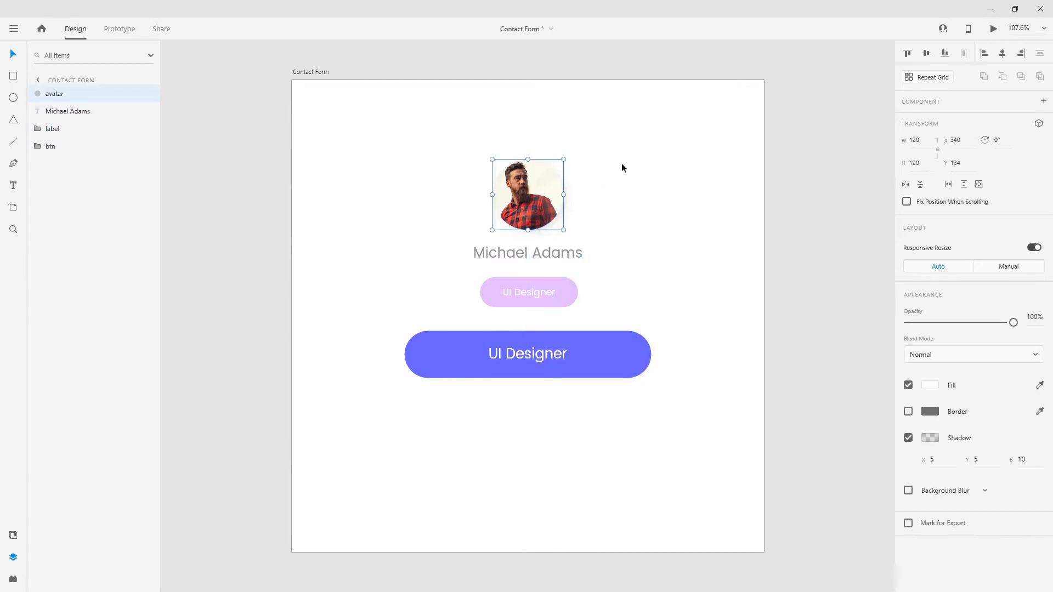
pyautogui.moveTo(73, 94)
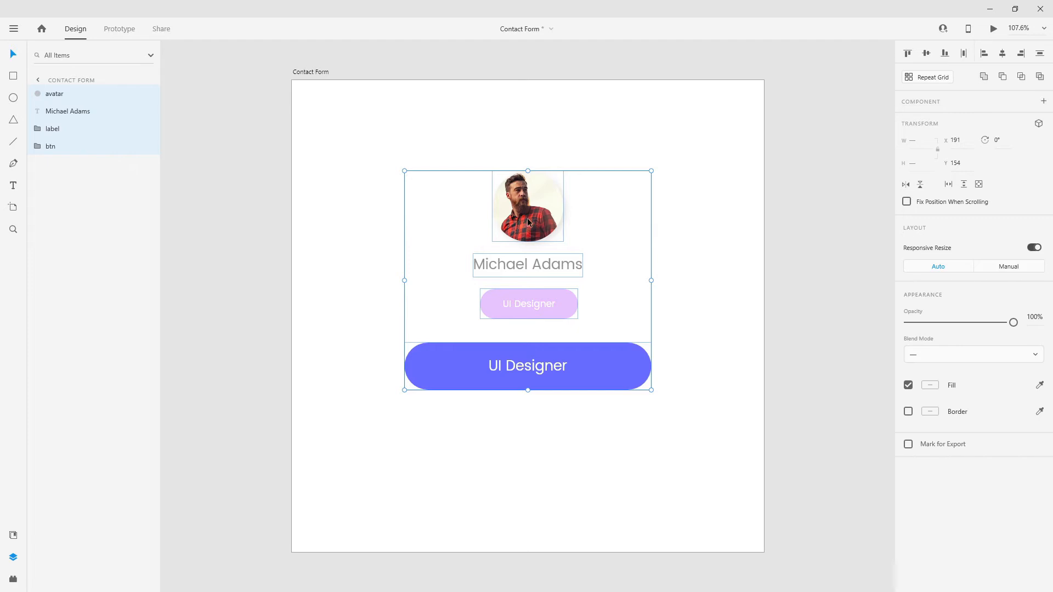
pyautogui.moveTo(534, 216)
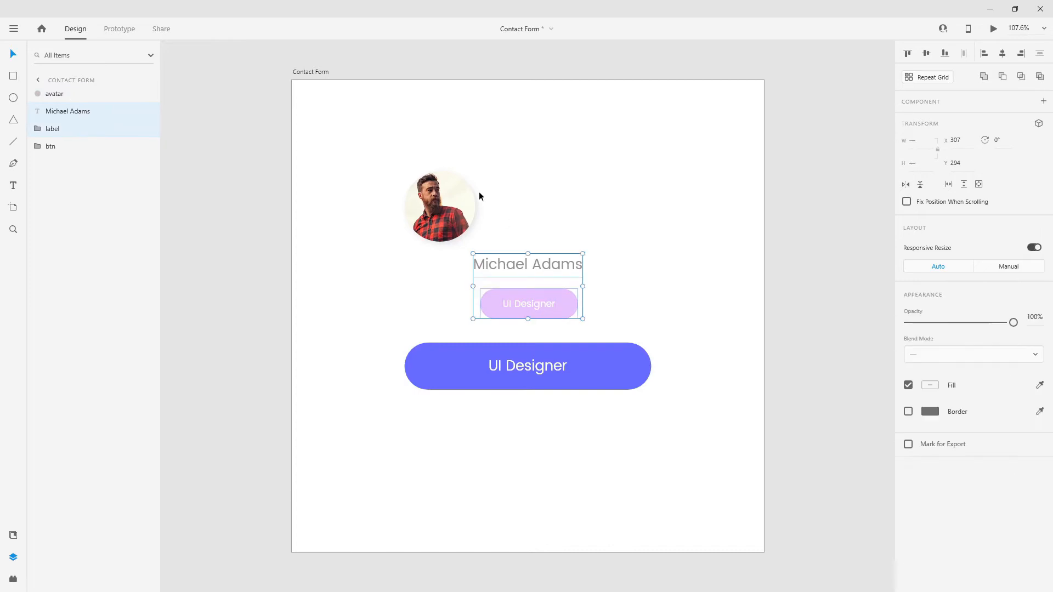
# Nudge the name and label group into place beside the avatar
pyautogui.moveTo(527, 285); pyautogui.dragTo(527, 282)
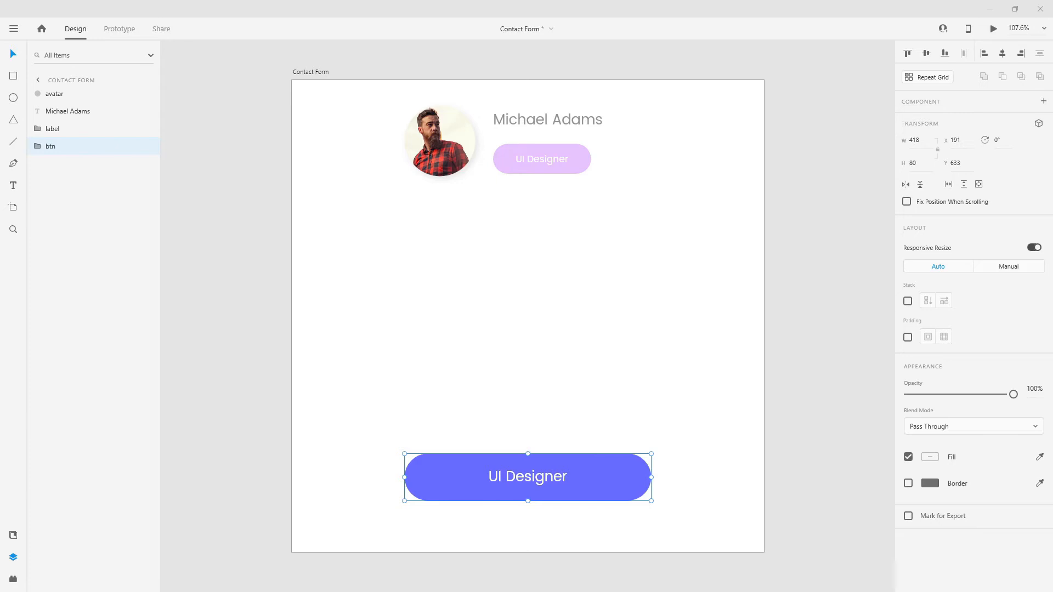
pyautogui.moveTo(576, 483)
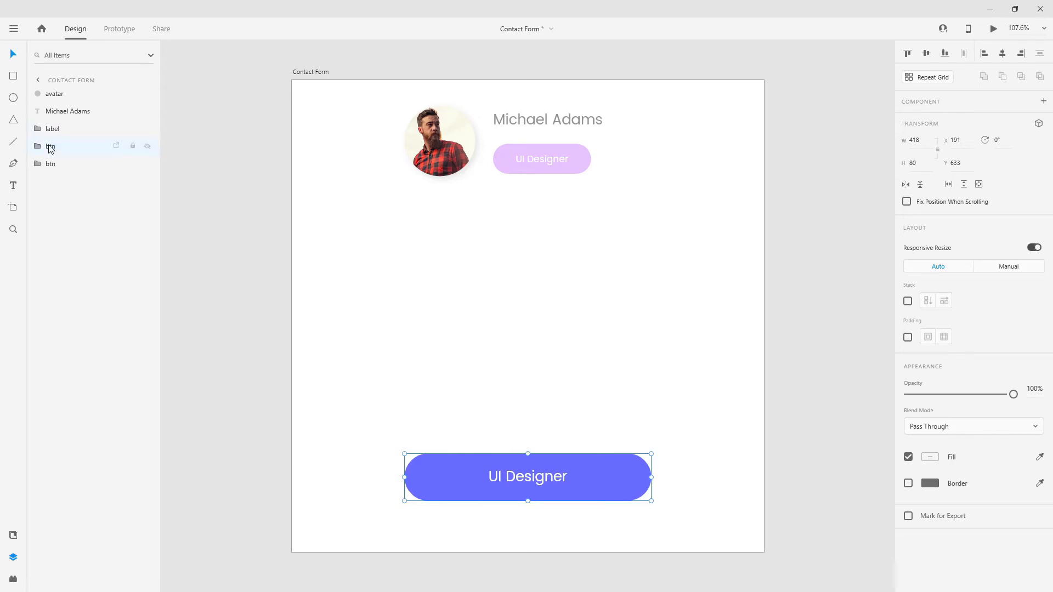
# Rename the duplicated button 'email' and position it just below the profile header
pyautogui.doubleClick(50, 146)
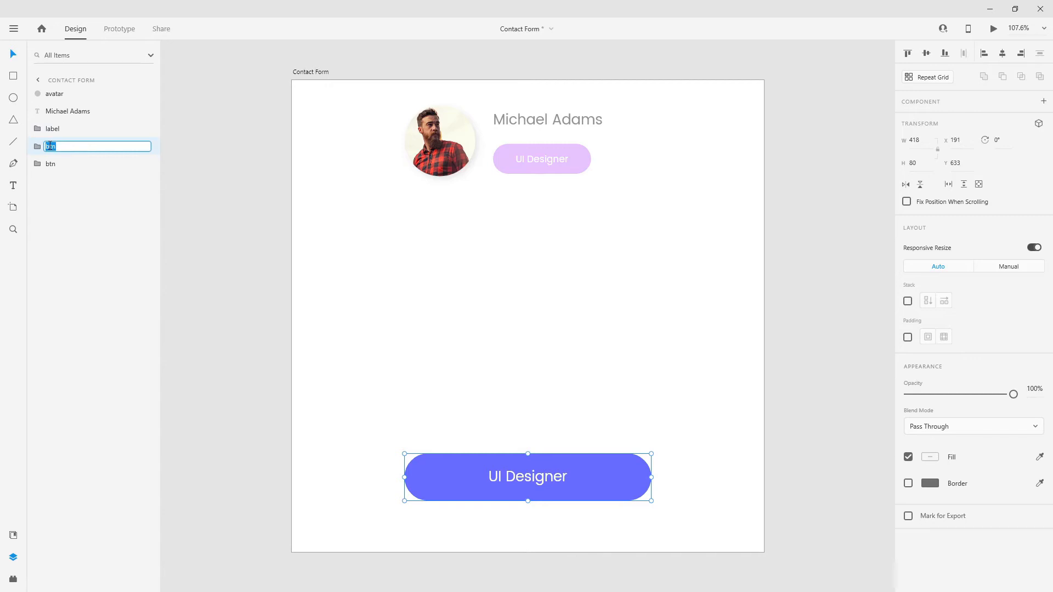
pyautogui.write('email')
pyautogui.press('Enter')
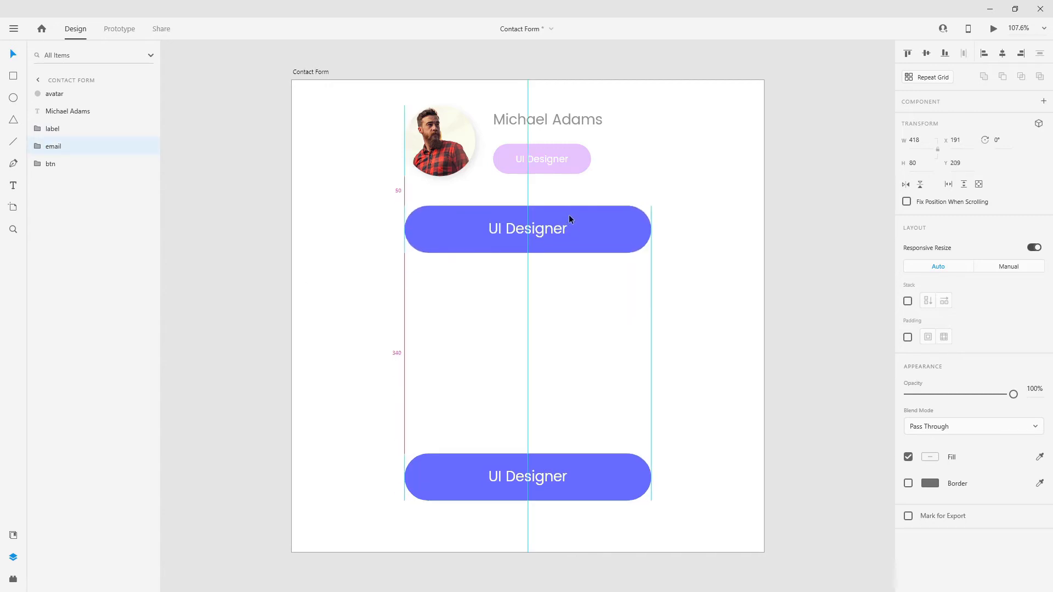
pyautogui.moveTo(528, 228); pyautogui.dragTo(528, 208)
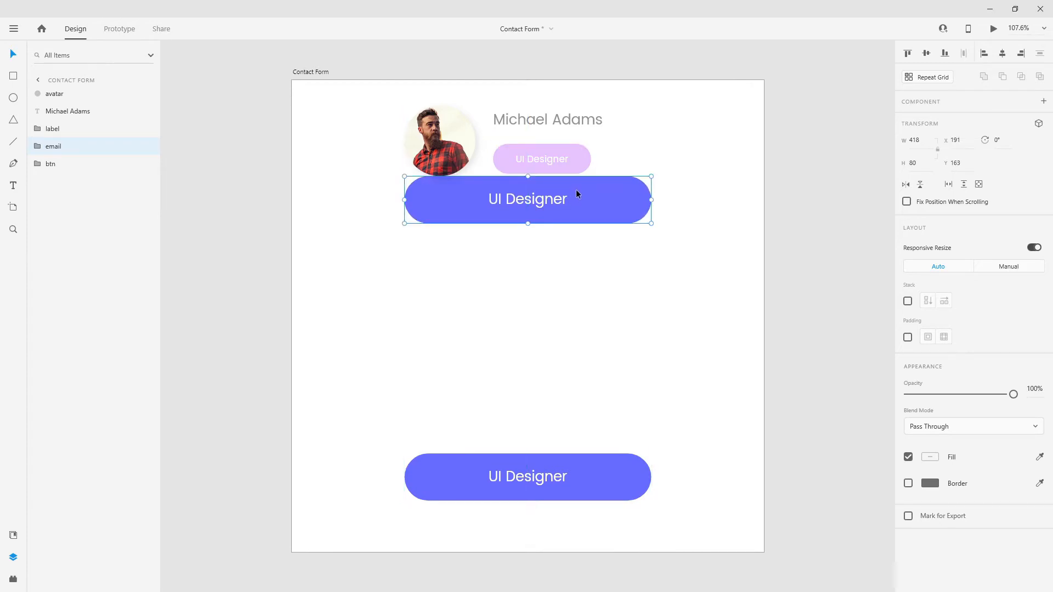
pyautogui.moveTo(527, 200); pyautogui.dragTo(527, 222)
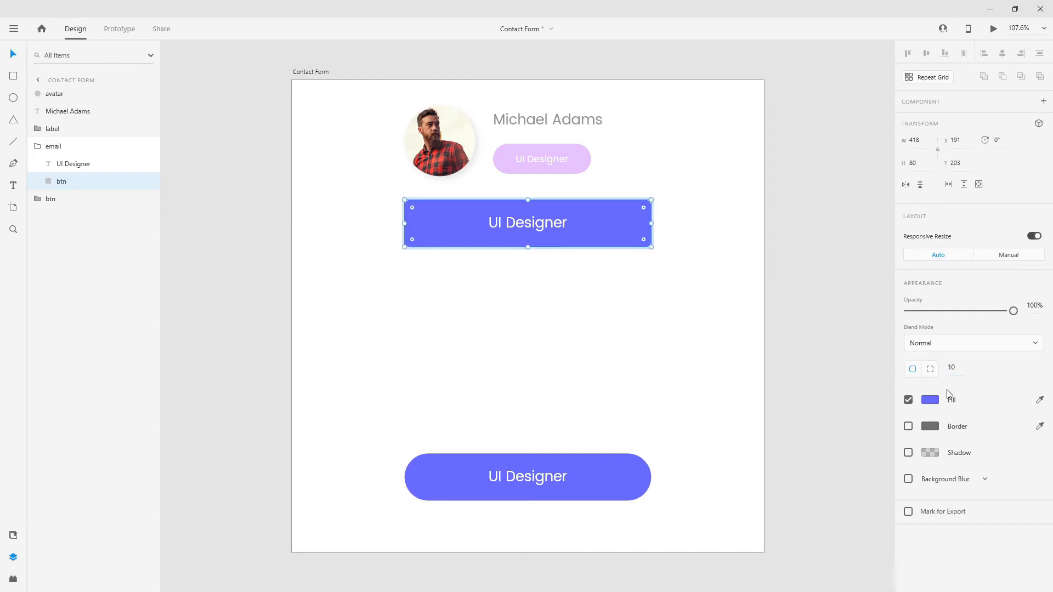
# Fill the field rectangle #DEDEDE and make its text grey
pyautogui.click(929, 400)
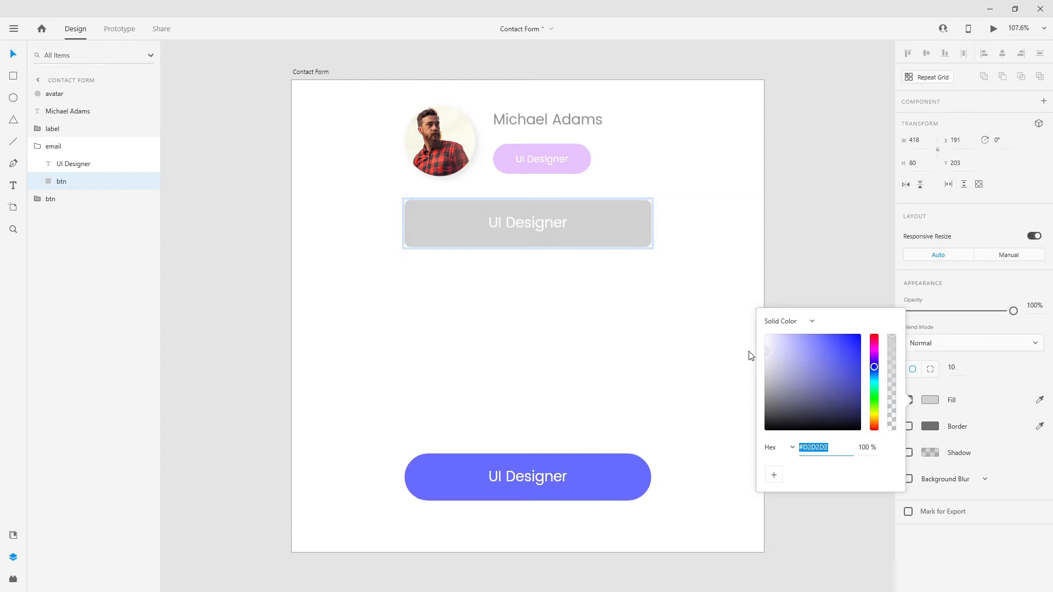
pyautogui.write('DEDEDE')
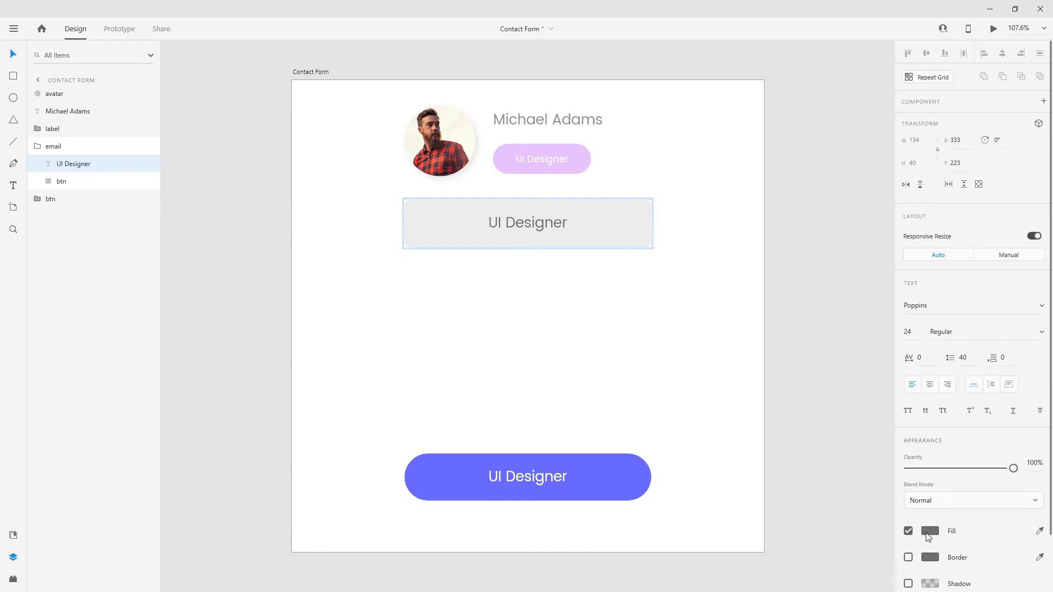
pyautogui.click(930, 531)
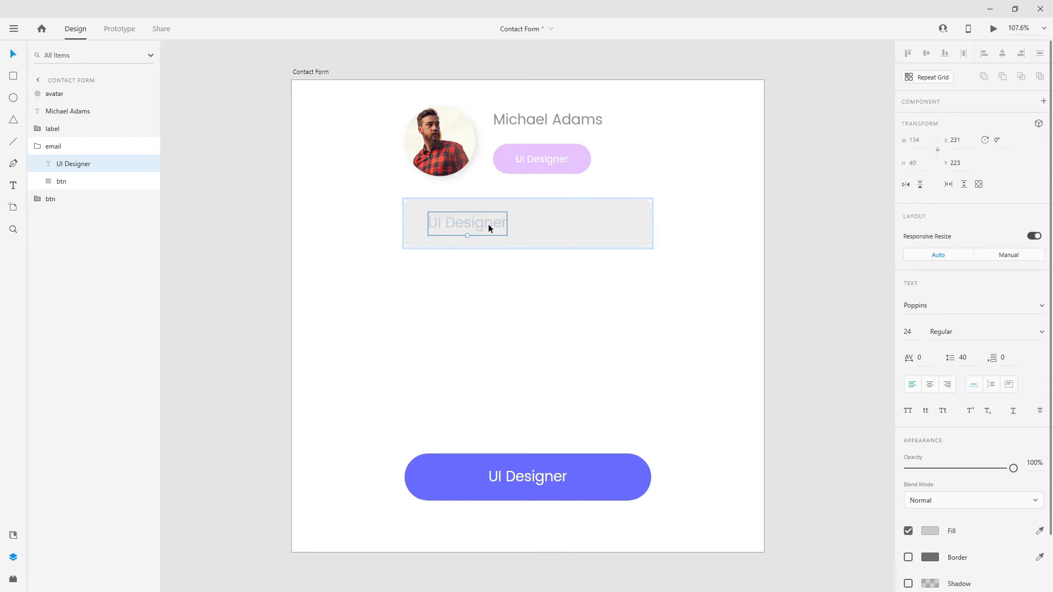
# Change the field text to 'Email' and rename the rectangle layer 'input'
pyautogui.doubleClick(467, 223)
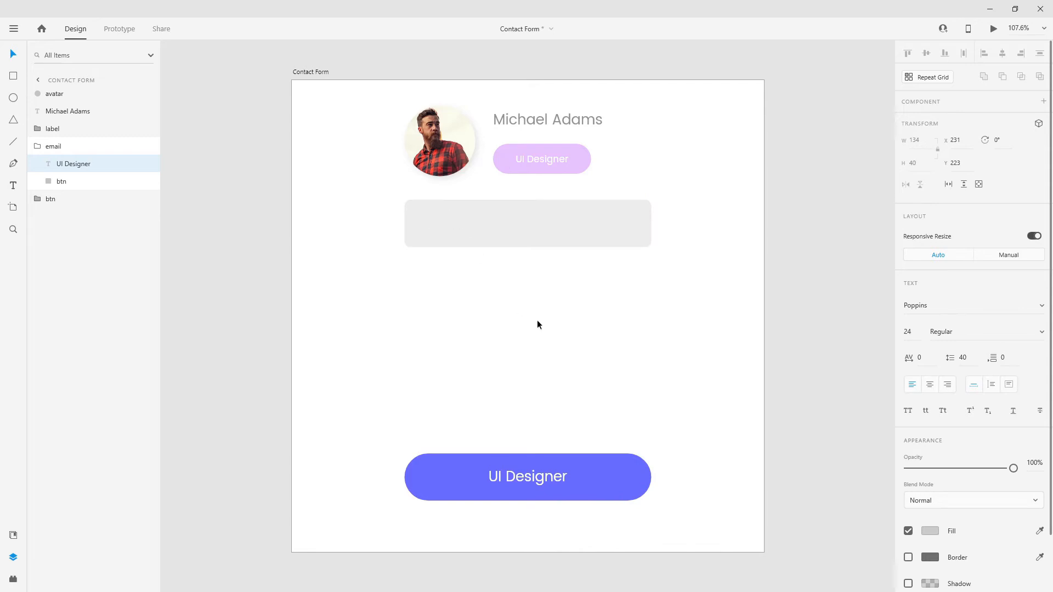
pyautogui.doubleClick(61, 181)
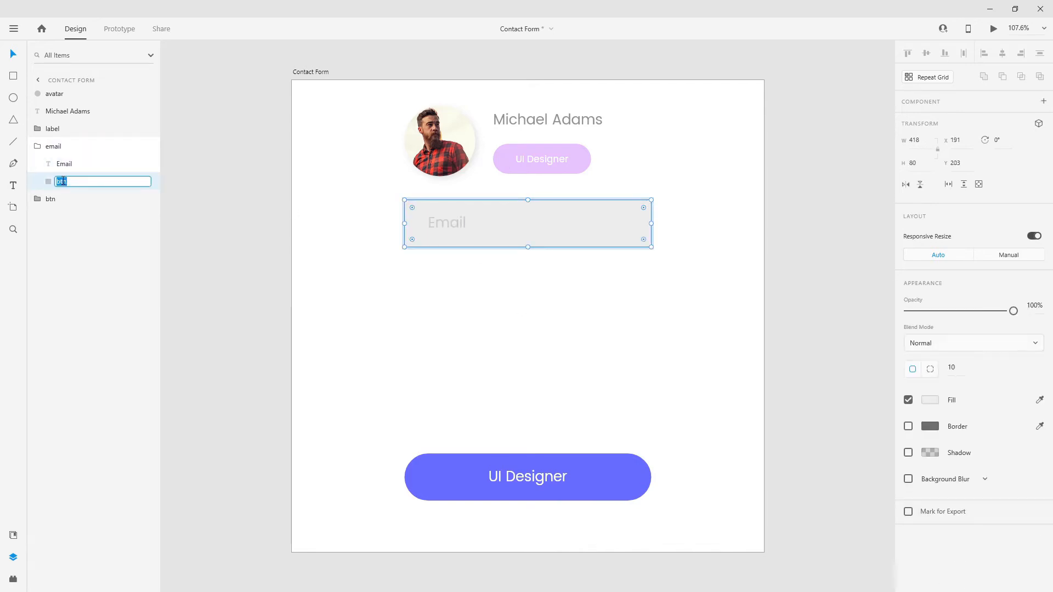
pyautogui.write('input')
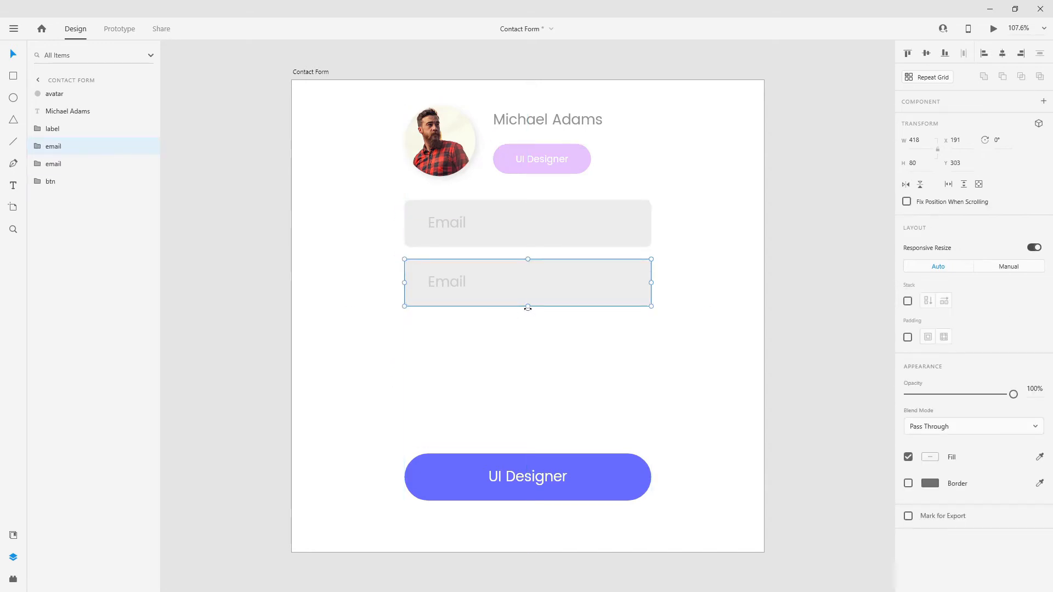
# Copy the email field below itself and set the copy's height to 270
pyautogui.moveTo(528, 307); pyautogui.dragTo(527, 423)
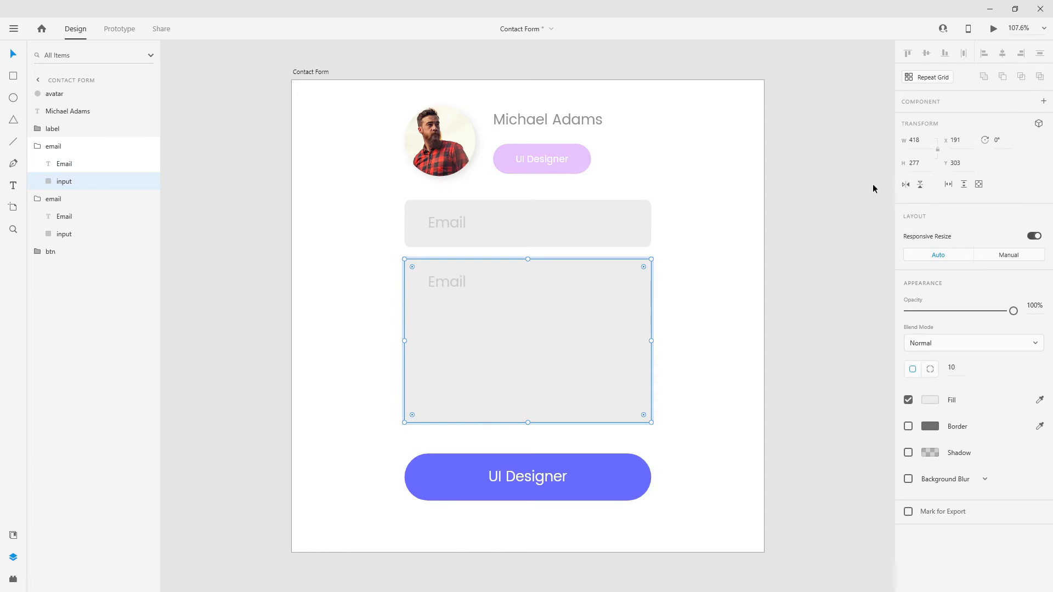
pyautogui.click(916, 163)
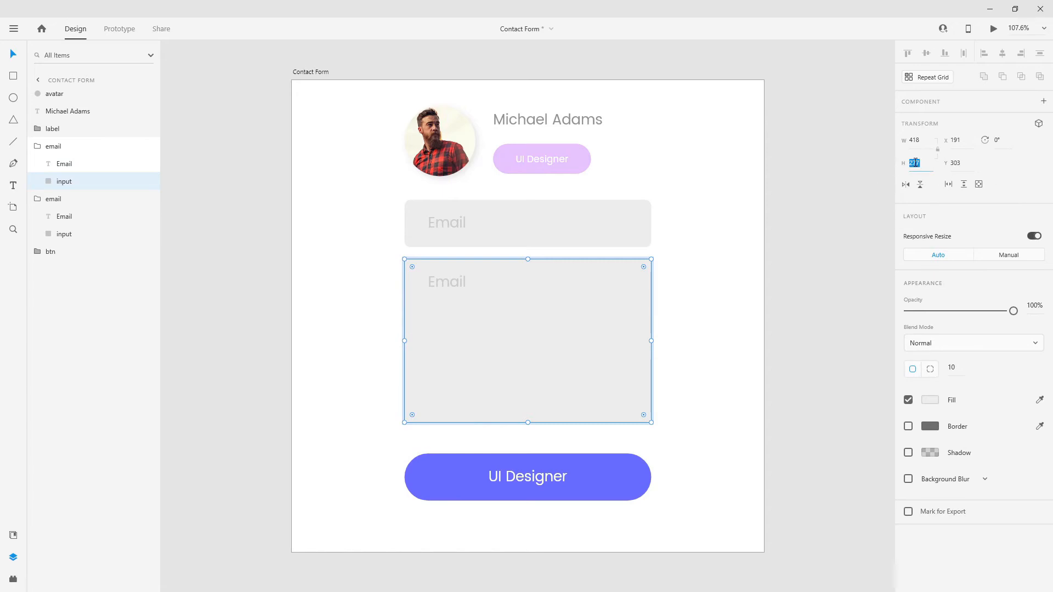
pyautogui.write('270')
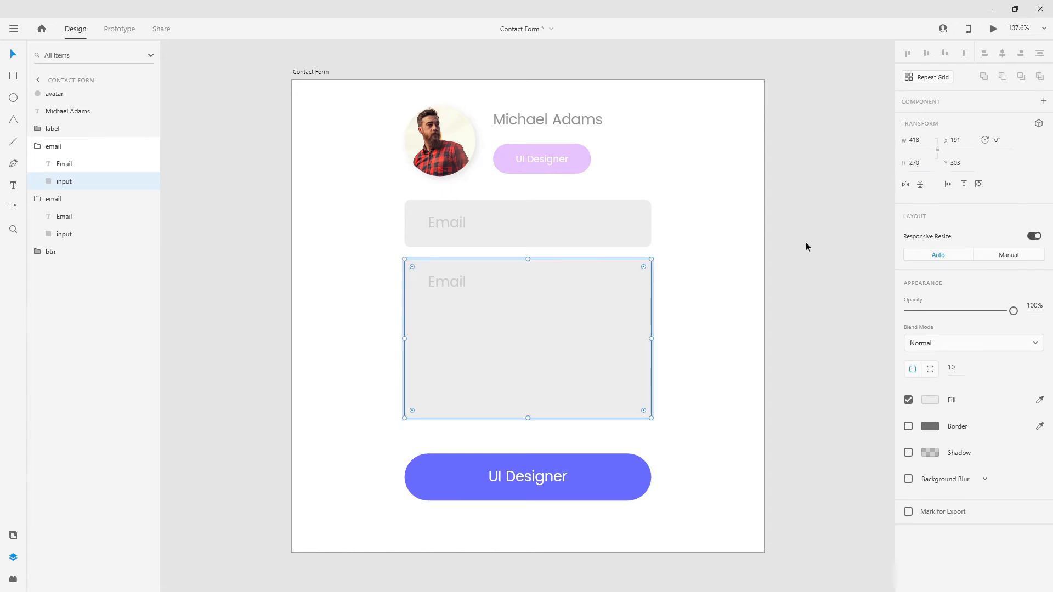
pyautogui.moveTo(14, 160)
pyautogui.write('message')
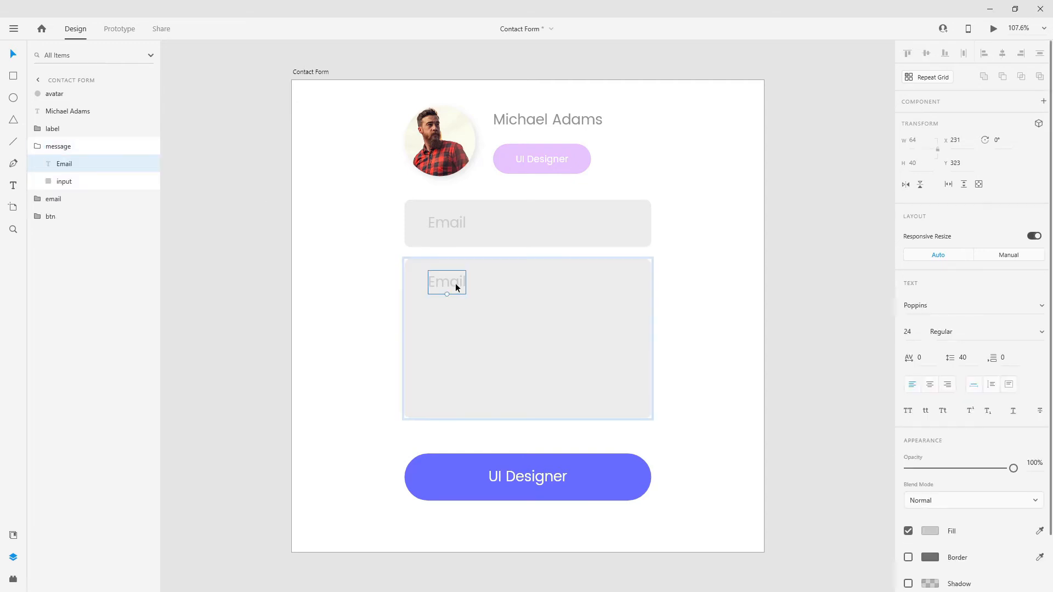
# Change placeholders to 'Your Email'/'Your Message', name the group 'contact form', select the button
pyautogui.write('Your Message')
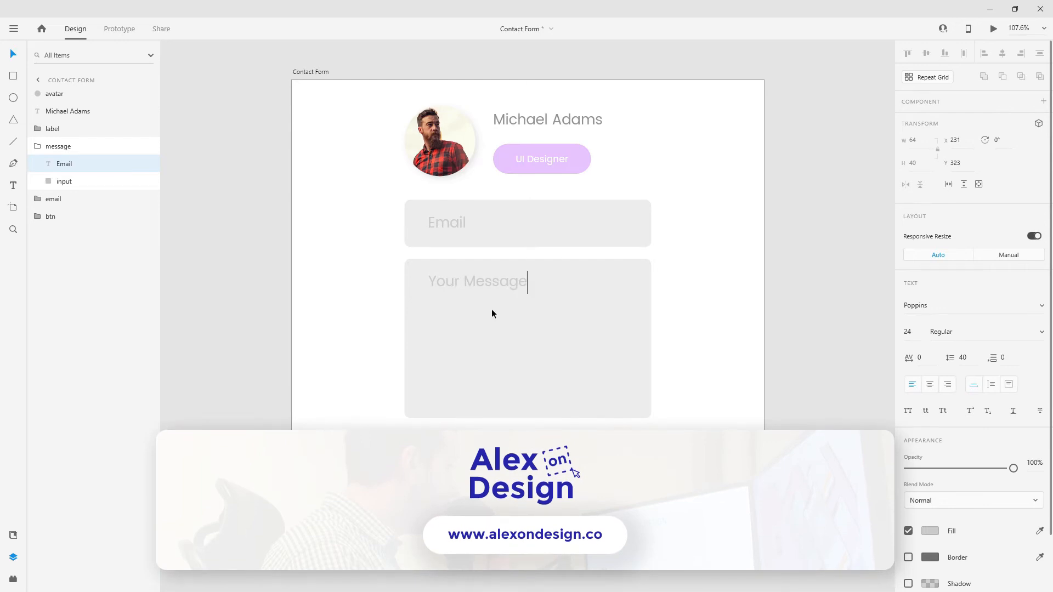
pyautogui.doubleClick(447, 222)
pyautogui.write('Your ')
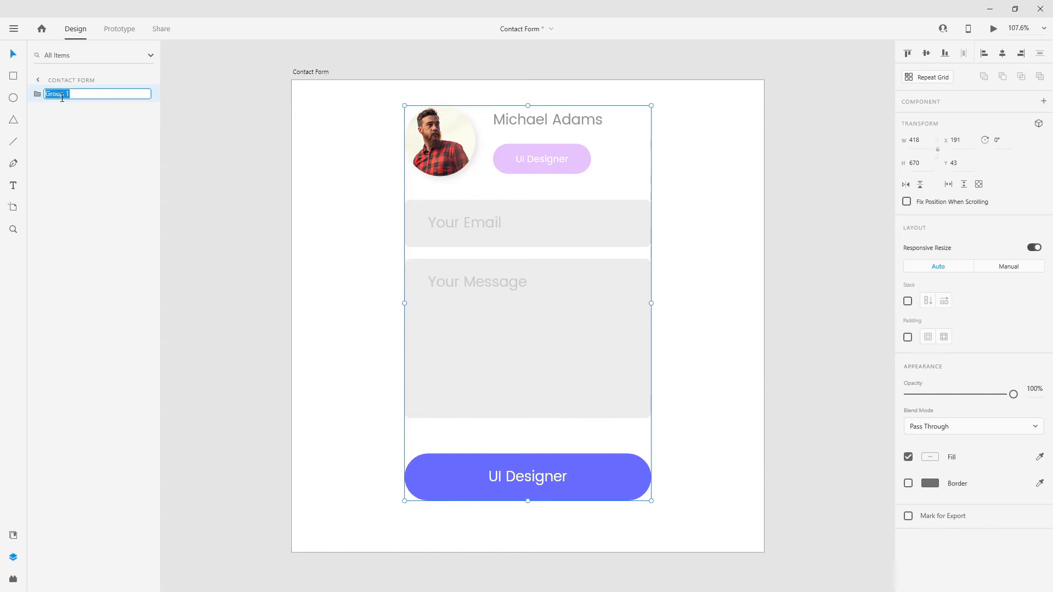
pyautogui.write('contact form')
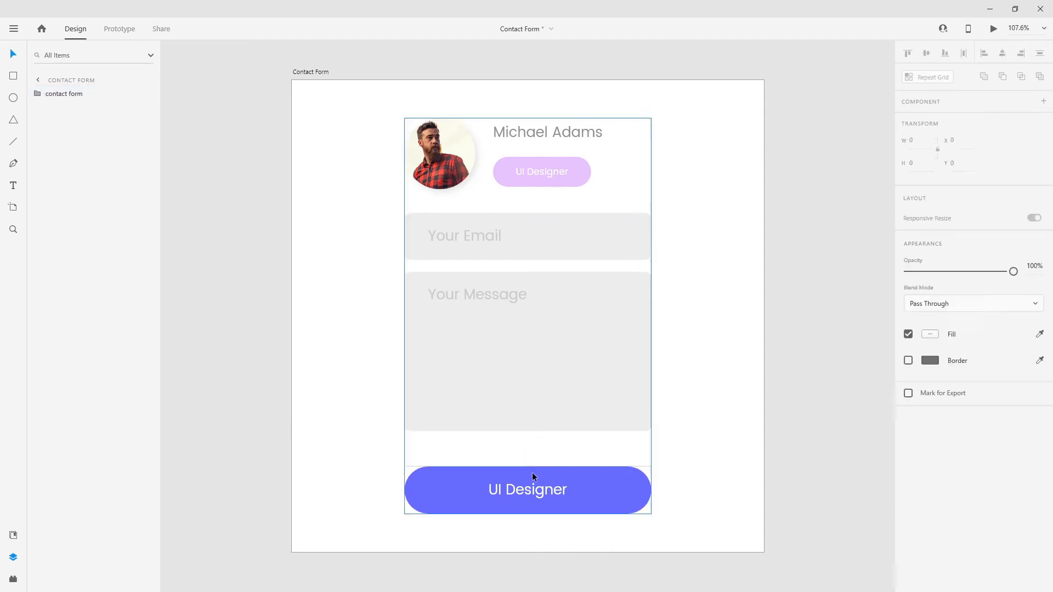
pyautogui.click(528, 475)
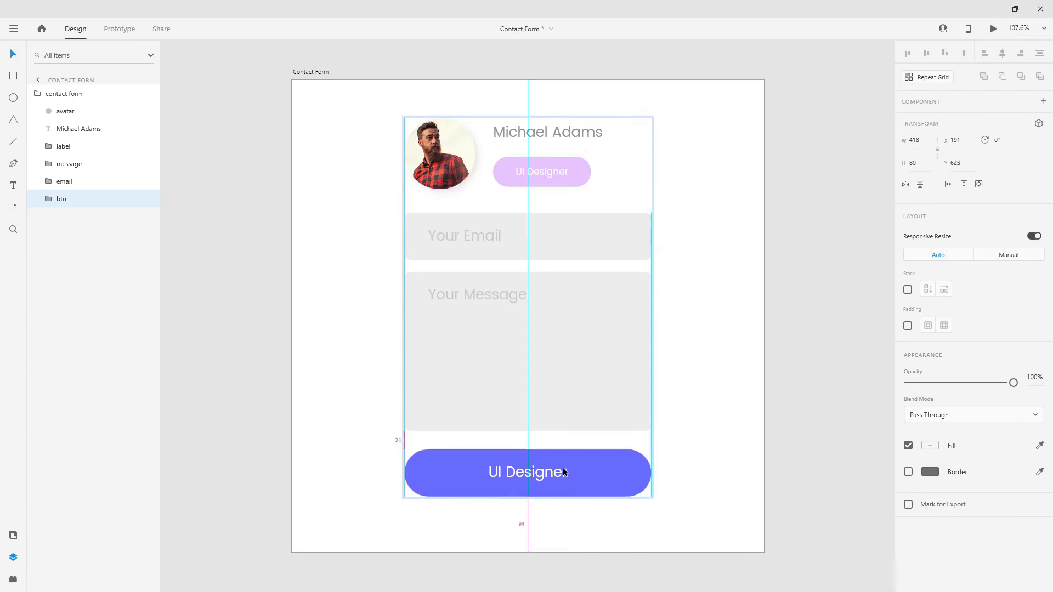
pyautogui.click(672, 443)
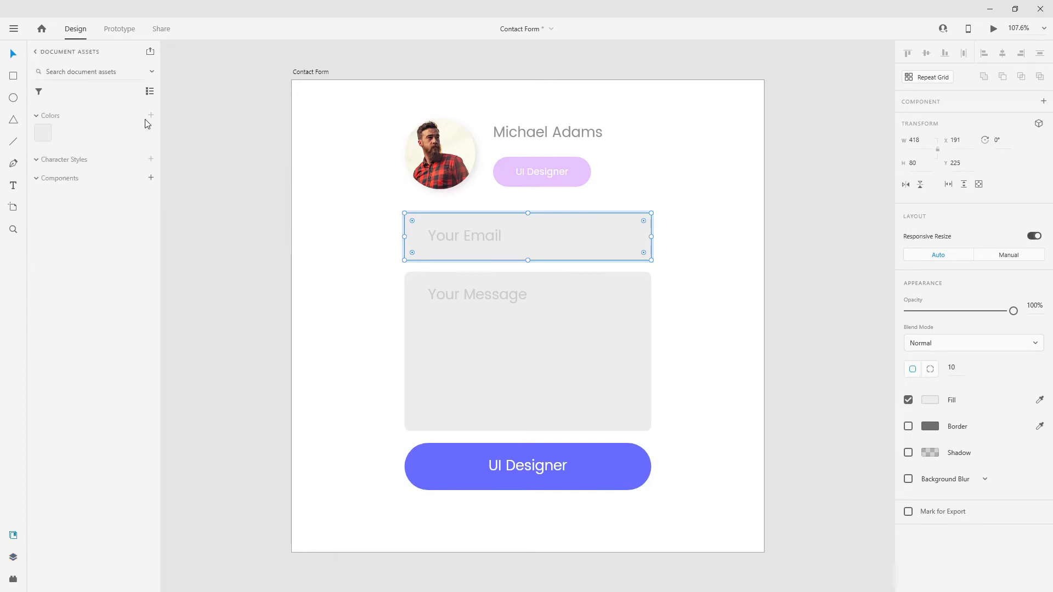
# Fill the message field with the saved grey swatch from Assets
pyautogui.click(528, 351)
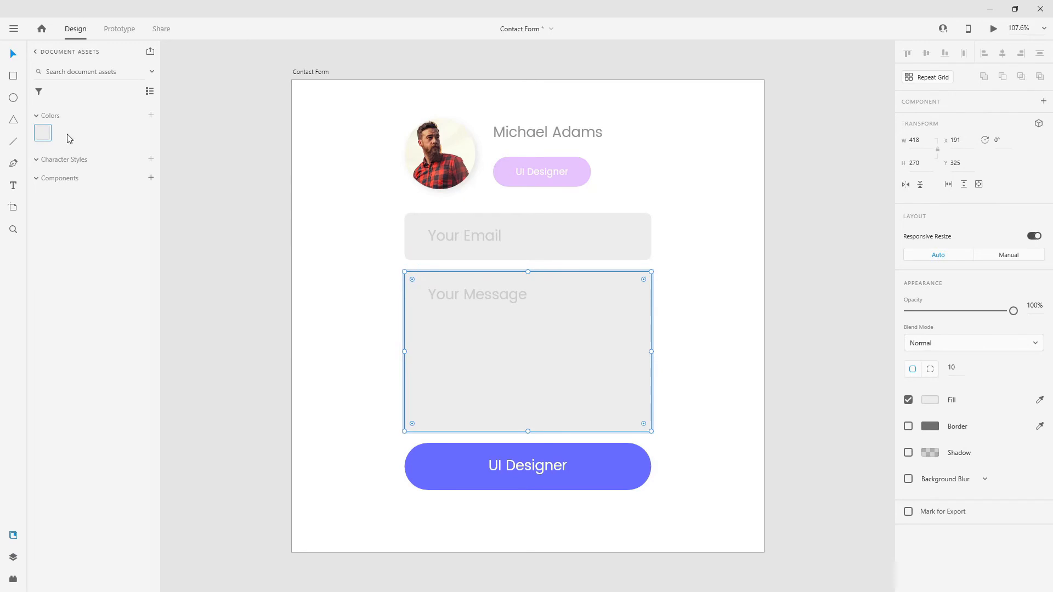
pyautogui.rightClick(43, 132)
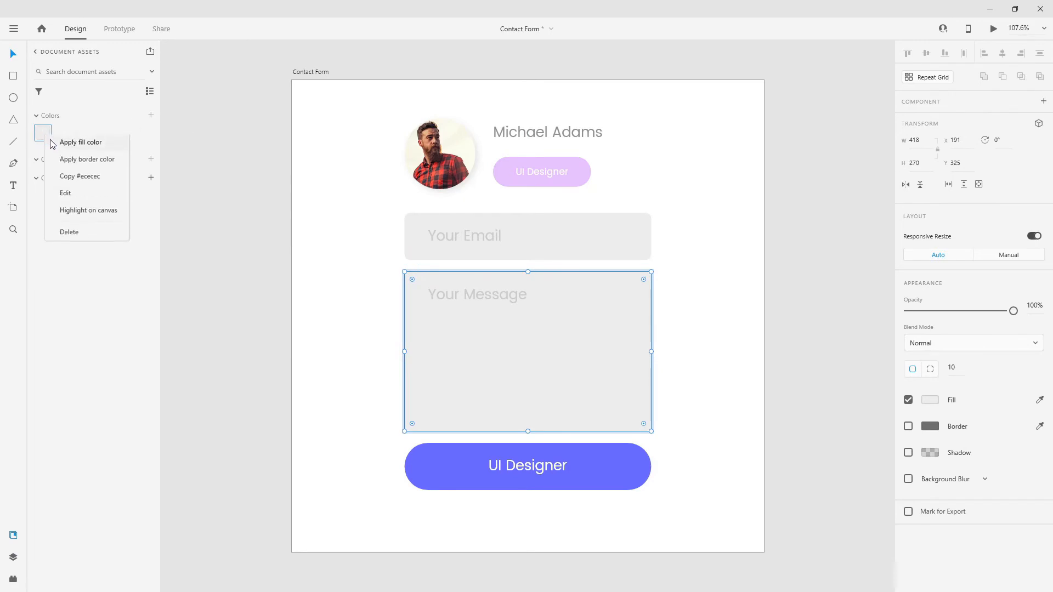
pyautogui.click(65, 193)
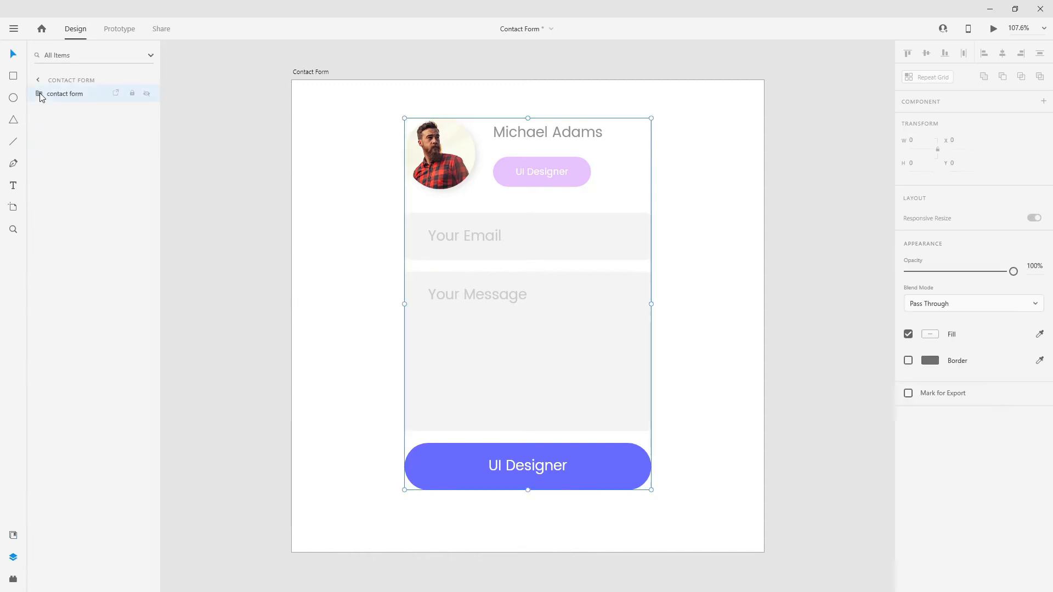
# Select the whole contact form group through the Layers panel to move it lower
pyautogui.click(39, 94)
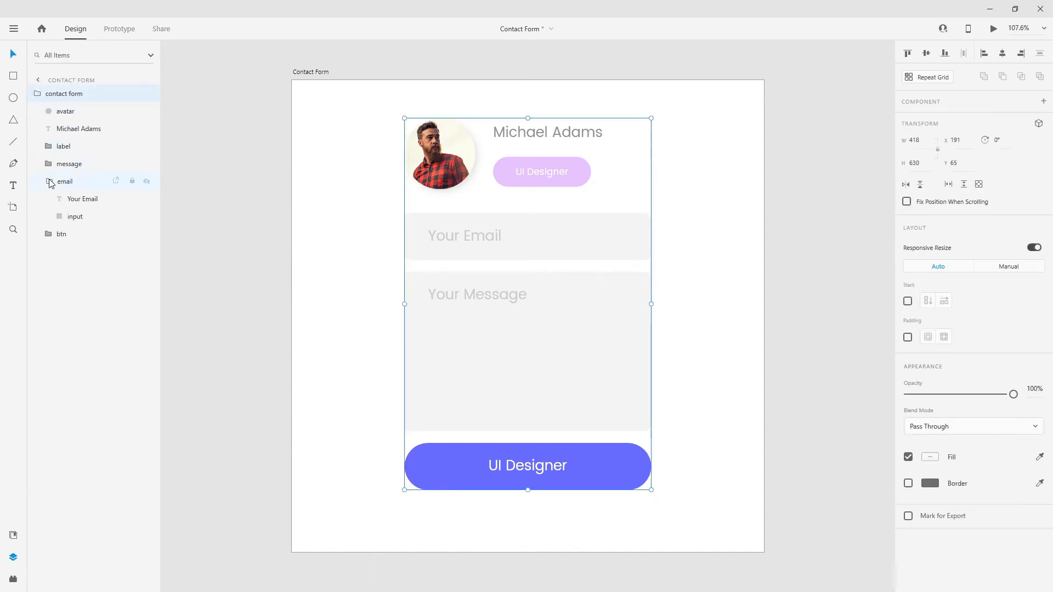
pyautogui.click(38, 93)
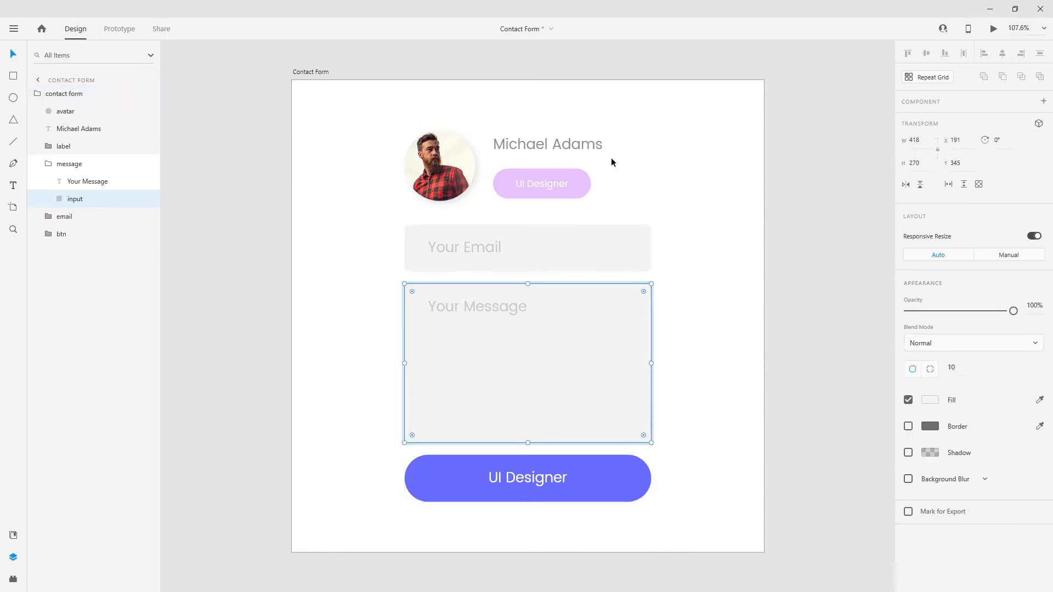
pyautogui.click(64, 93)
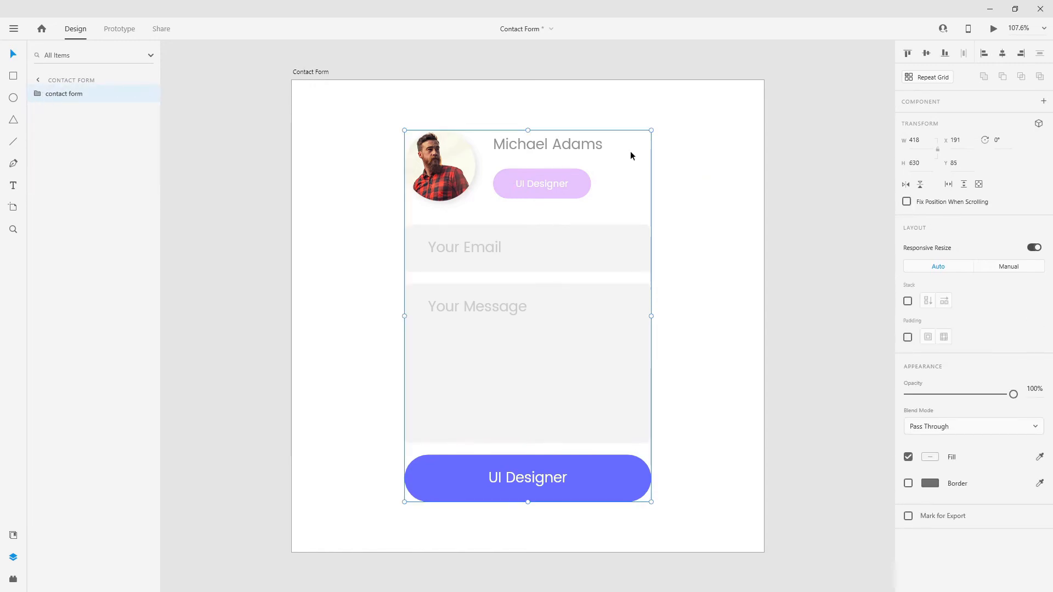
pyautogui.moveTo(13, 76)
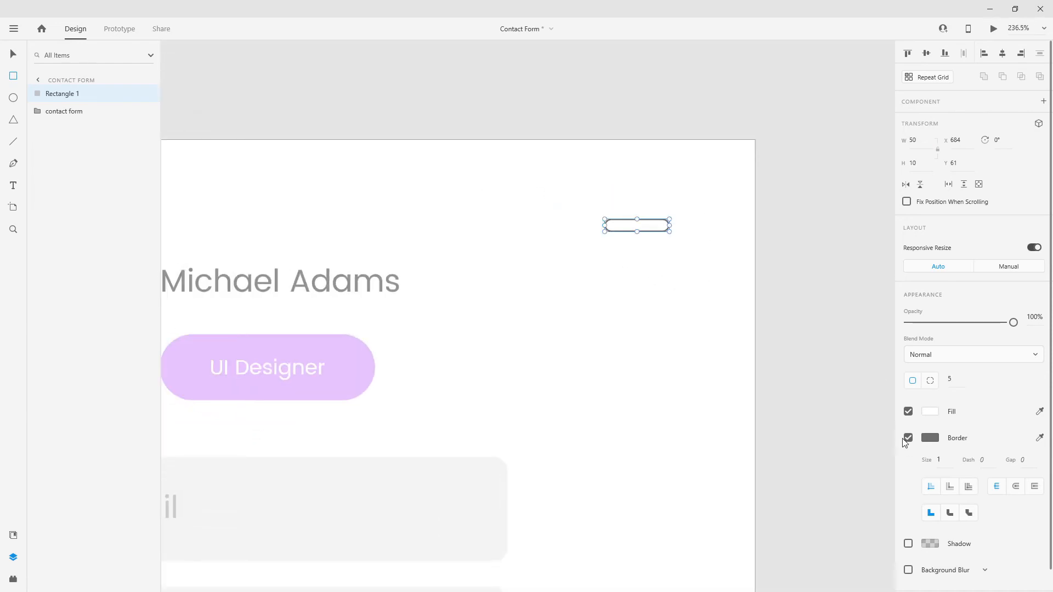
# Give the bar no border and the grey swatch edited to F2F2F2, and name the icon close
pyautogui.click(908, 438)
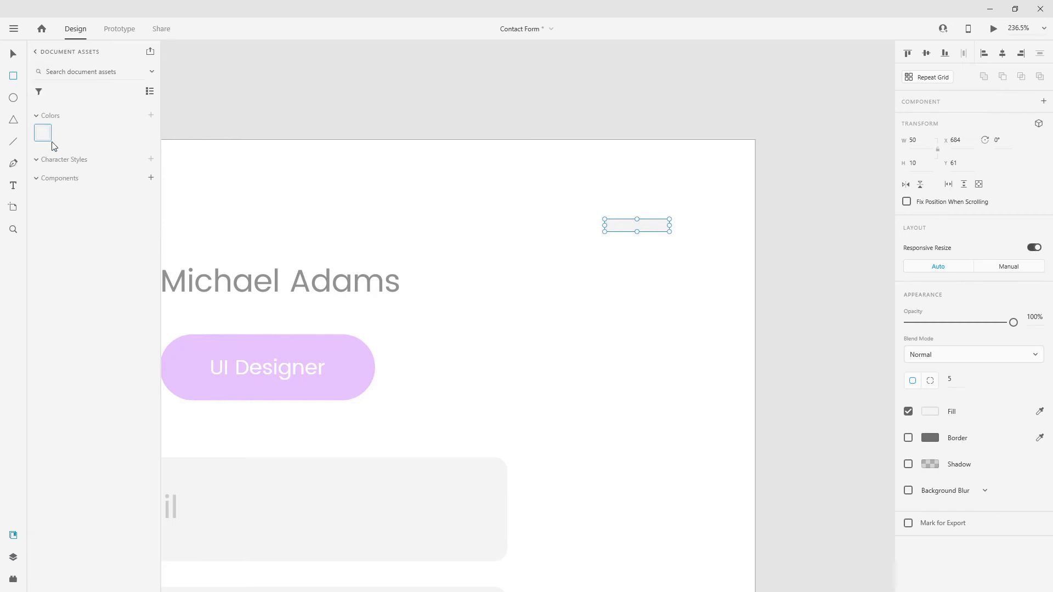
pyautogui.click(42, 132)
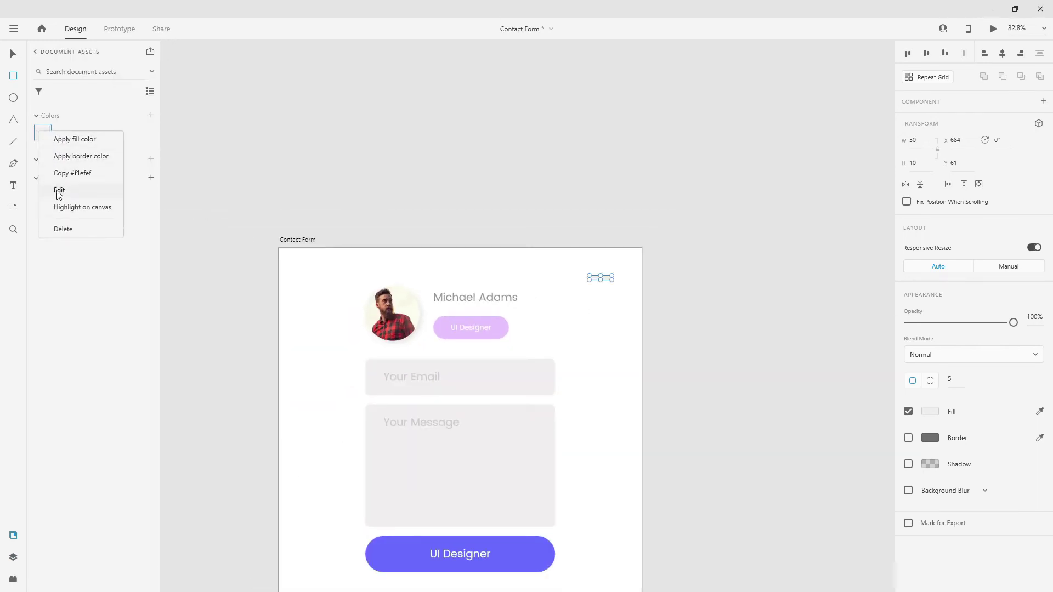
pyautogui.click(59, 190)
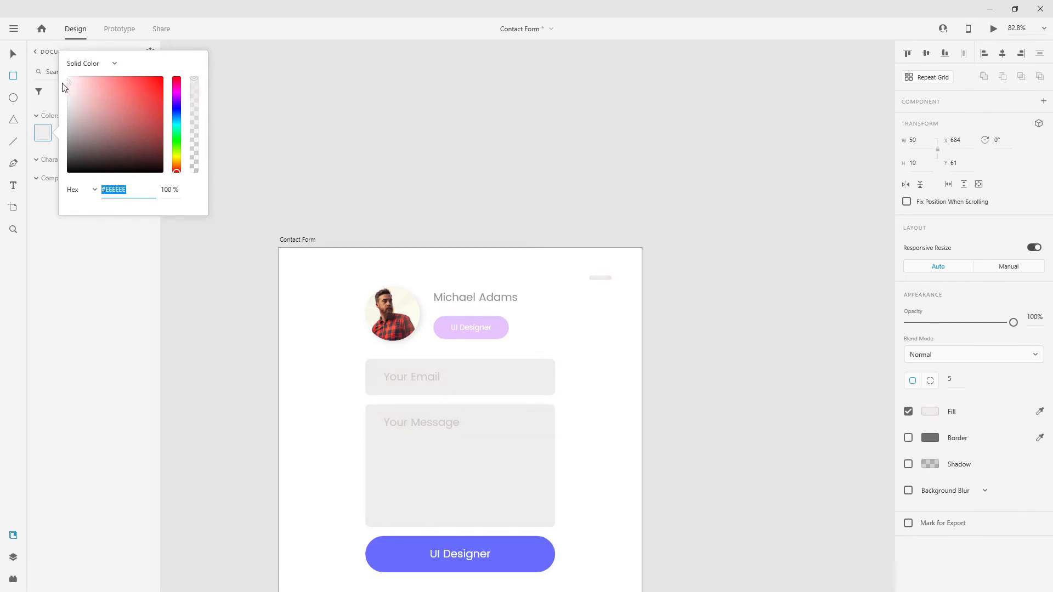
pyautogui.write('F2F2F2')
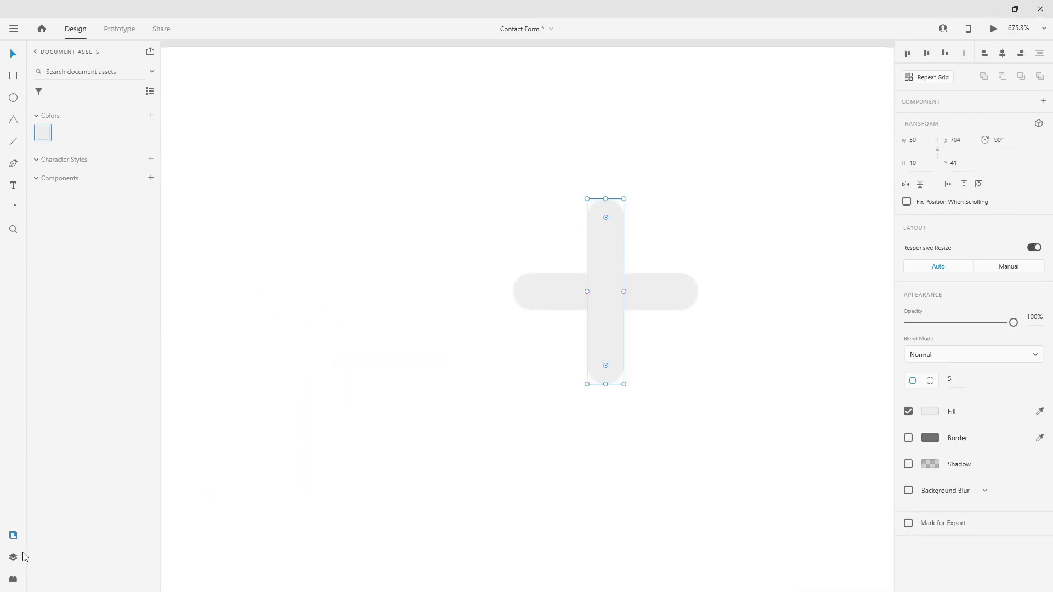
pyautogui.click(13, 557)
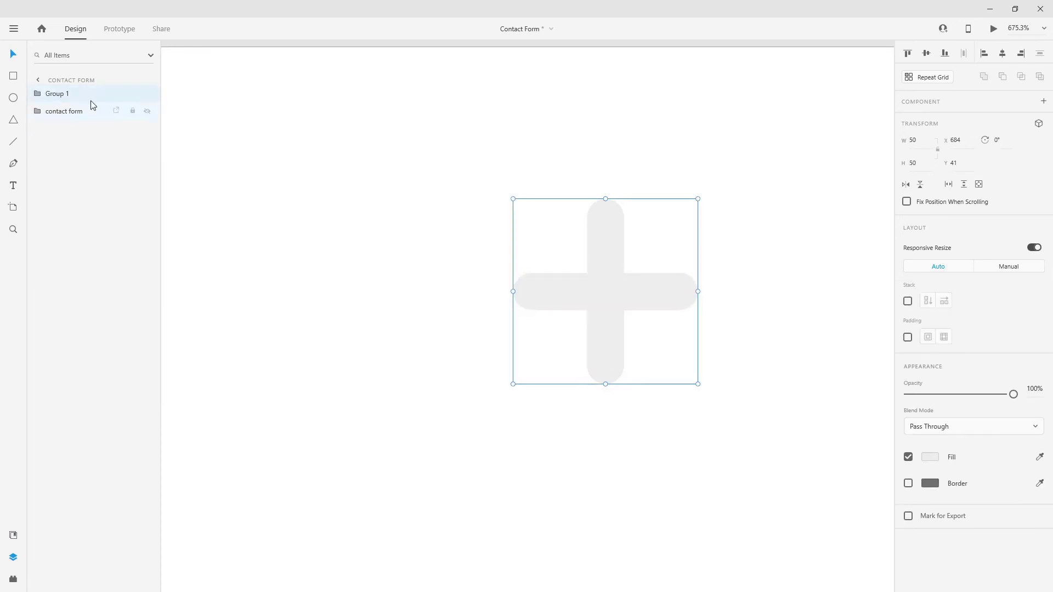
pyautogui.write('close')
pyautogui.write('45')
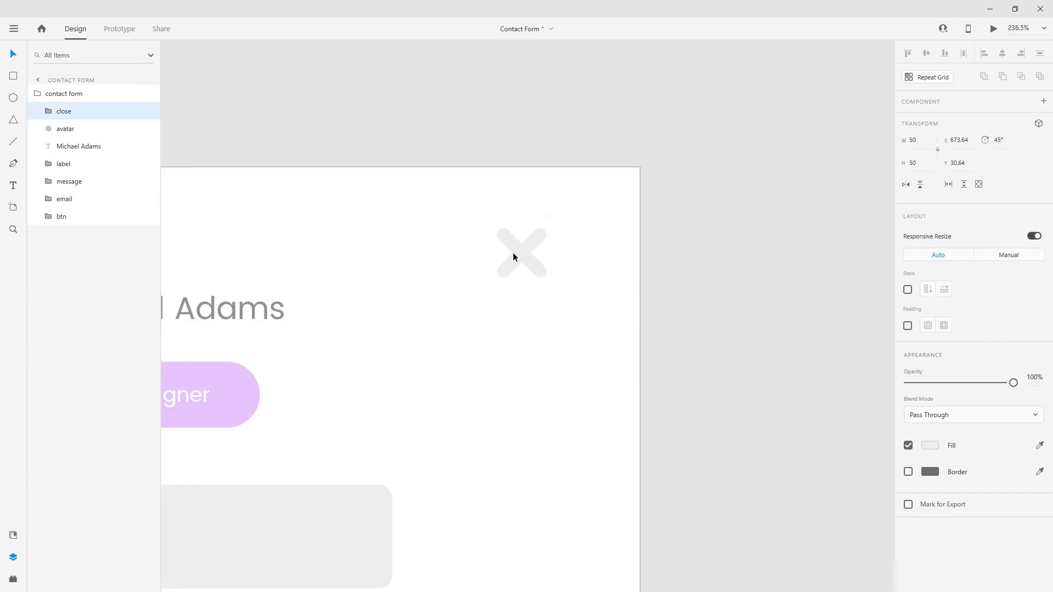
# Drag the close X into the artboard's top-right corner, fine-tuning its position
pyautogui.moveTo(520, 254); pyautogui.dragTo(613, 194)
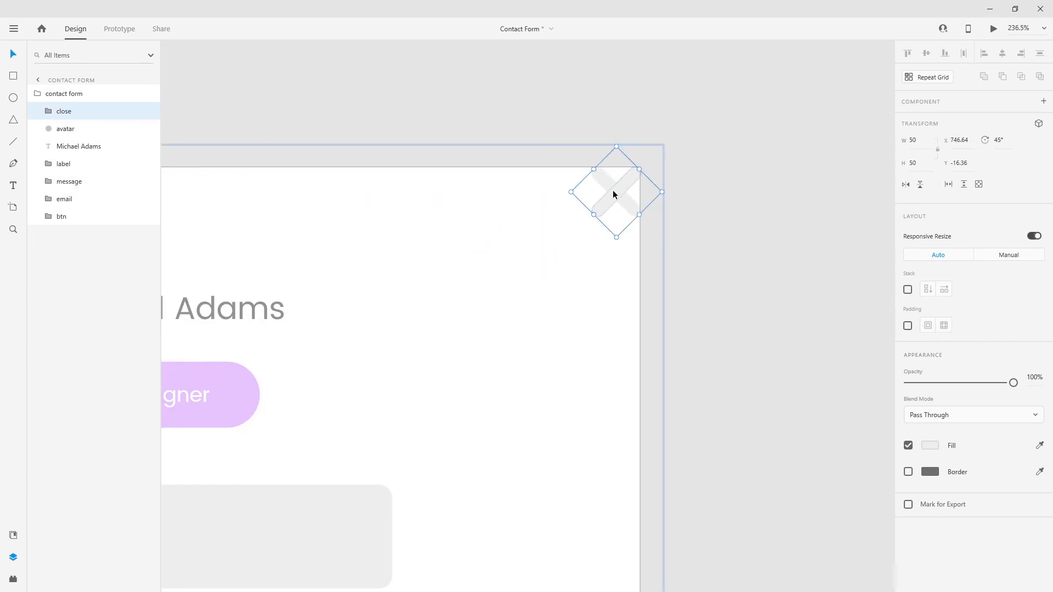
pyautogui.moveTo(616, 195); pyautogui.dragTo(608, 216)
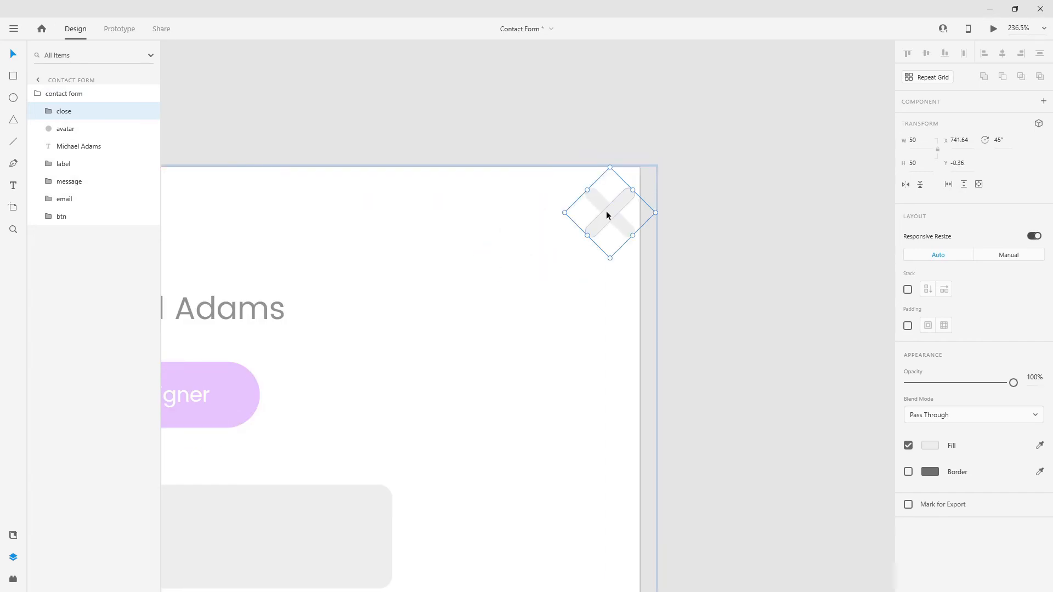
pyautogui.moveTo(608, 213); pyautogui.dragTo(593, 213)
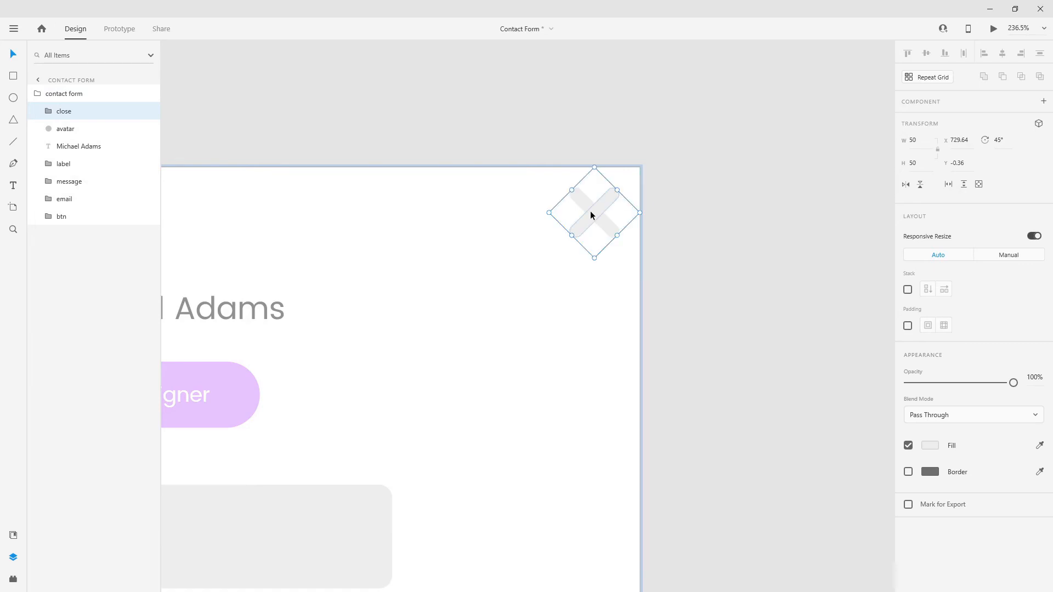
pyautogui.moveTo(593, 213); pyautogui.dragTo(541, 263)
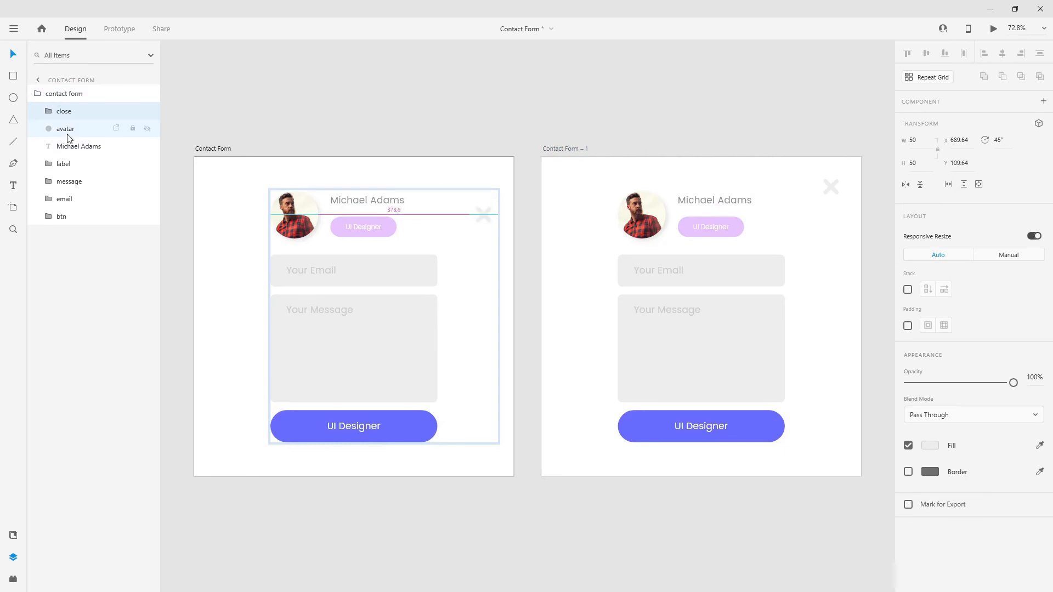
# Move the close X onto the original form and set its opacity to 0%
pyautogui.moveTo(1013, 383); pyautogui.dragTo(909, 382)
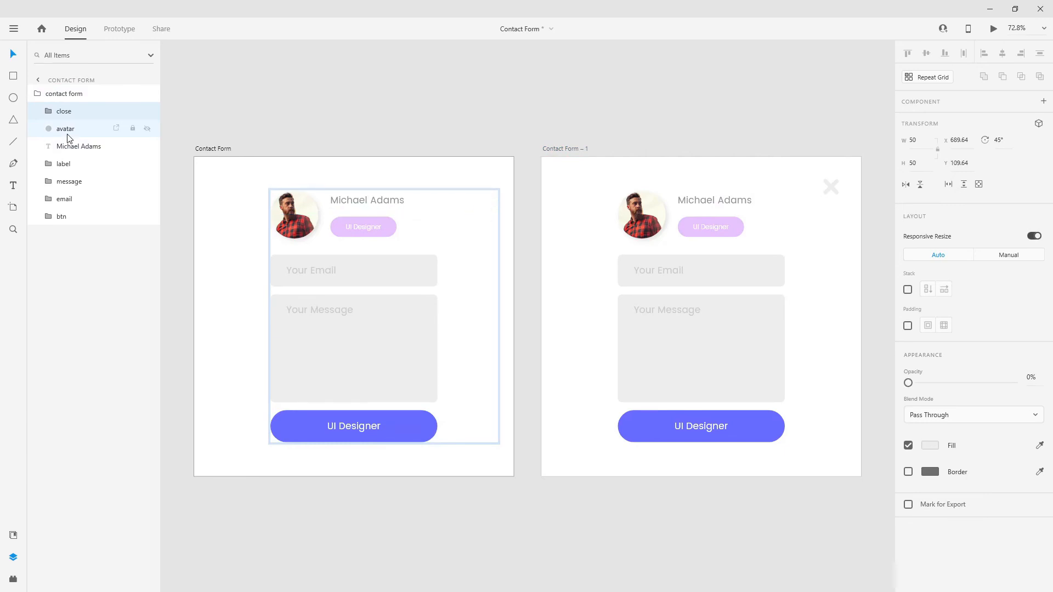
pyautogui.click(63, 111)
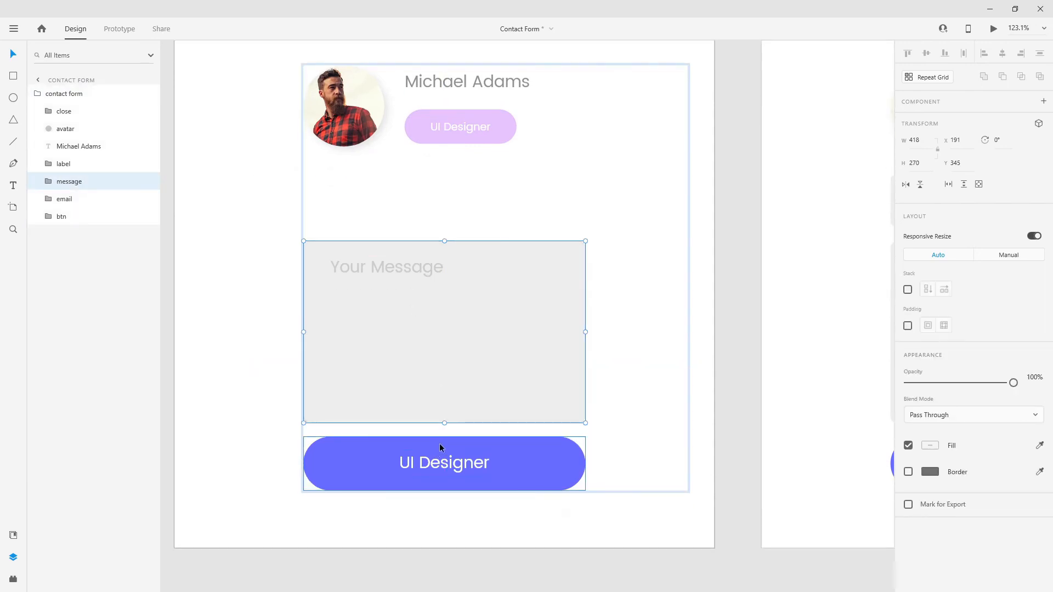
# Move the message field lower in the form and select the email field group
pyautogui.moveTo(444, 422); pyautogui.dragTo(457, 289)
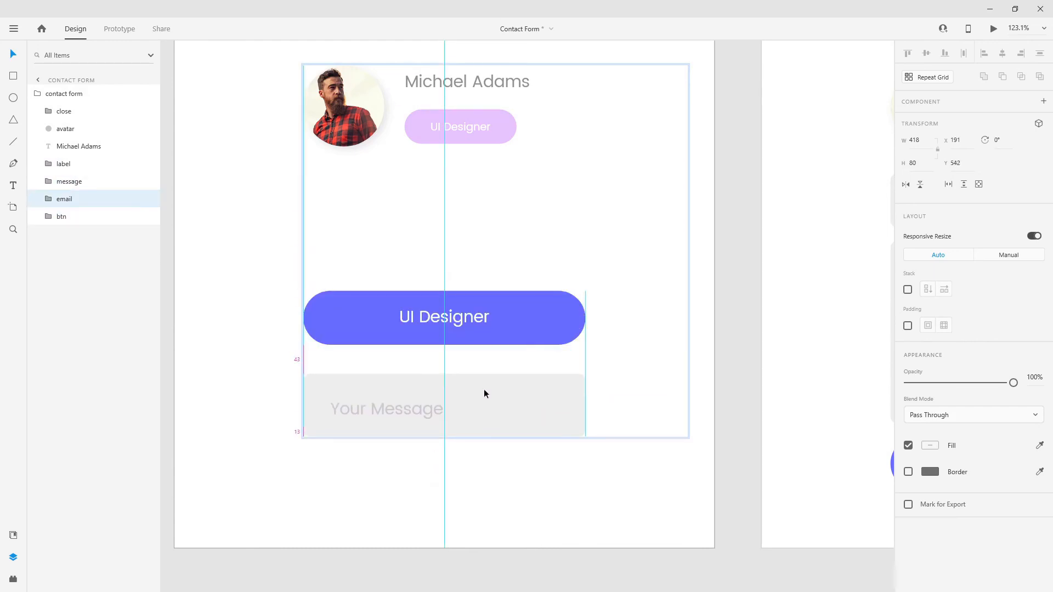
pyautogui.click(61, 217)
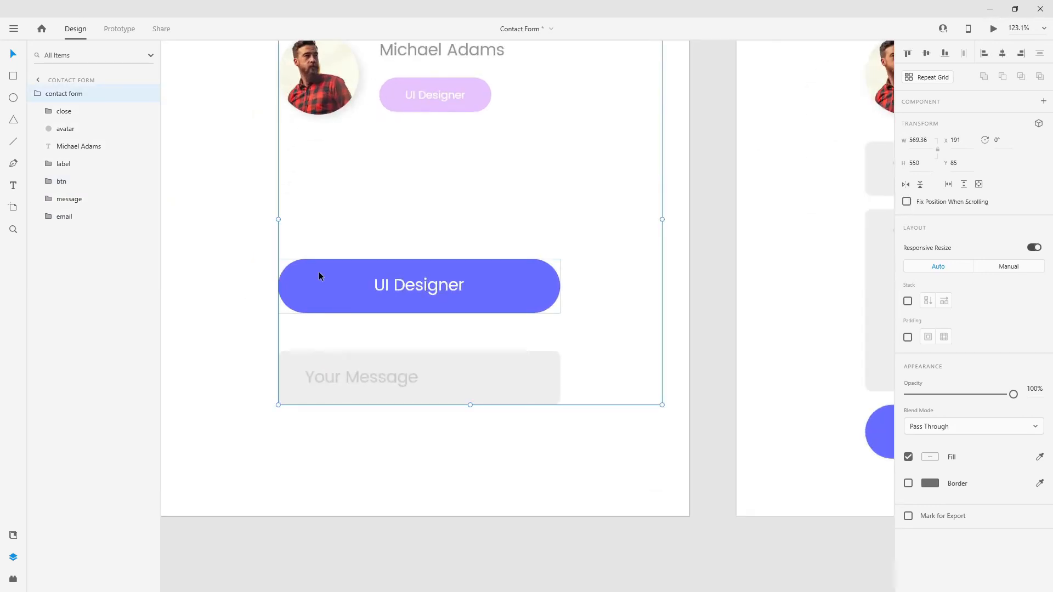
# Centre the UI Designer label, Michael Adams name and avatar in a column above the button
pyautogui.click(419, 285)
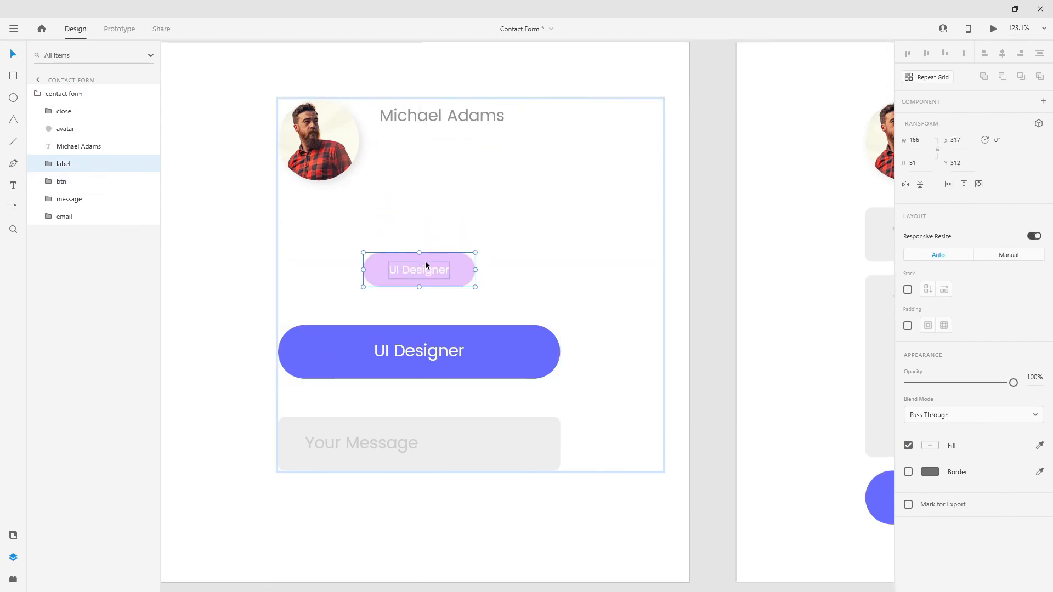
pyautogui.moveTo(418, 269); pyautogui.dragTo(418, 294)
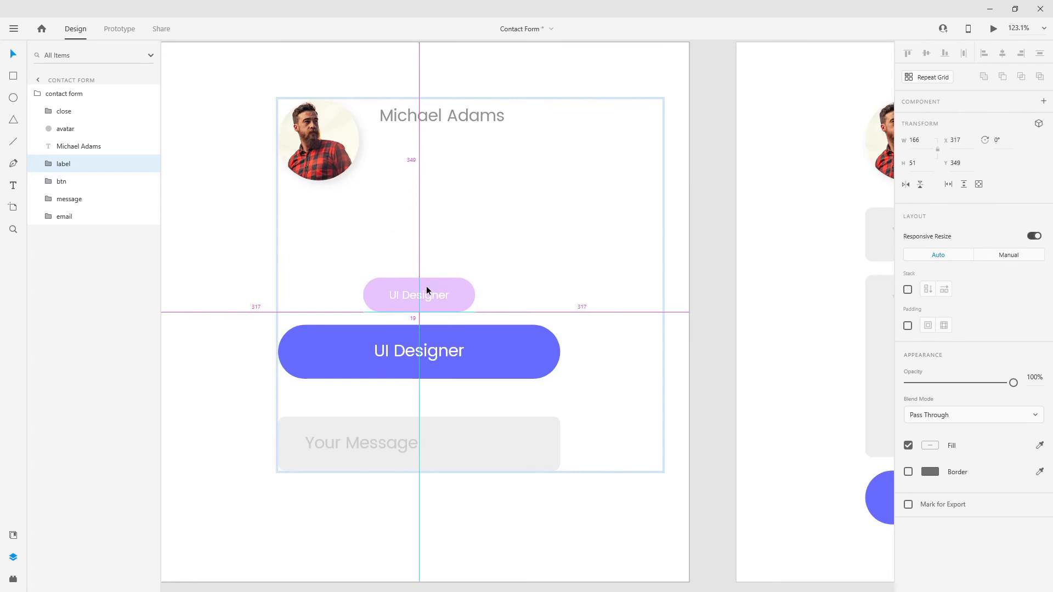
pyautogui.moveTo(419, 294); pyautogui.dragTo(418, 281)
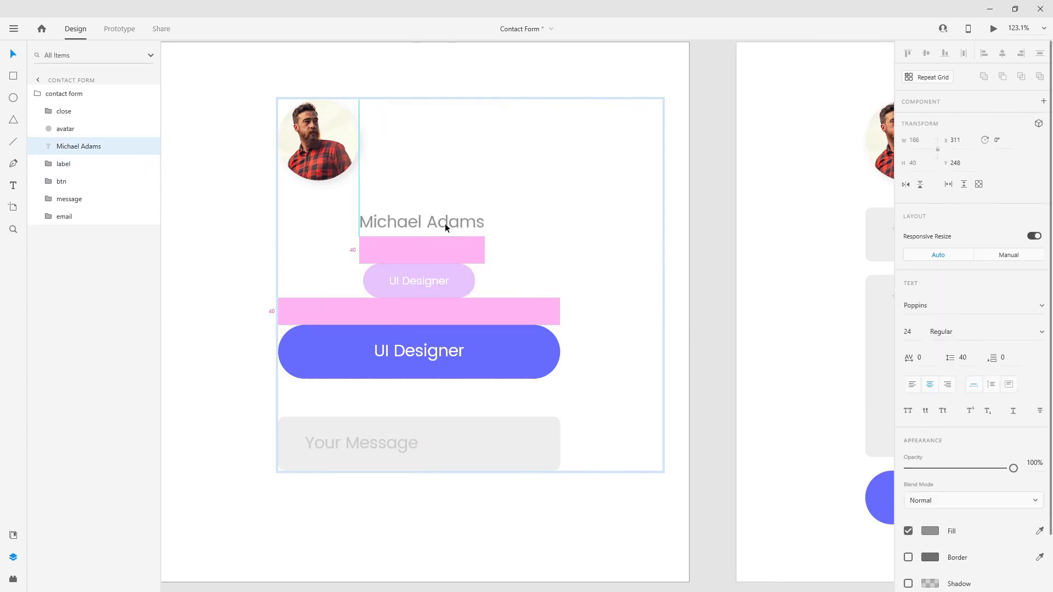
pyautogui.click(63, 163)
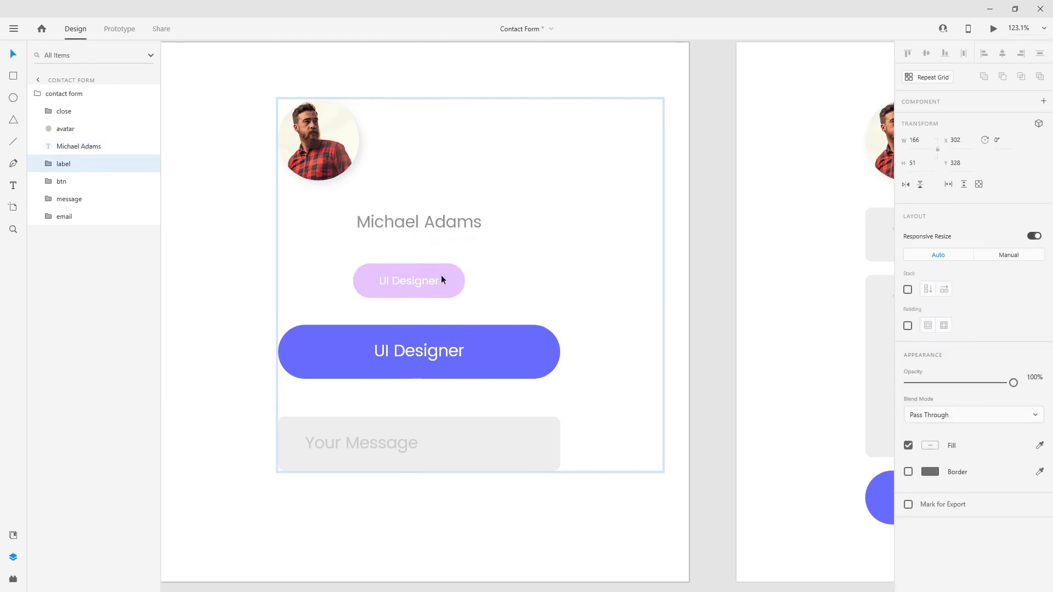
pyautogui.click(418, 222)
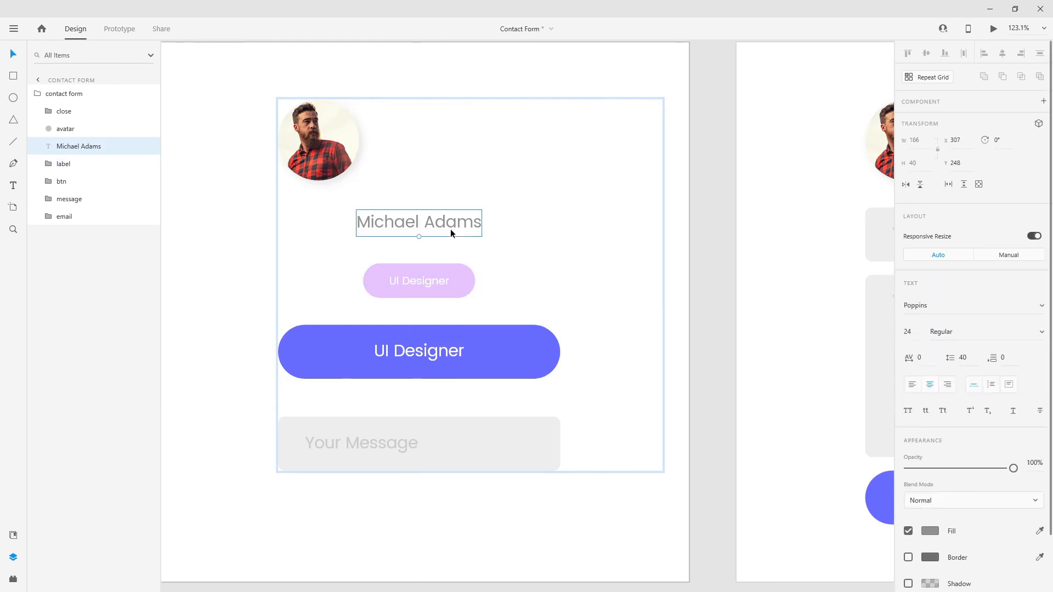
pyautogui.moveTo(419, 222); pyautogui.dragTo(418, 227)
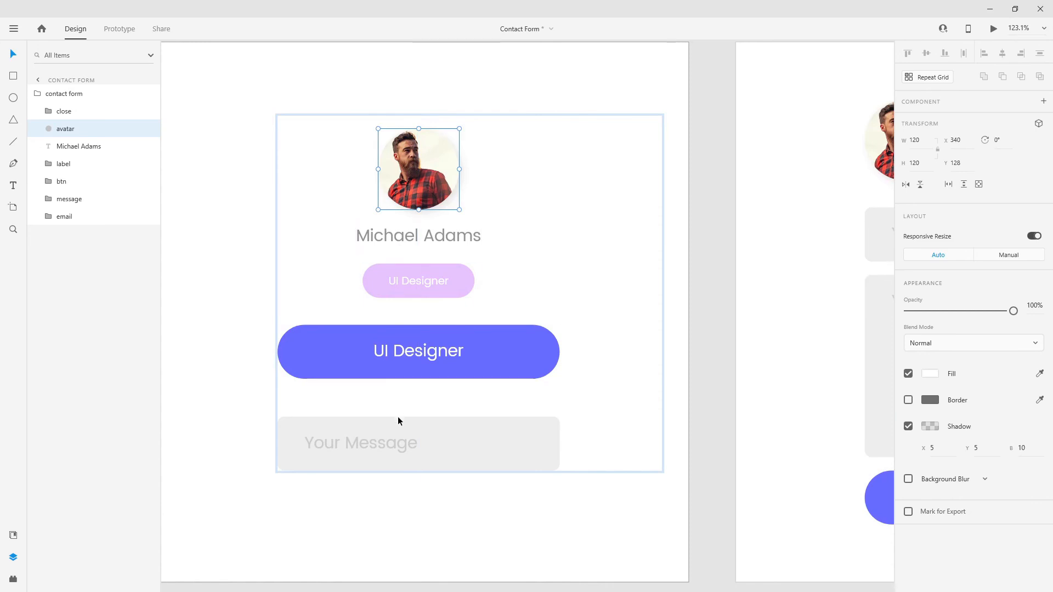
# Select the email, message and contact form layers to hide them at 0% opacity
pyautogui.click(418, 444)
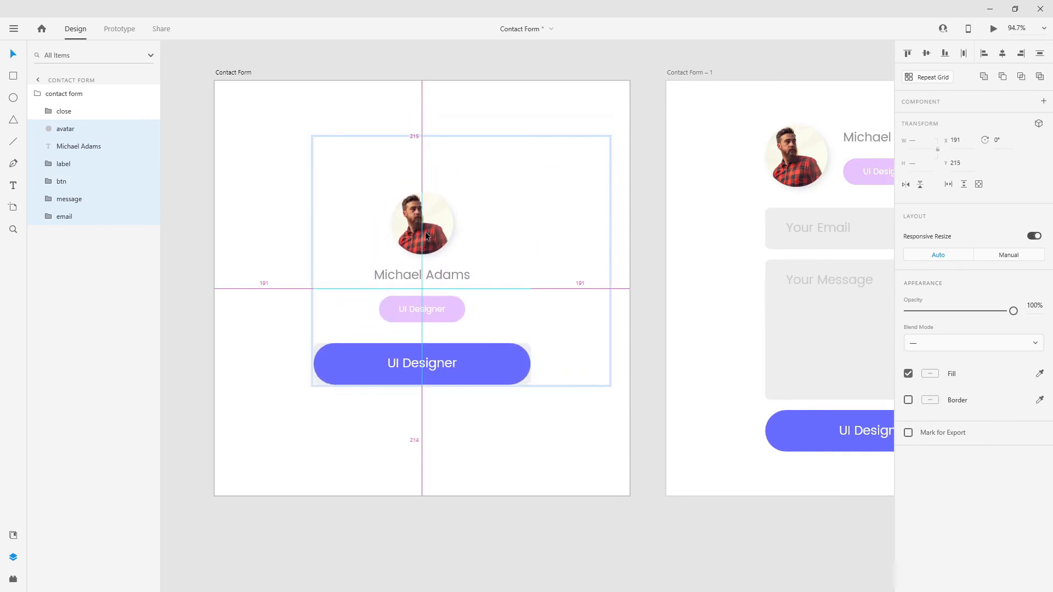
pyautogui.click(64, 216)
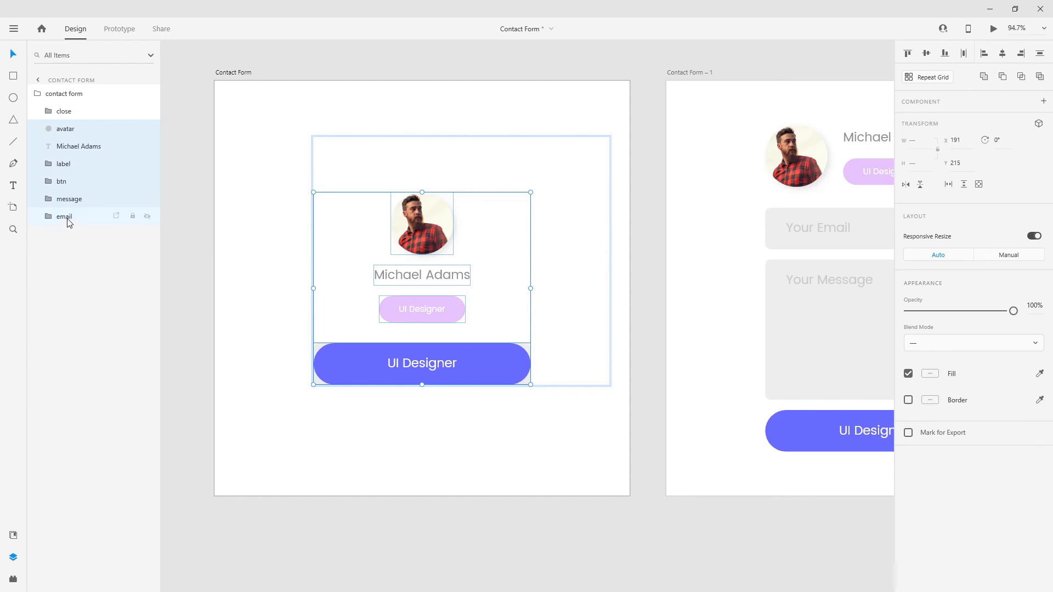
pyautogui.click(70, 199)
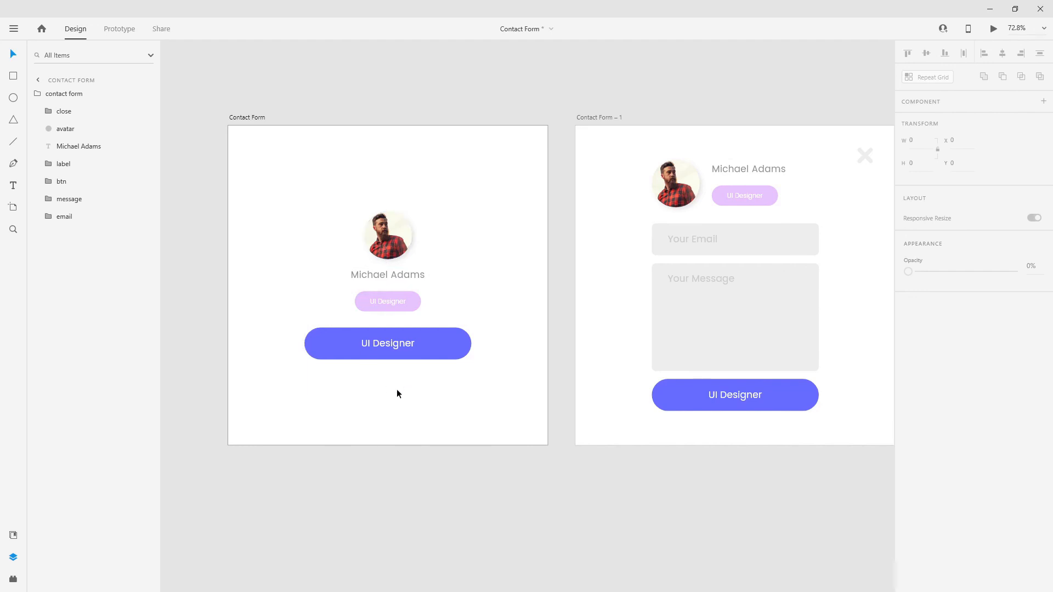
pyautogui.moveTo(837, 179)
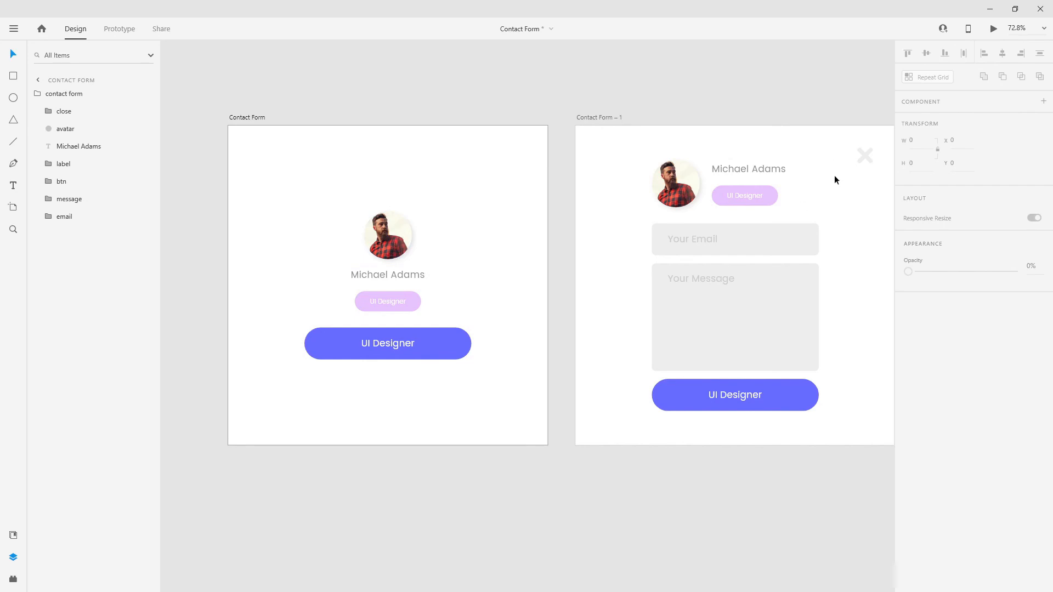
pyautogui.click(64, 93)
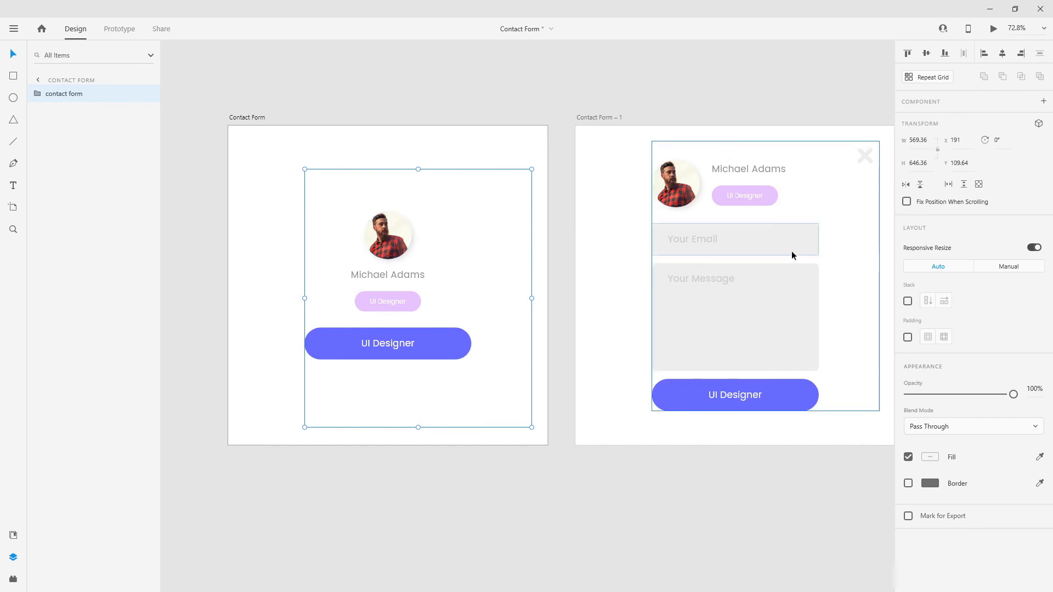
pyautogui.moveTo(753, 234)
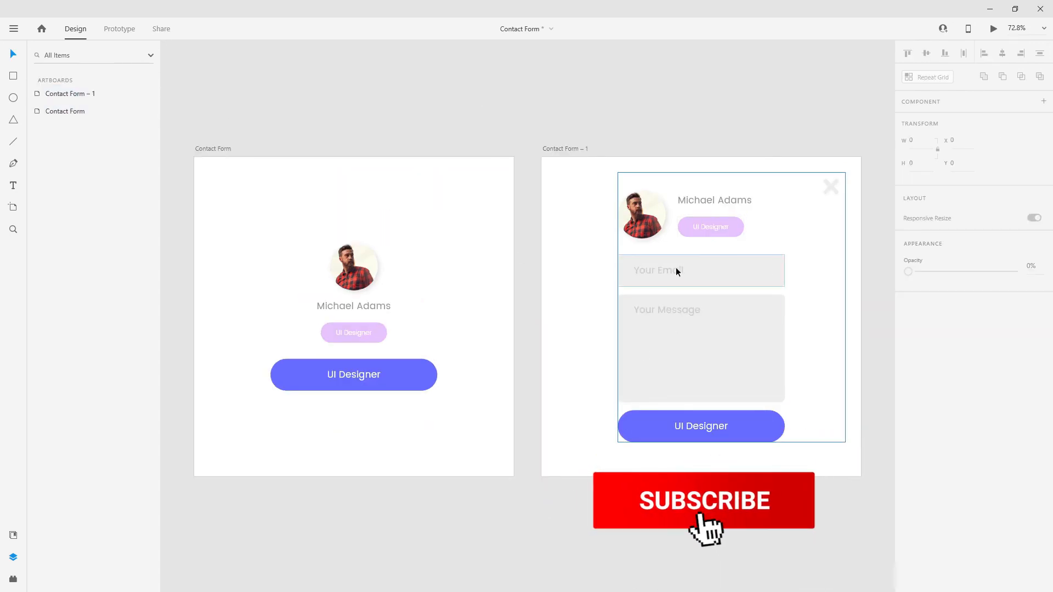
pyautogui.click(704, 511)
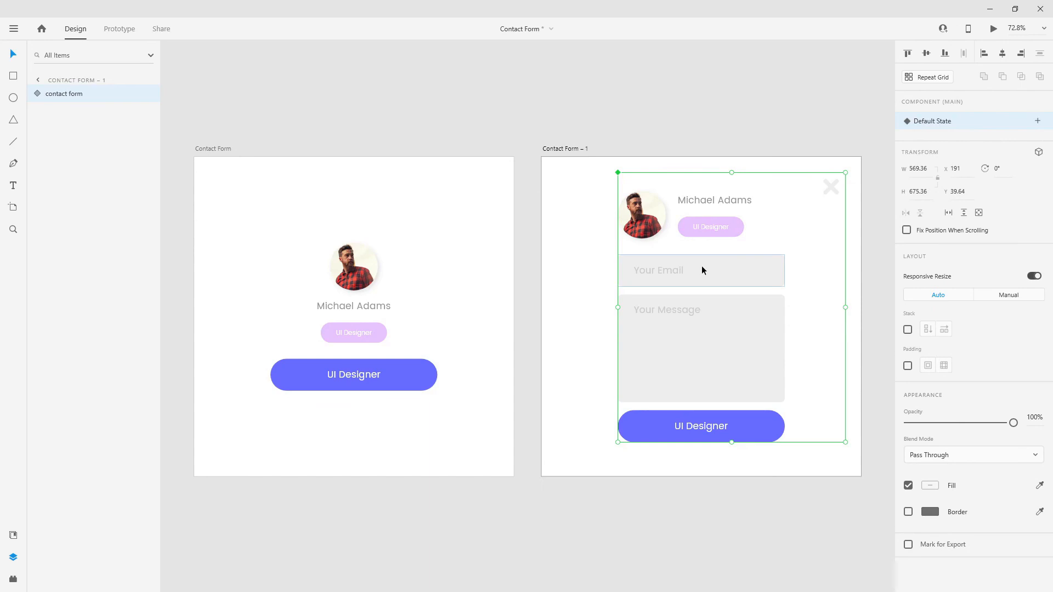
pyautogui.click(1036, 121)
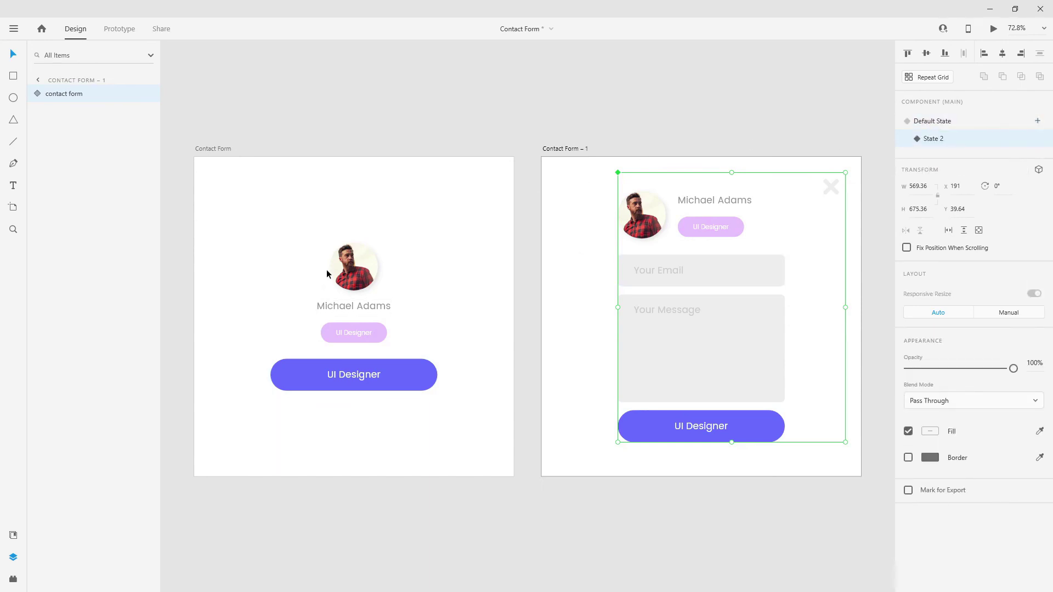
pyautogui.moveTo(656, 239)
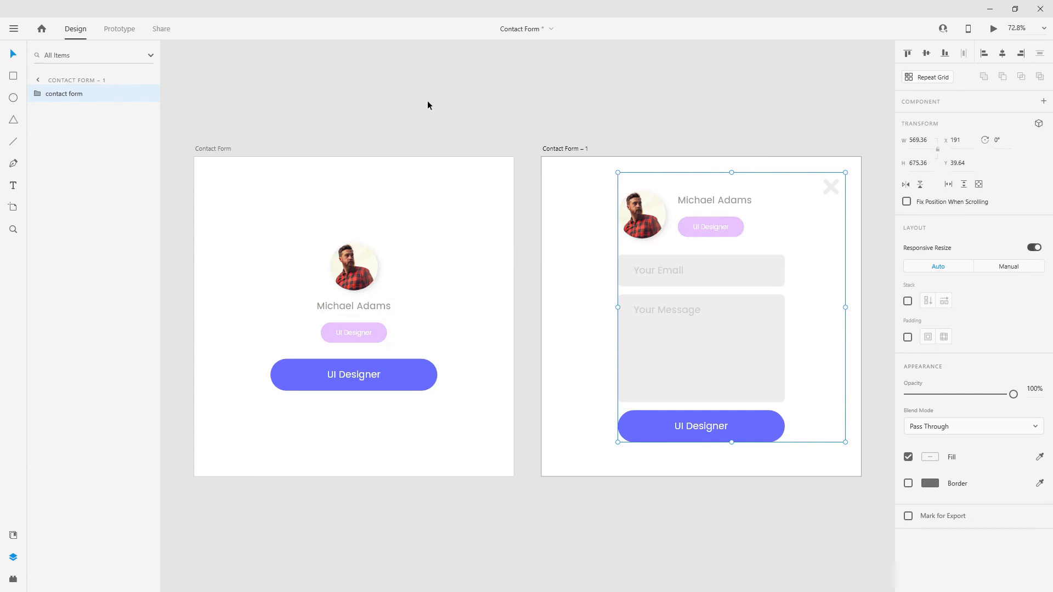
pyautogui.moveTo(262, 144)
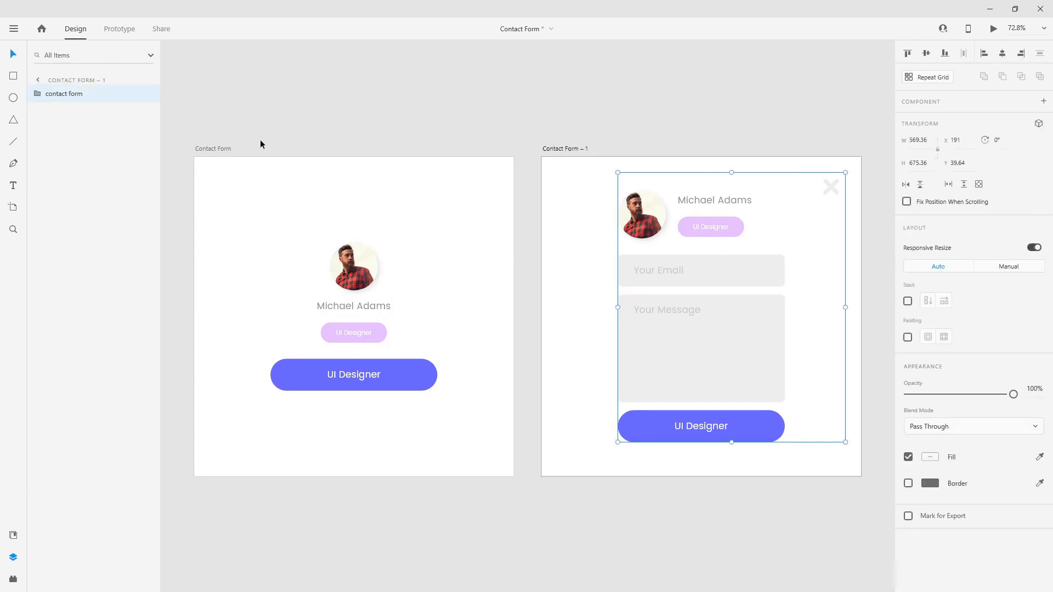
# Change the button labels to Contact Me and Send Message on the two artboards
pyautogui.click(213, 148)
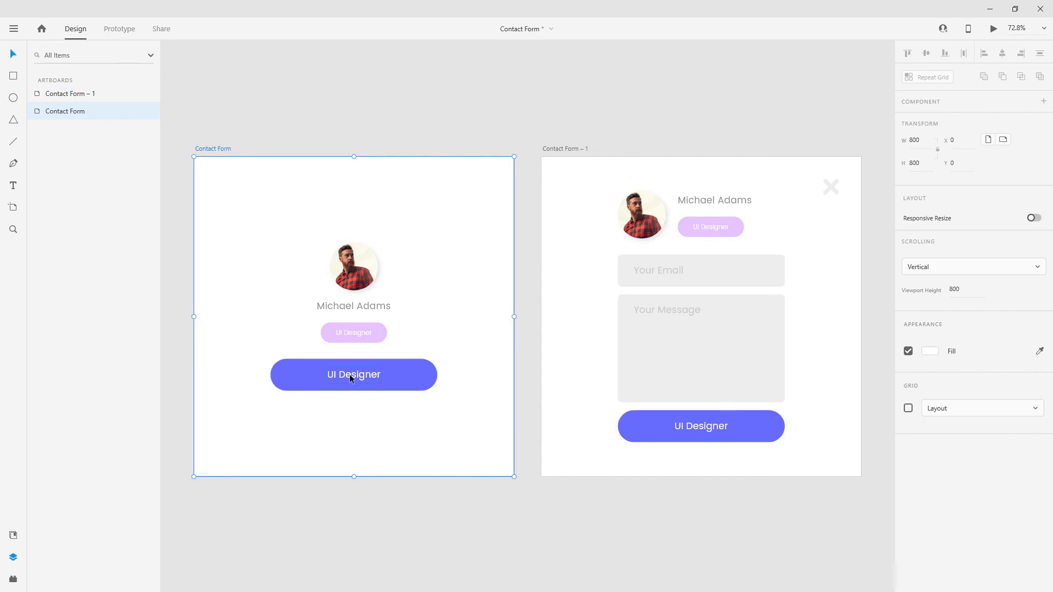
pyautogui.doubleClick(353, 374)
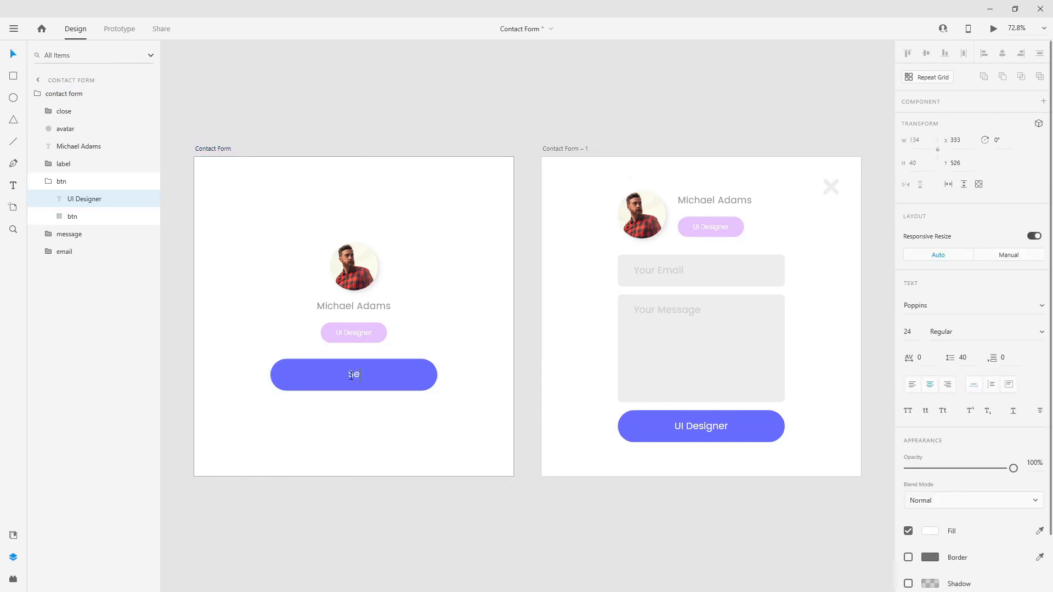
pyautogui.write('Send')
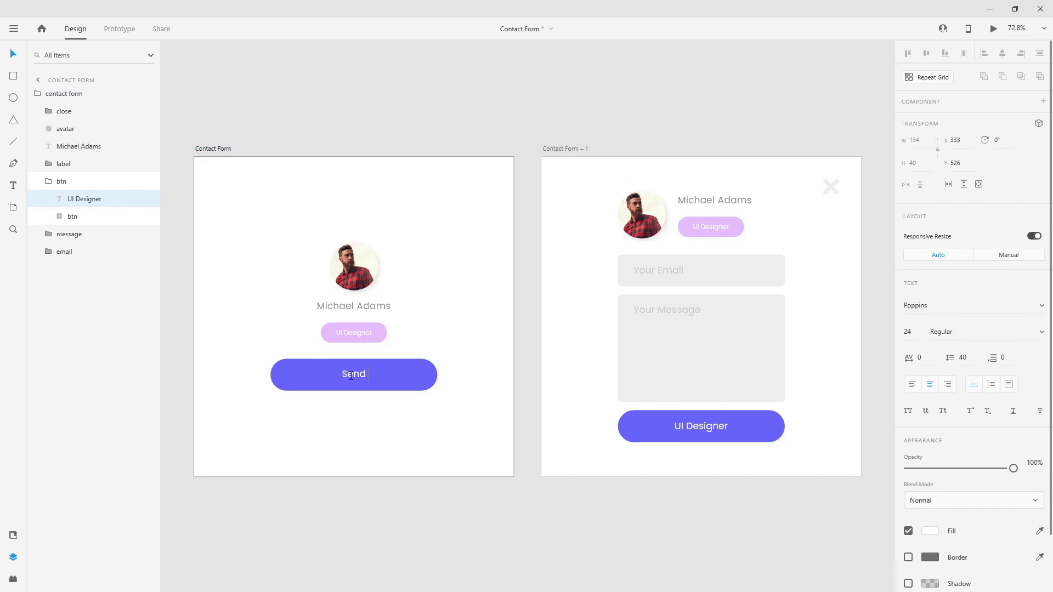
pyautogui.write('Contact Me')
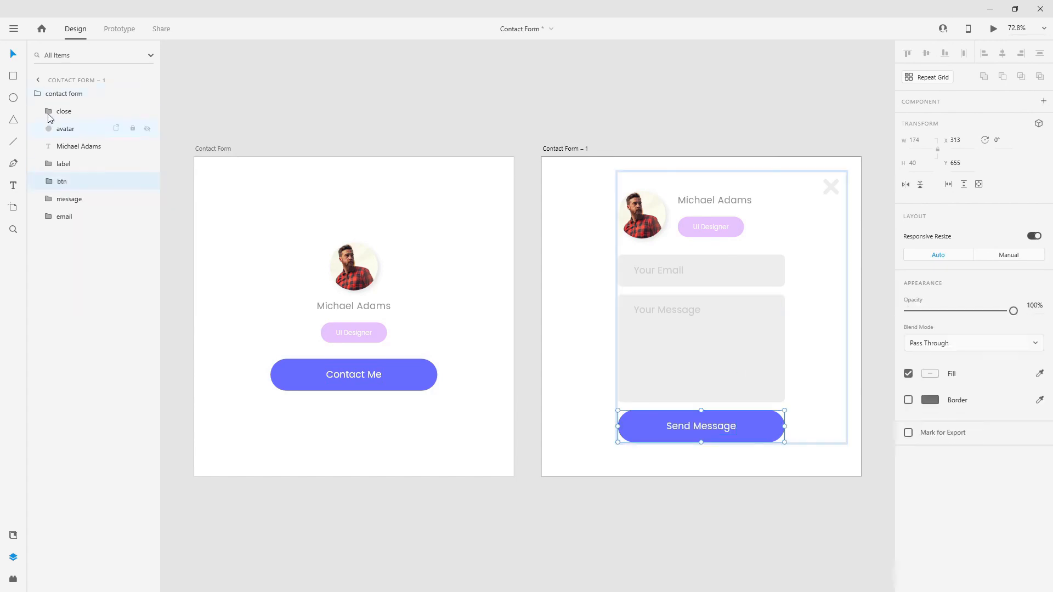
# Wire Contact Me to Contact Form – 1 with Auto-Animate and Ease Out, then link the X back
pyautogui.click(119, 29)
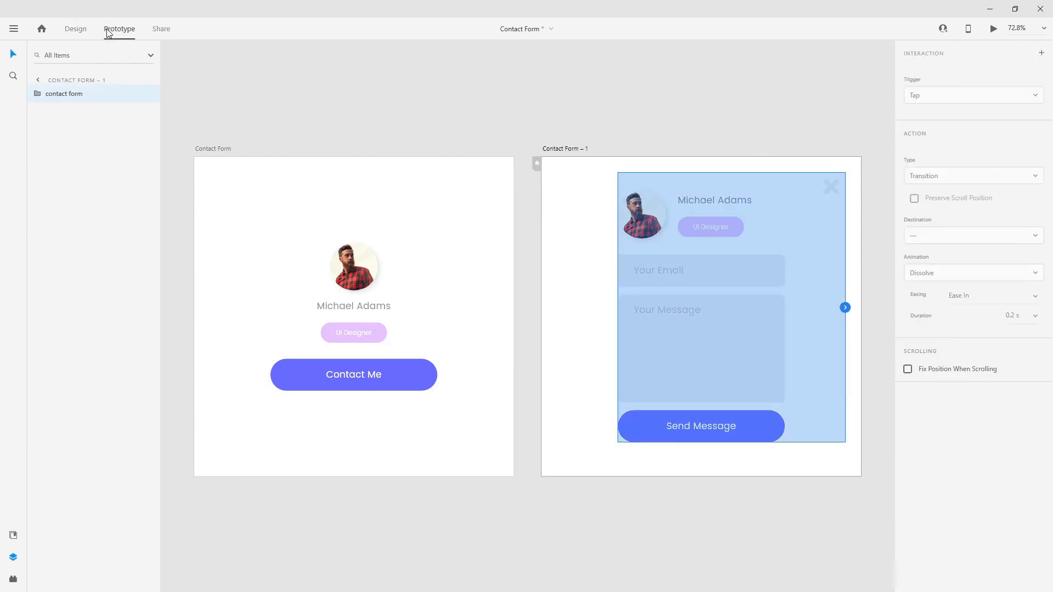
pyautogui.click(353, 374)
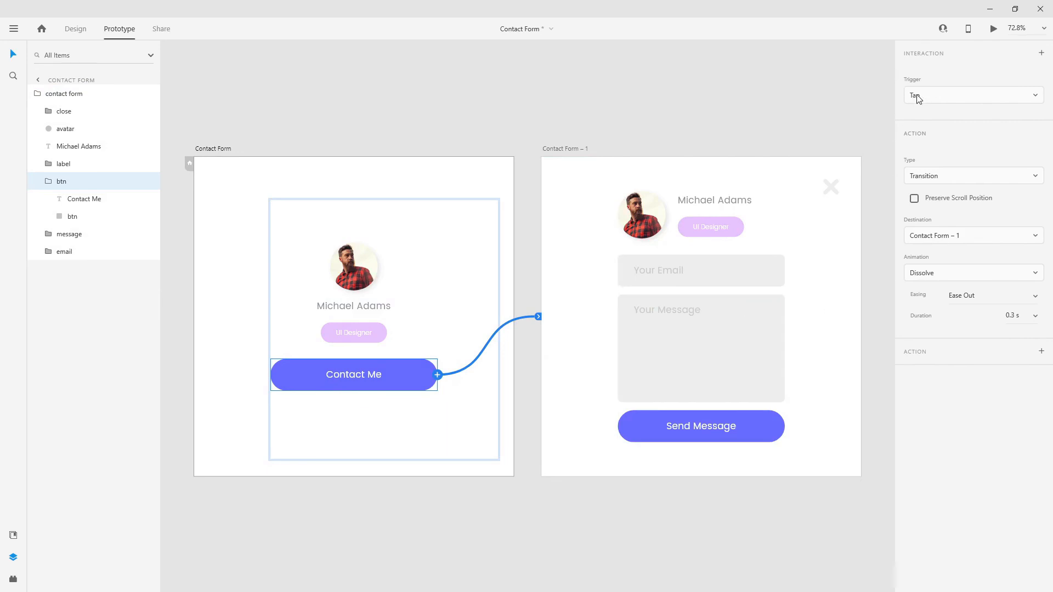
pyautogui.click(973, 176)
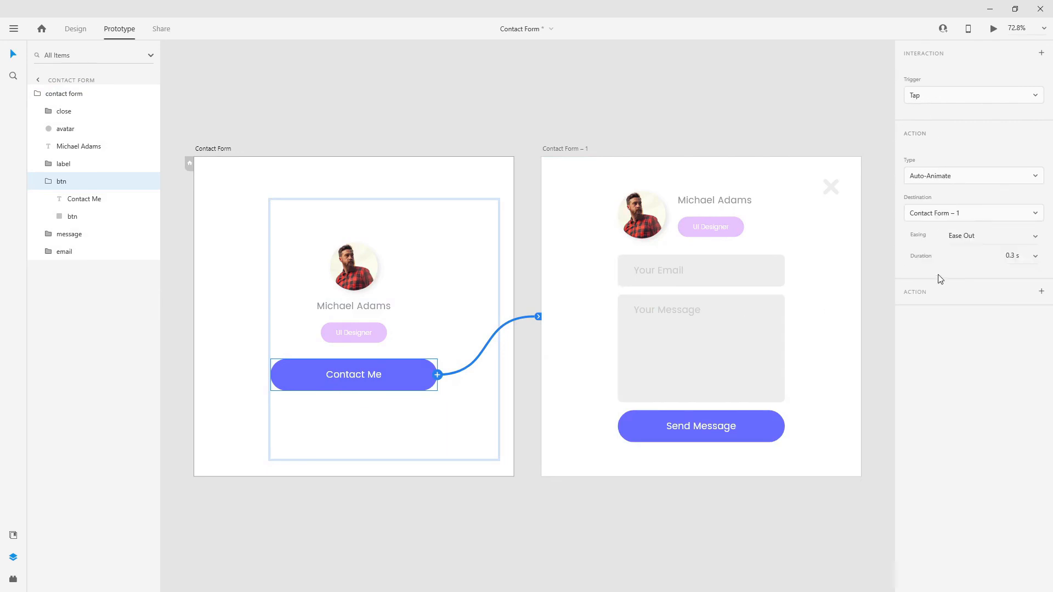
pyautogui.click(993, 235)
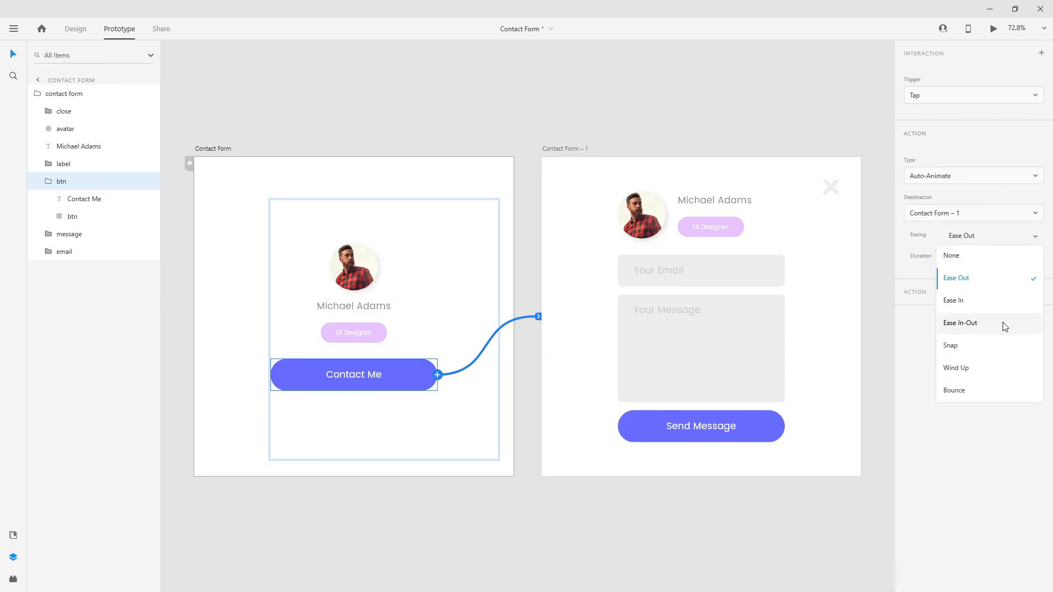
pyautogui.click(961, 323)
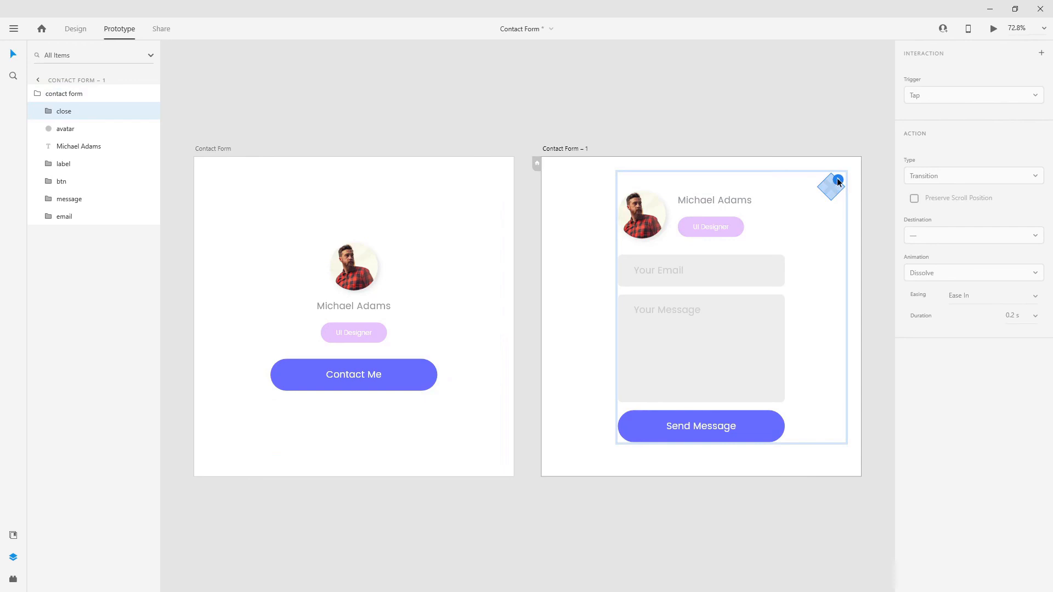
pyautogui.click(974, 175)
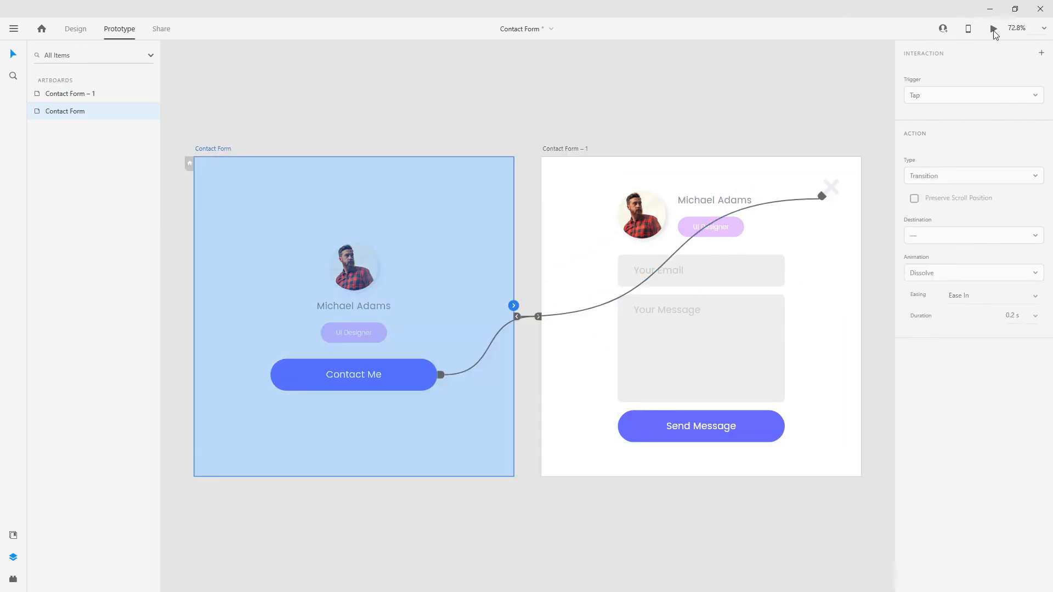
# Preview the prototype, opening the form with Contact Me and closing it with the X
pyautogui.click(991, 28)
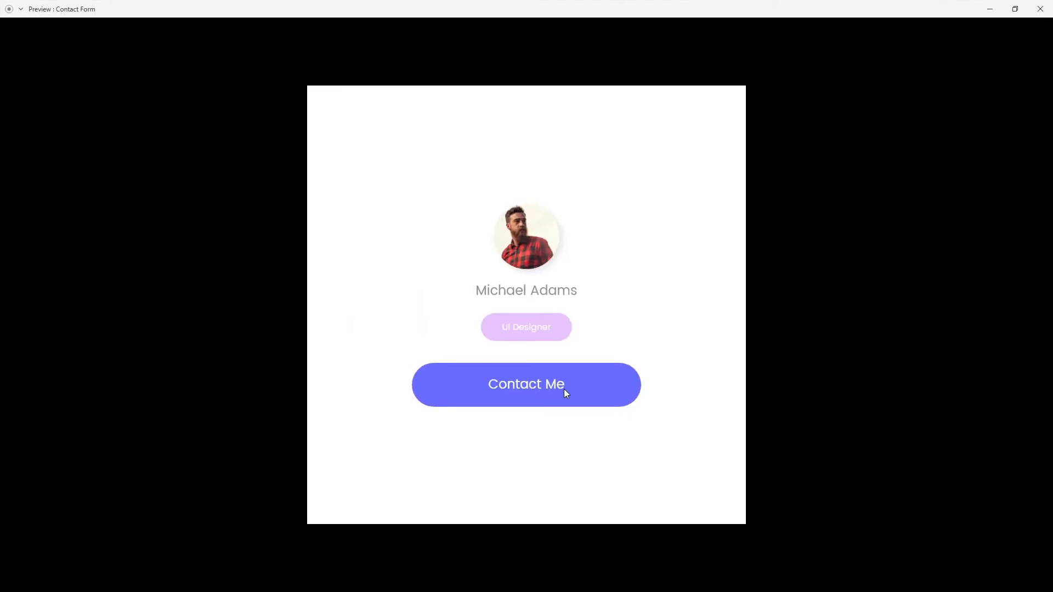
pyautogui.click(526, 384)
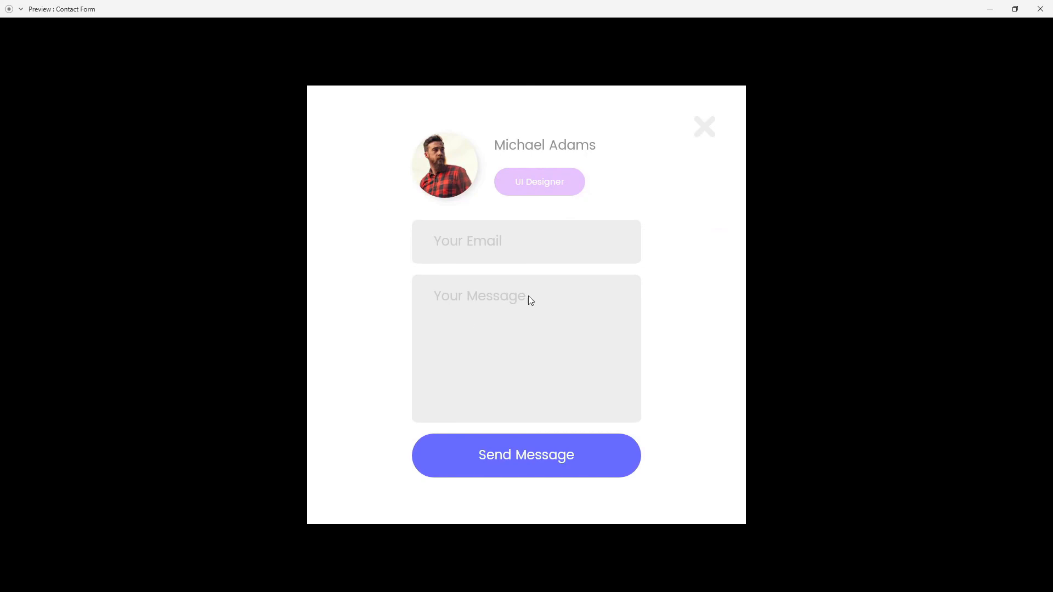
pyautogui.moveTo(505, 264)
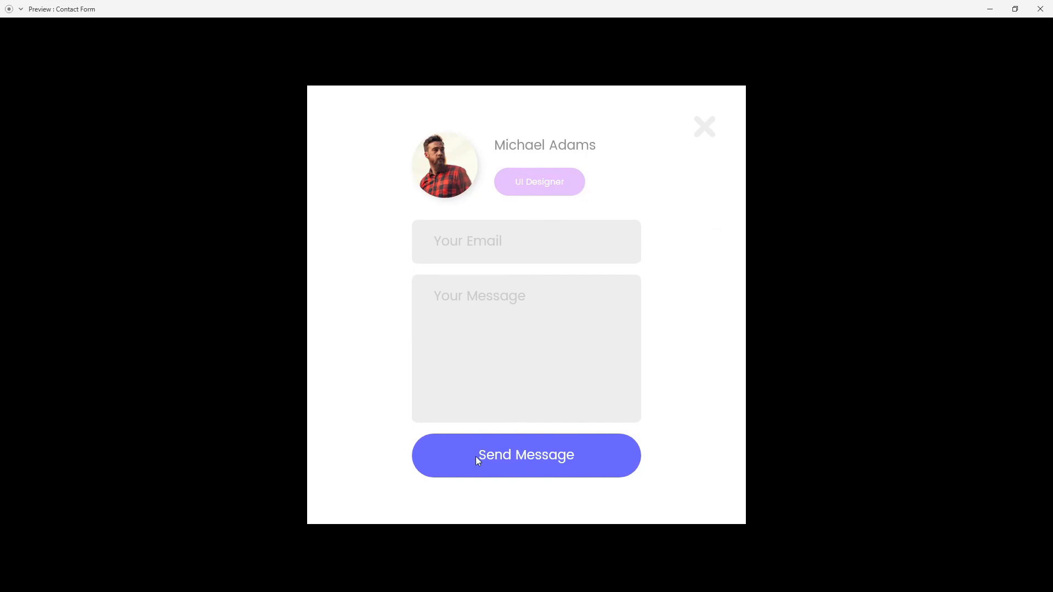
pyautogui.moveTo(622, 452)
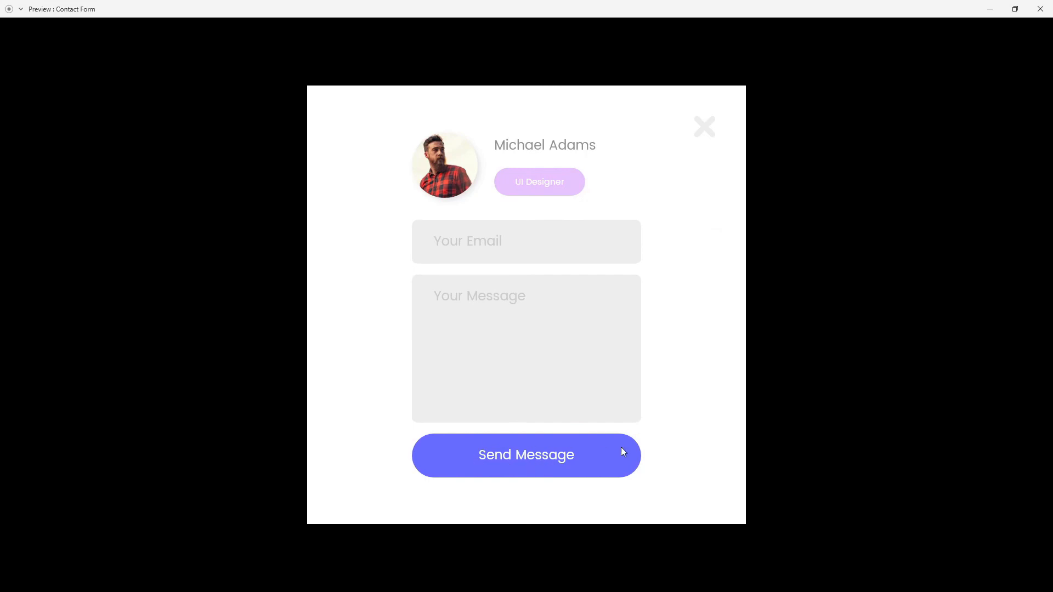
pyautogui.moveTo(706, 135)
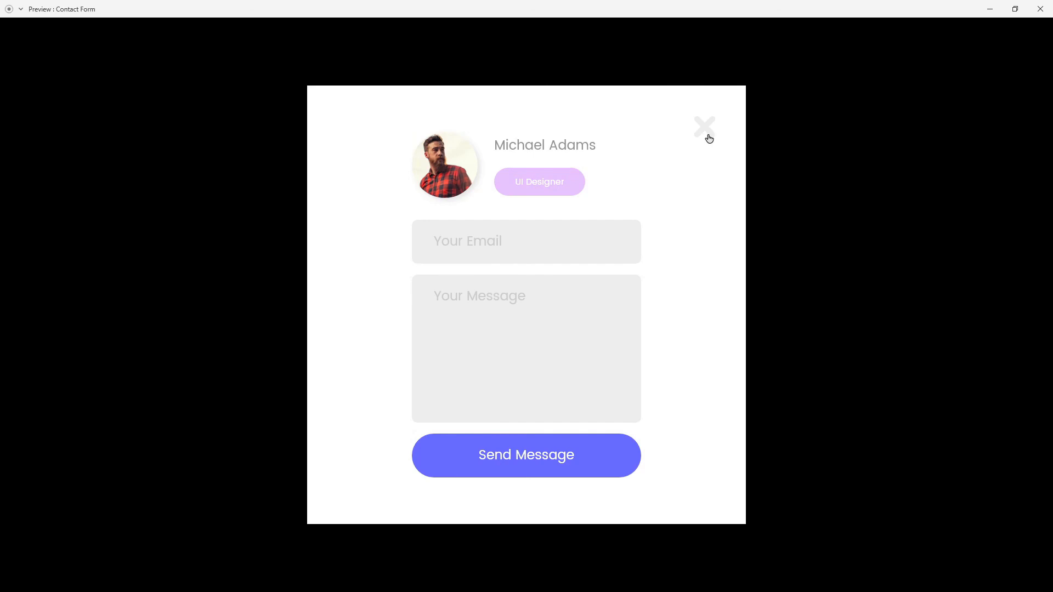
pyautogui.click(704, 127)
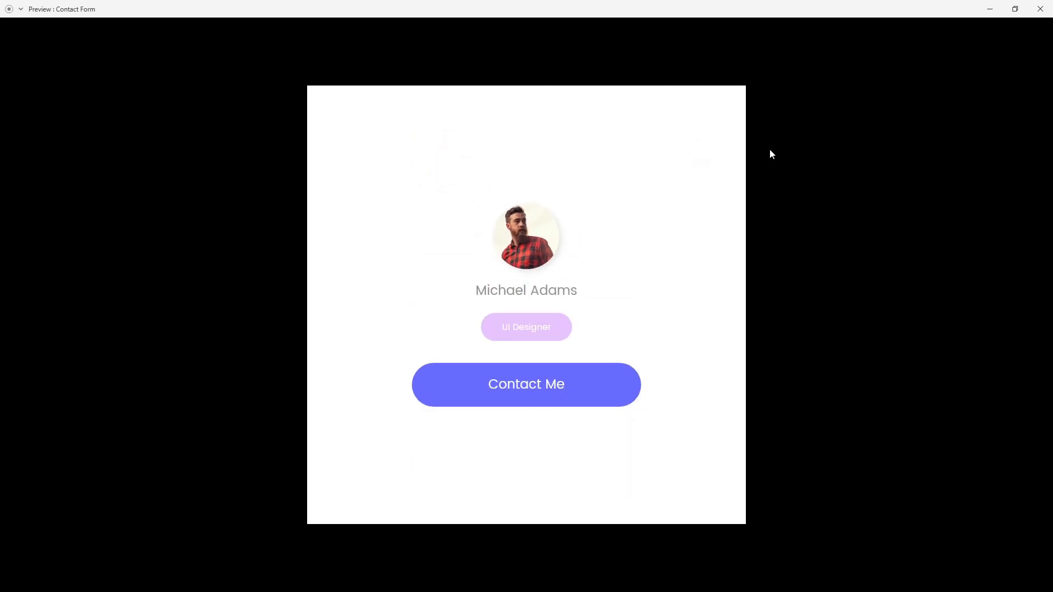